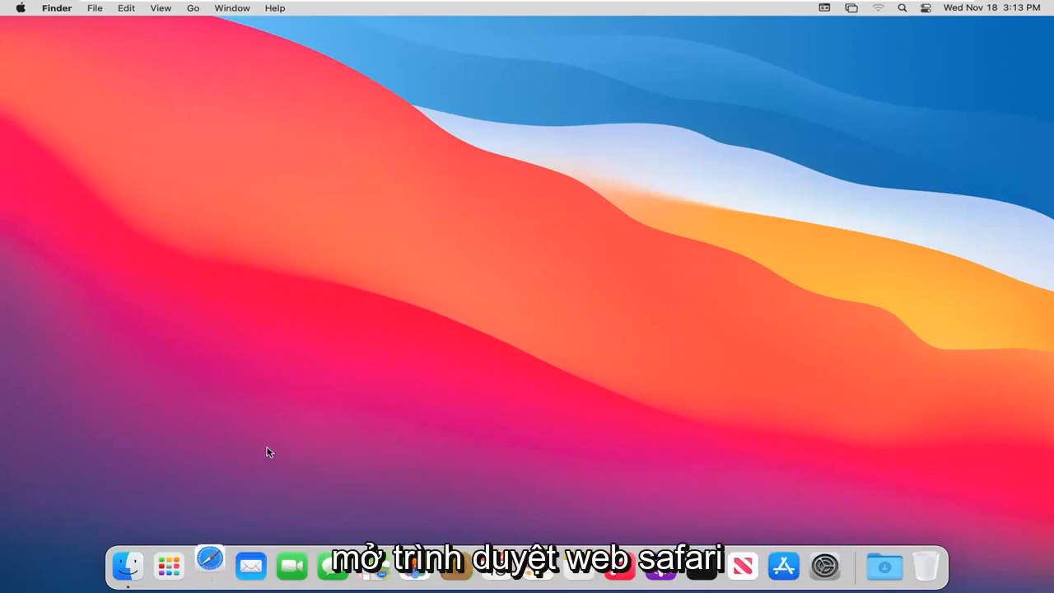
Step: Launch Safari from the Dock, opening a window on the Start Page with What's New
left_click(208, 568)
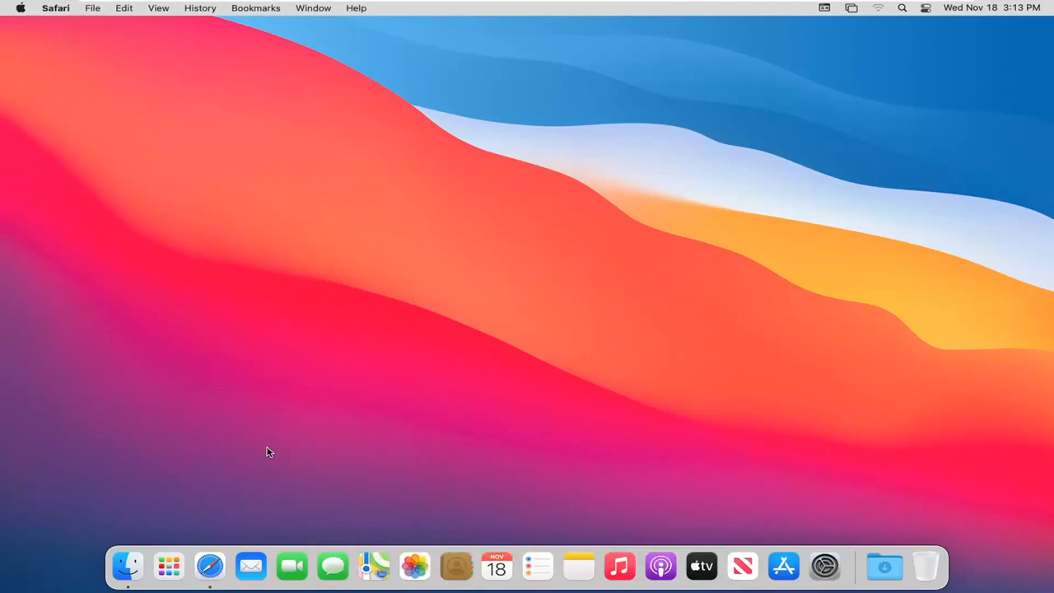
left_click(222, 567)
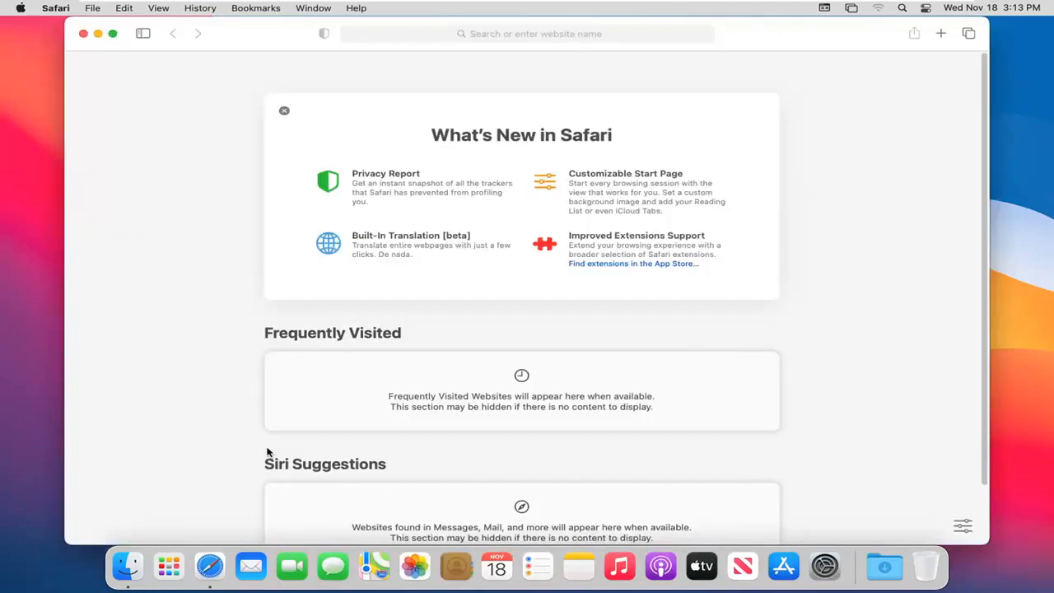
mouse_move(273, 446)
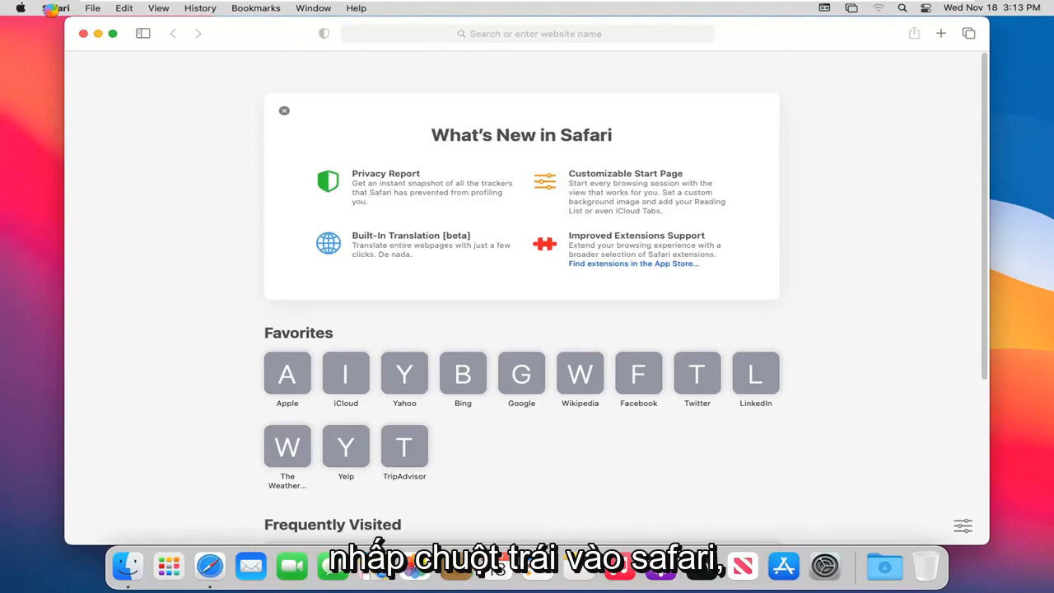
Step: Confirm Safari version 14.0.1 in About Safari, close it, and reopen the Safari menu
left_click(60, 7)
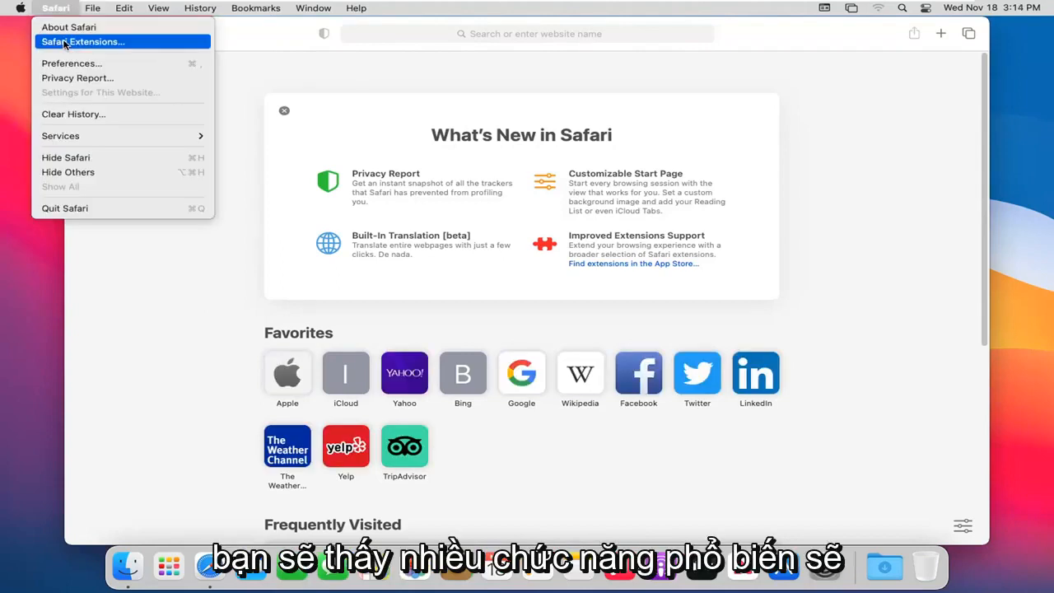
mouse_move(69, 30)
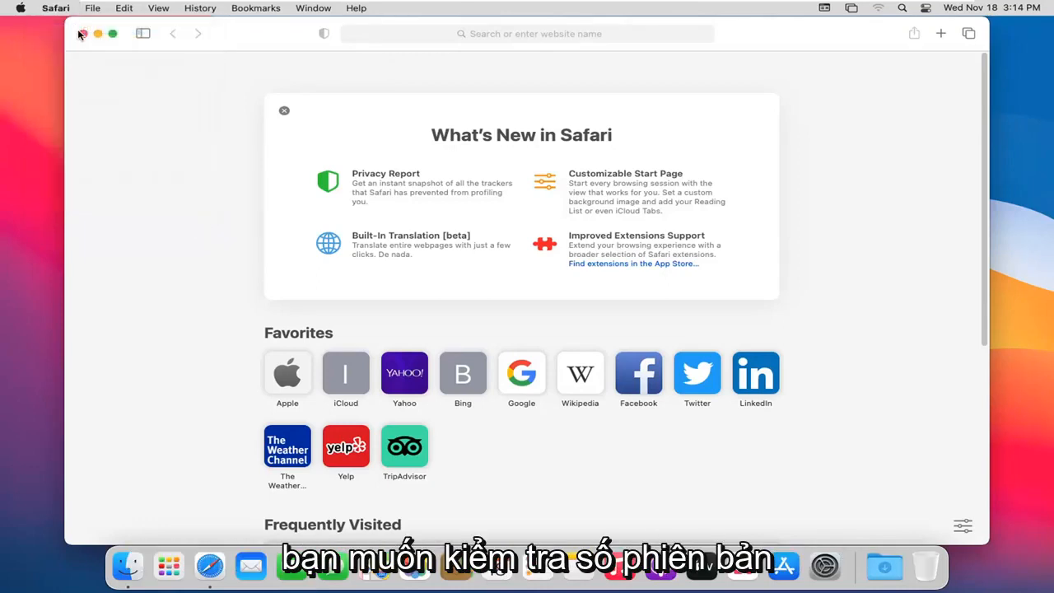
left_click(55, 7)
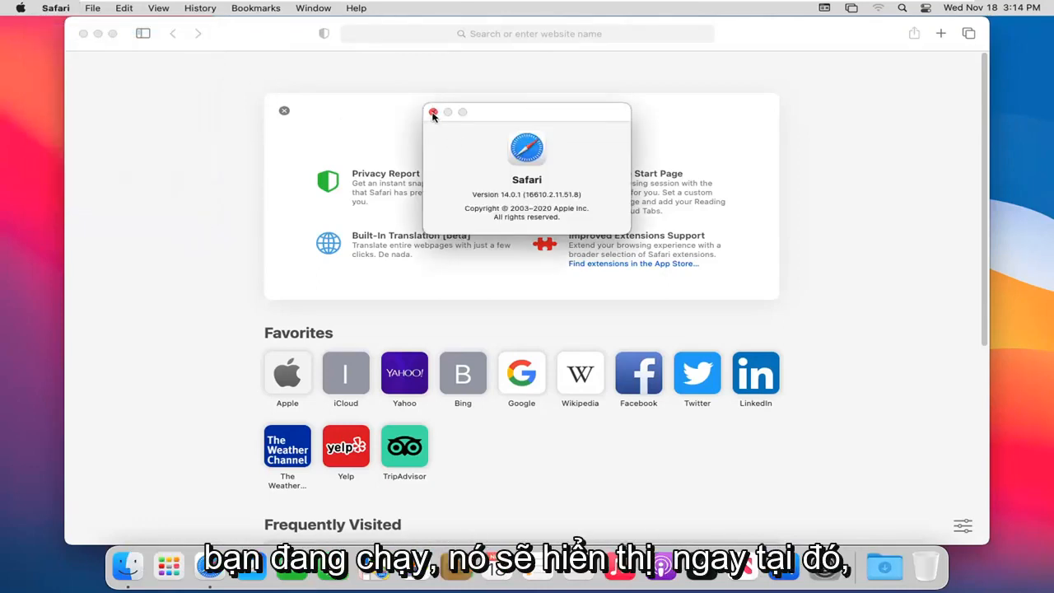
left_click(432, 113)
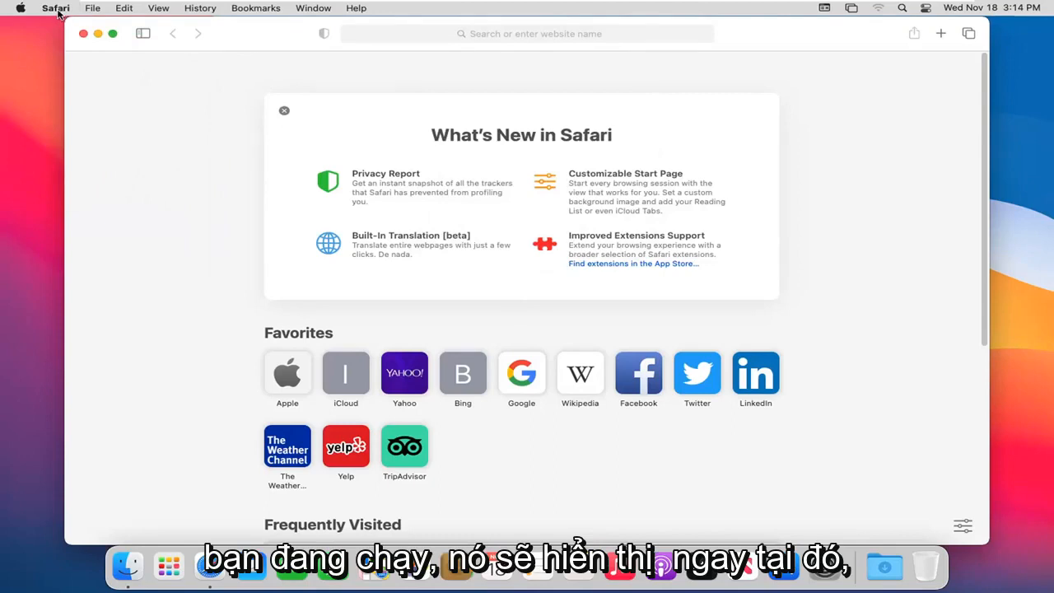
left_click(52, 8)
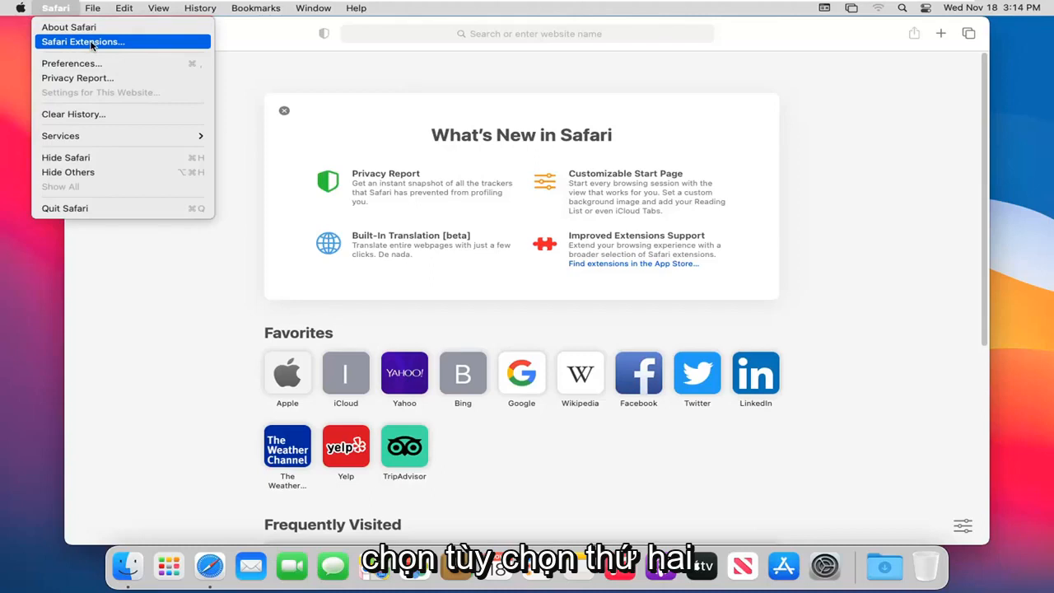
mouse_move(72, 62)
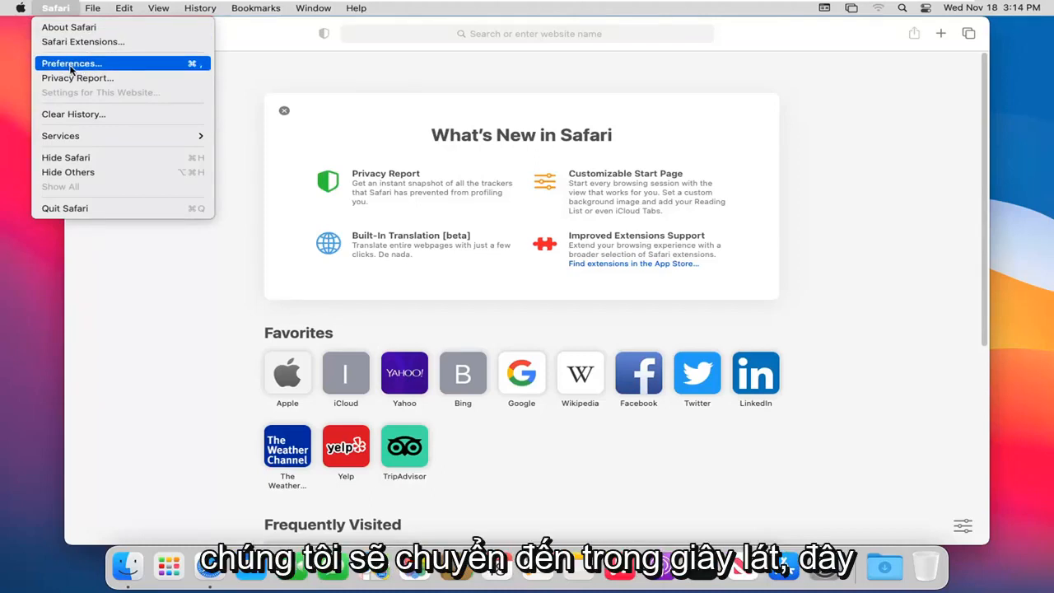
mouse_move(94, 66)
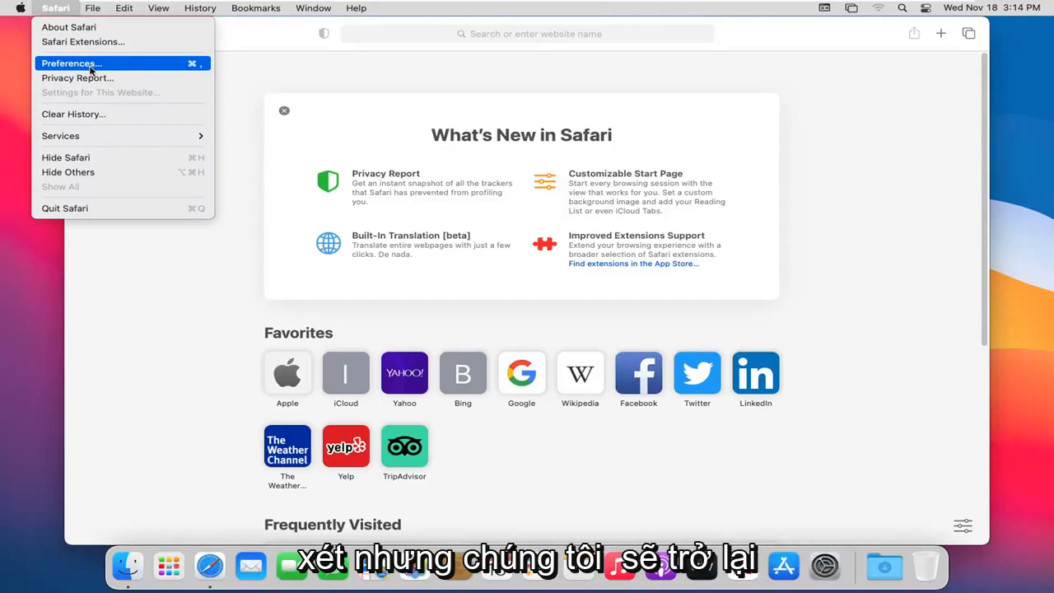
mouse_move(81, 113)
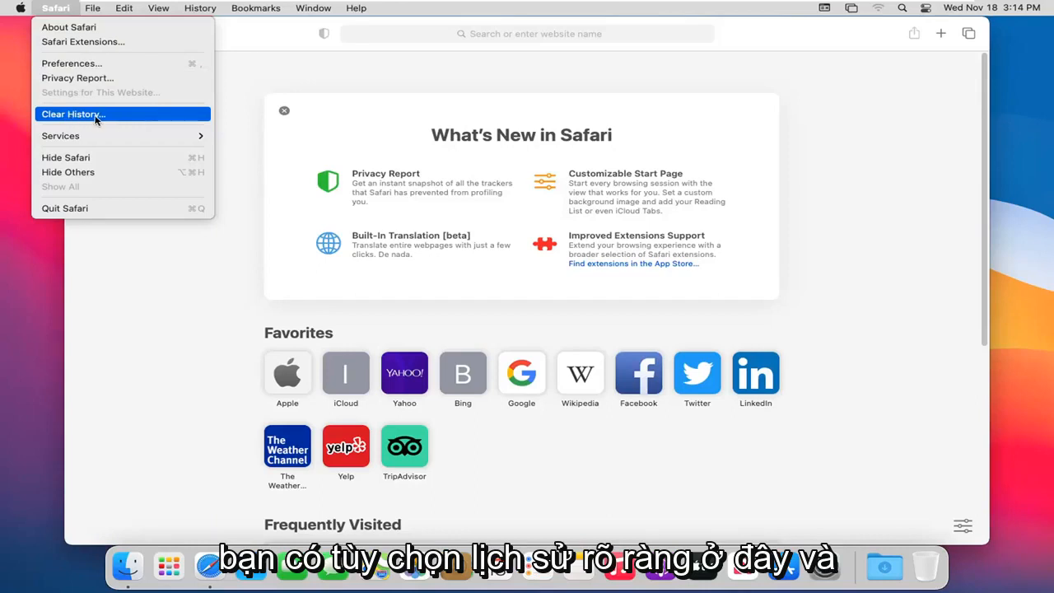
mouse_move(60, 135)
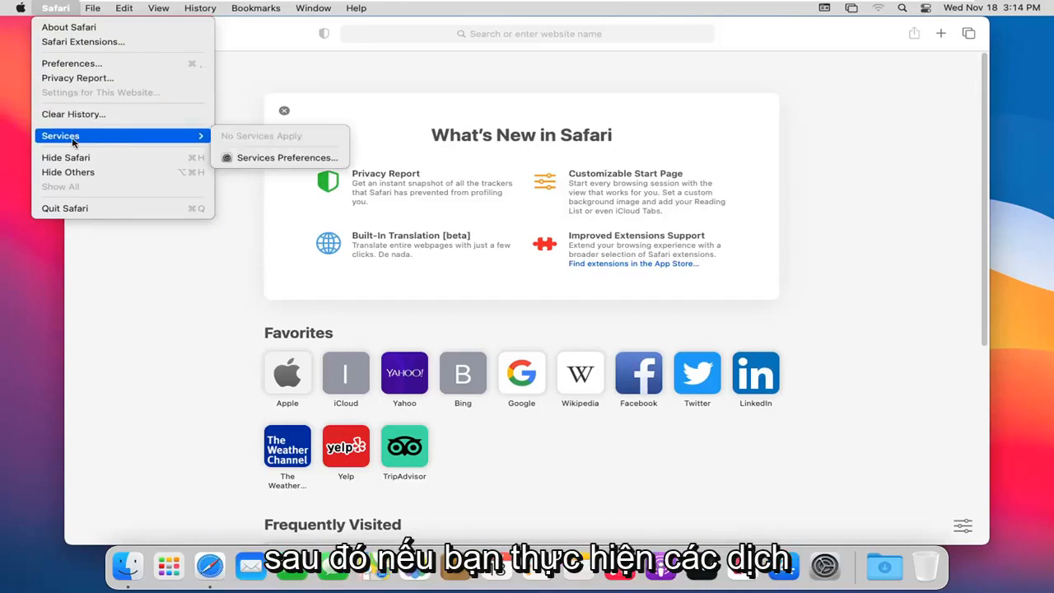
mouse_move(66, 157)
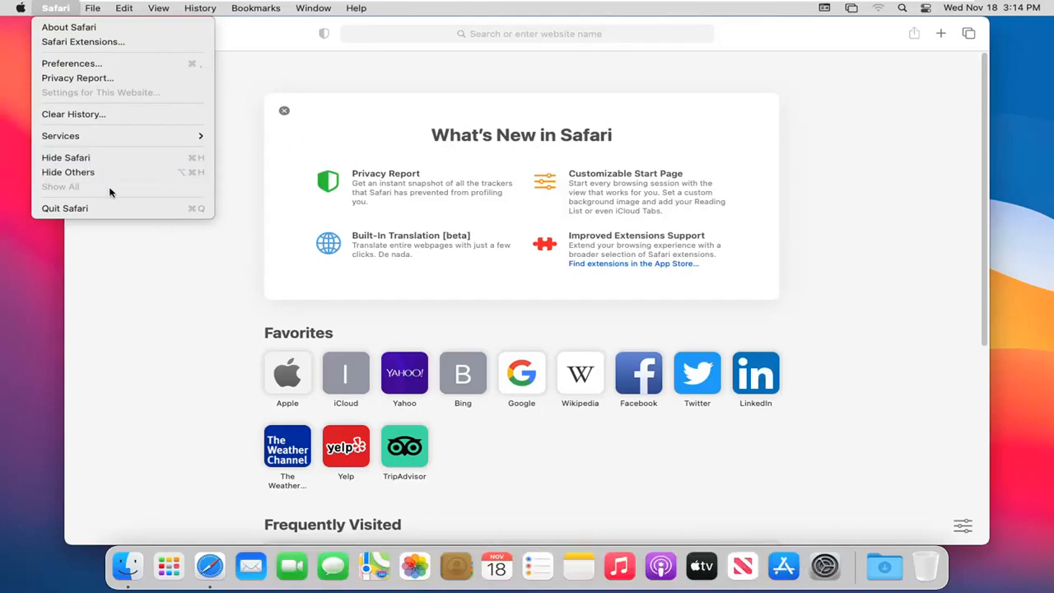
mouse_move(82, 207)
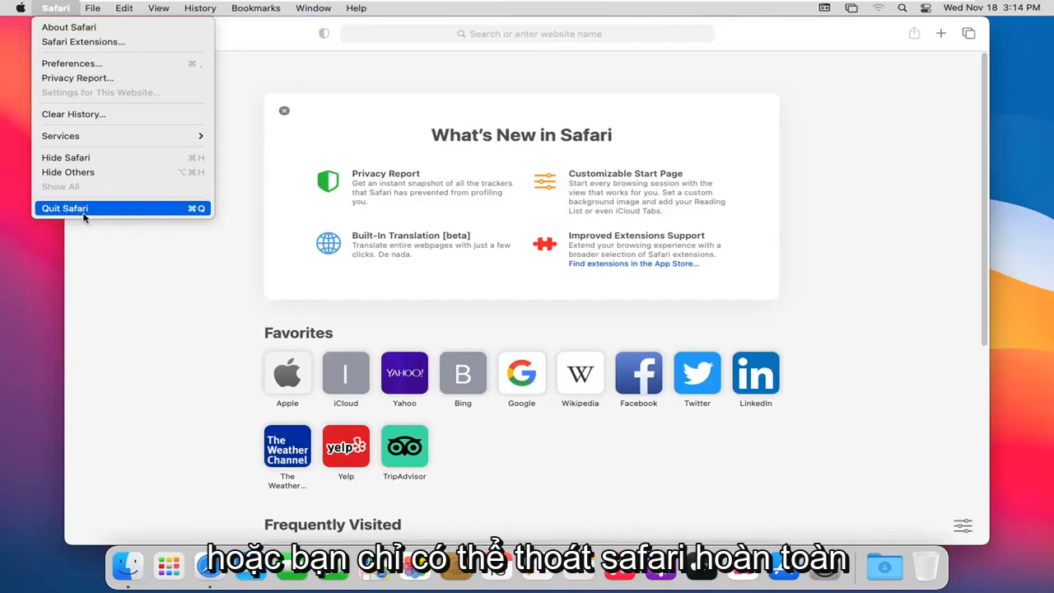
mouse_move(78, 114)
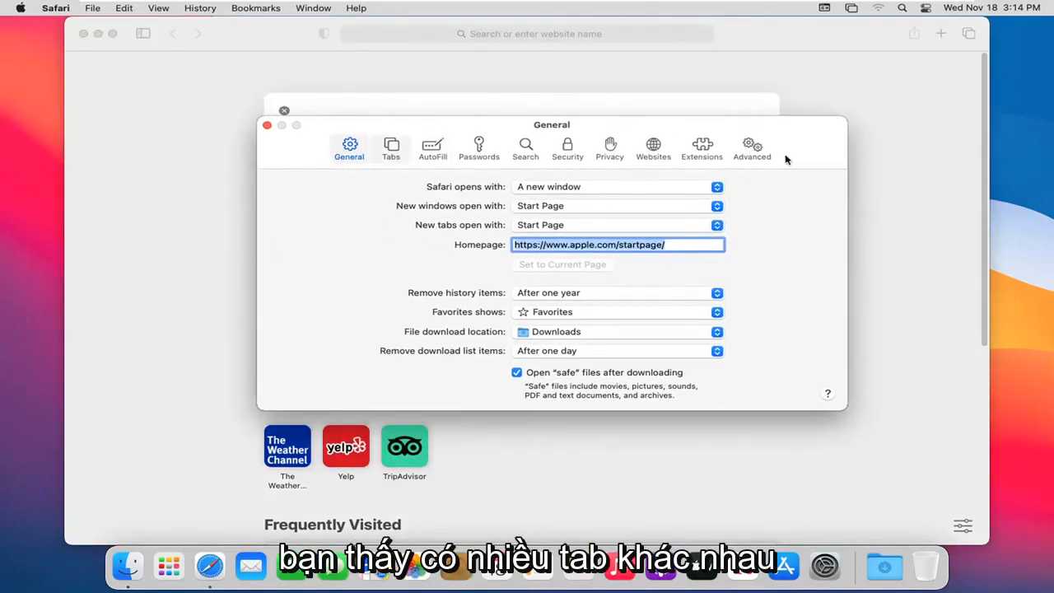
mouse_move(439, 169)
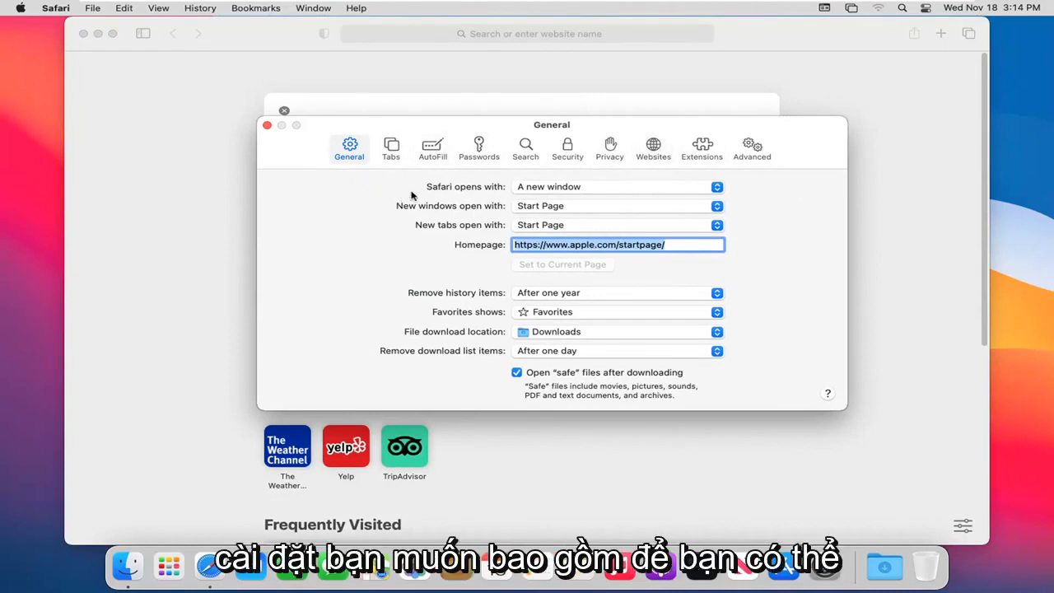
mouse_move(543, 185)
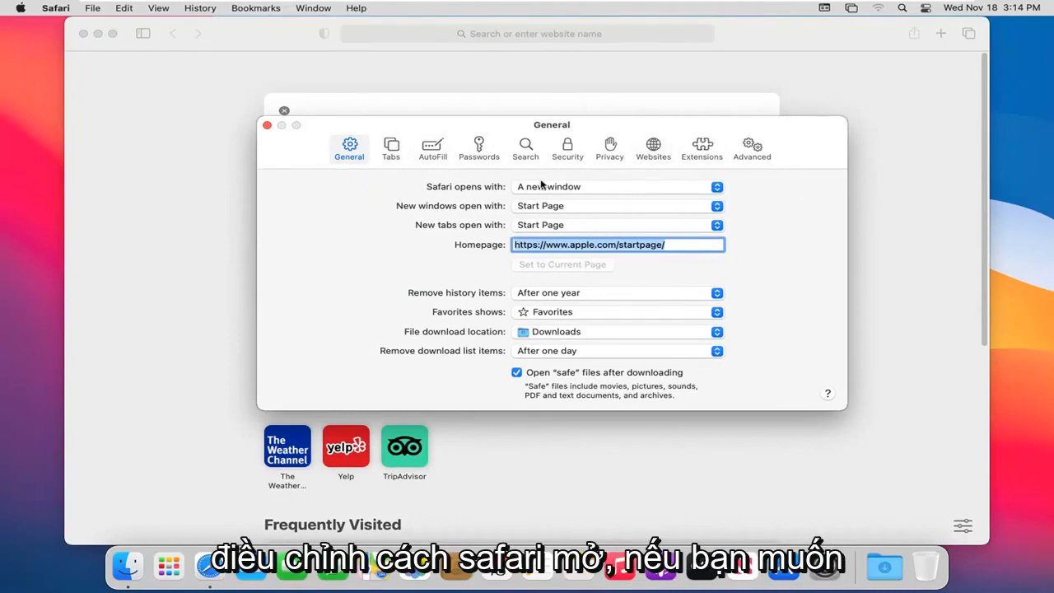
left_click(616, 186)
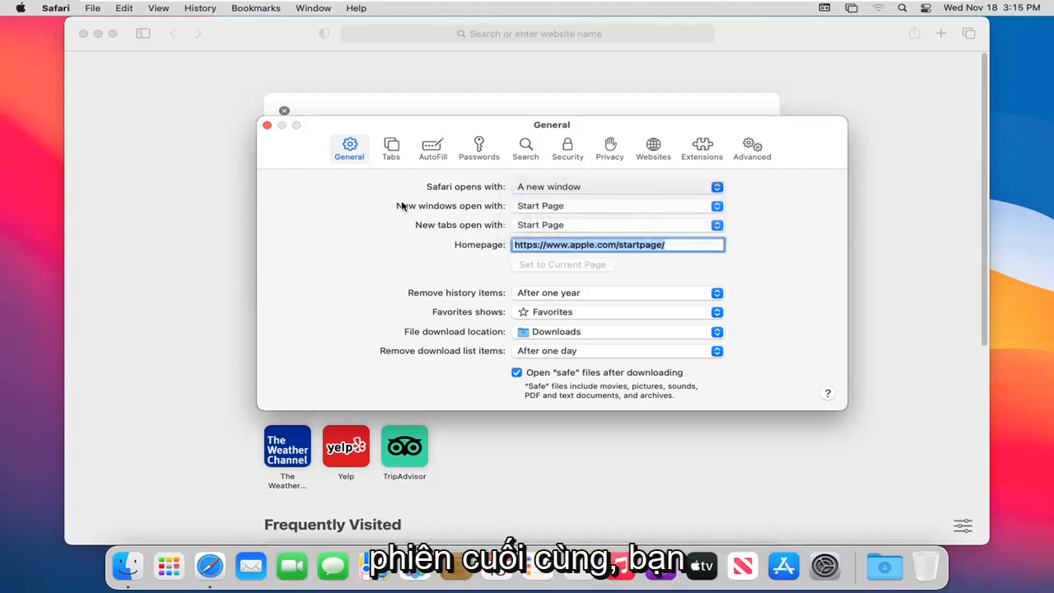
mouse_move(538, 216)
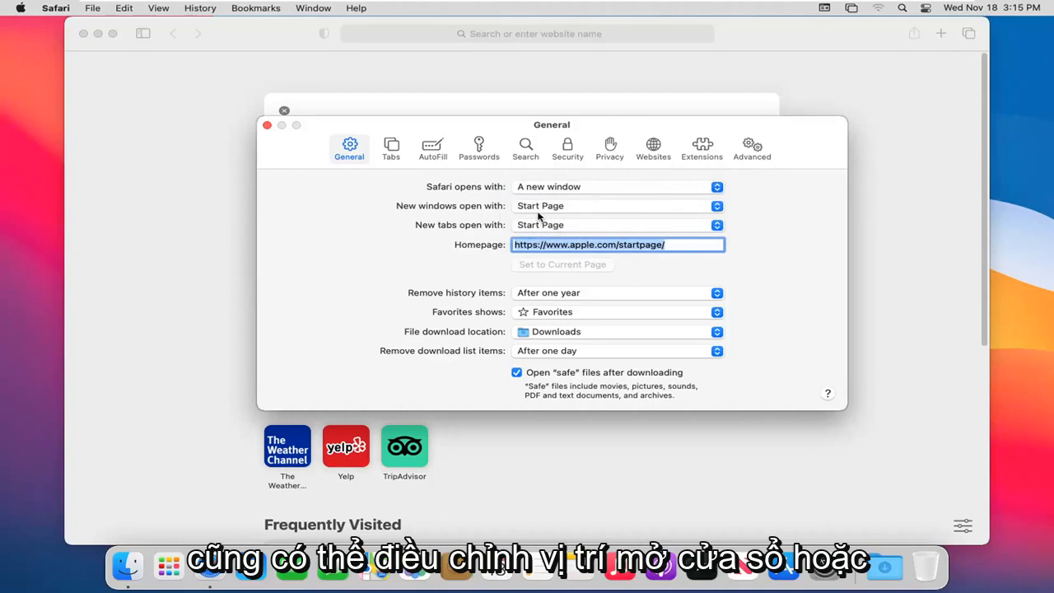
mouse_move(561, 212)
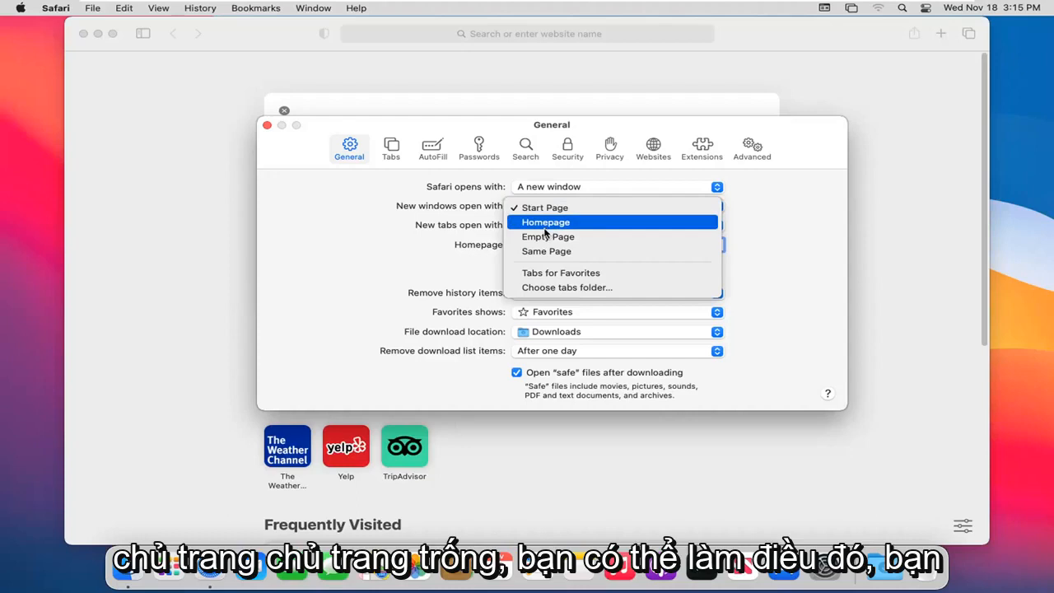
left_click(543, 207)
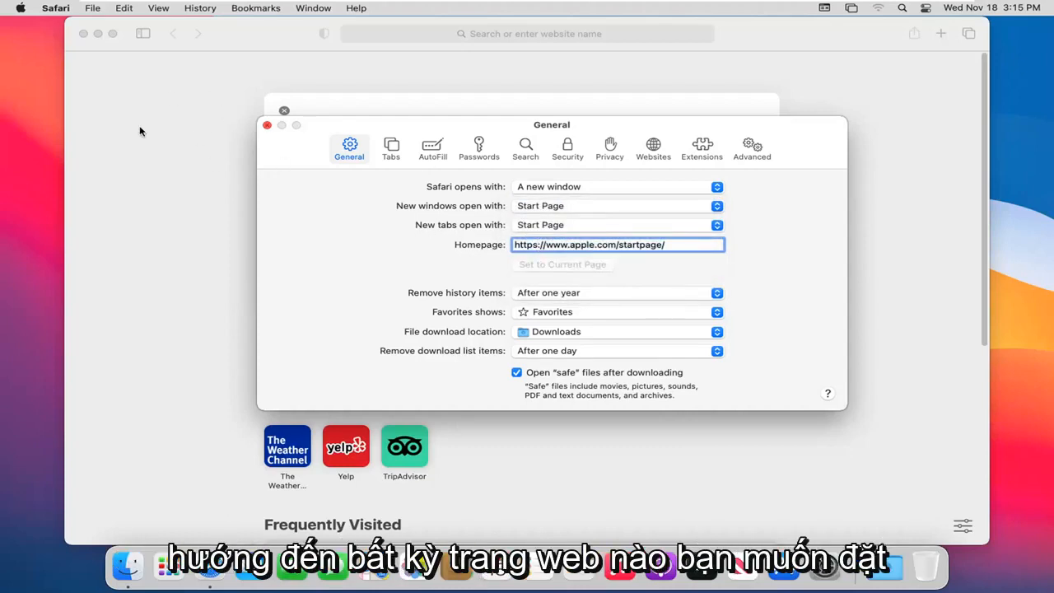
mouse_move(480, 253)
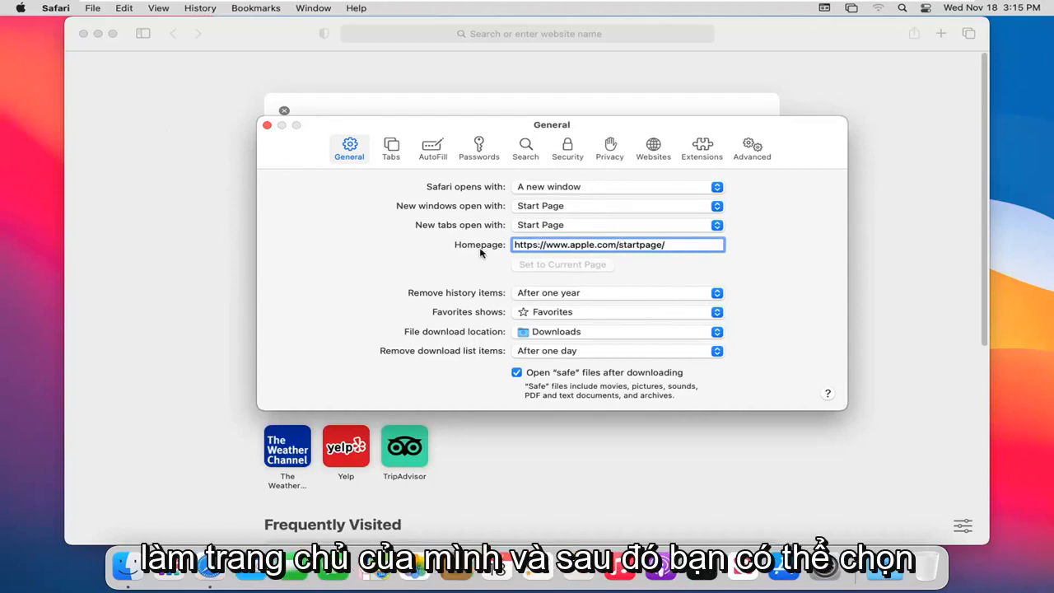
mouse_move(539, 278)
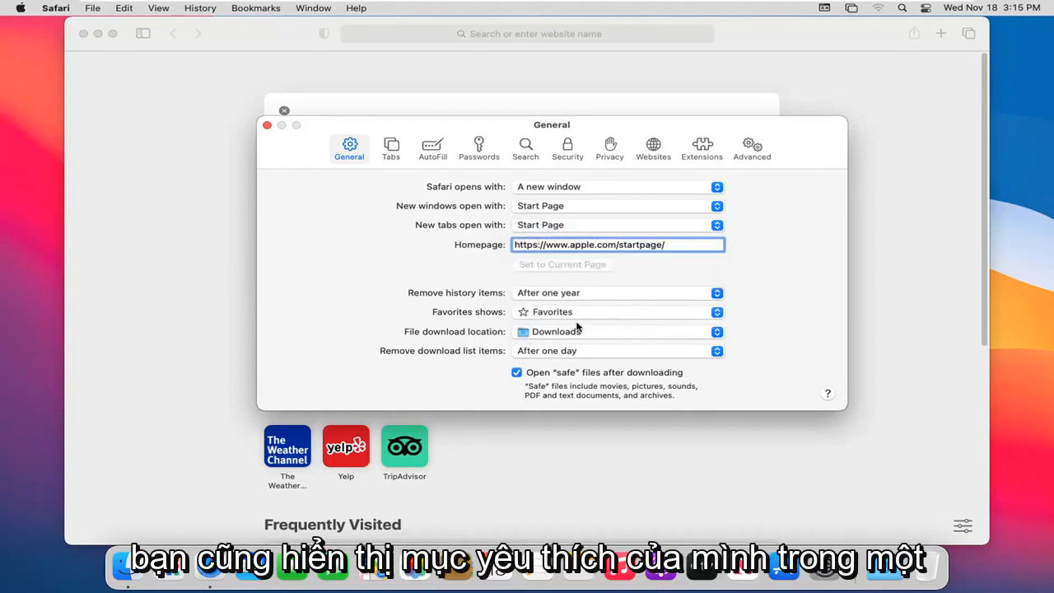
mouse_move(195, 151)
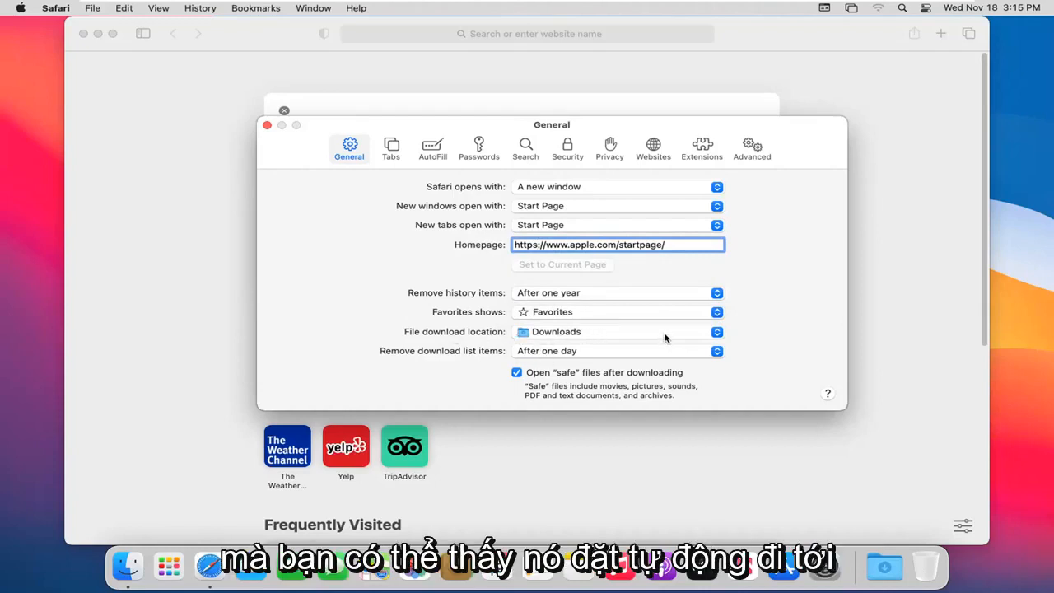
left_click(617, 332)
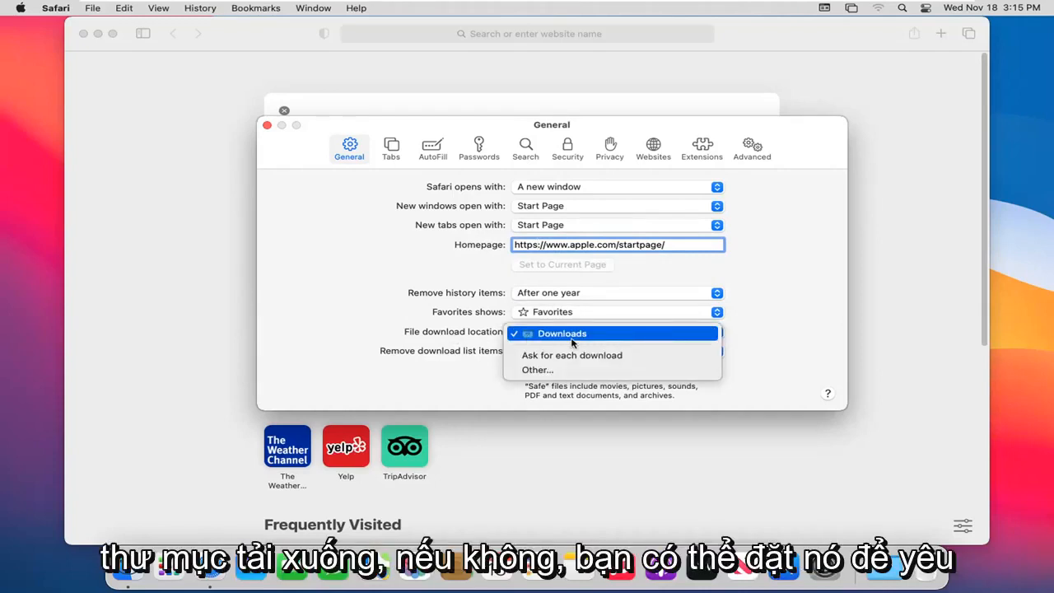
mouse_move(561, 361)
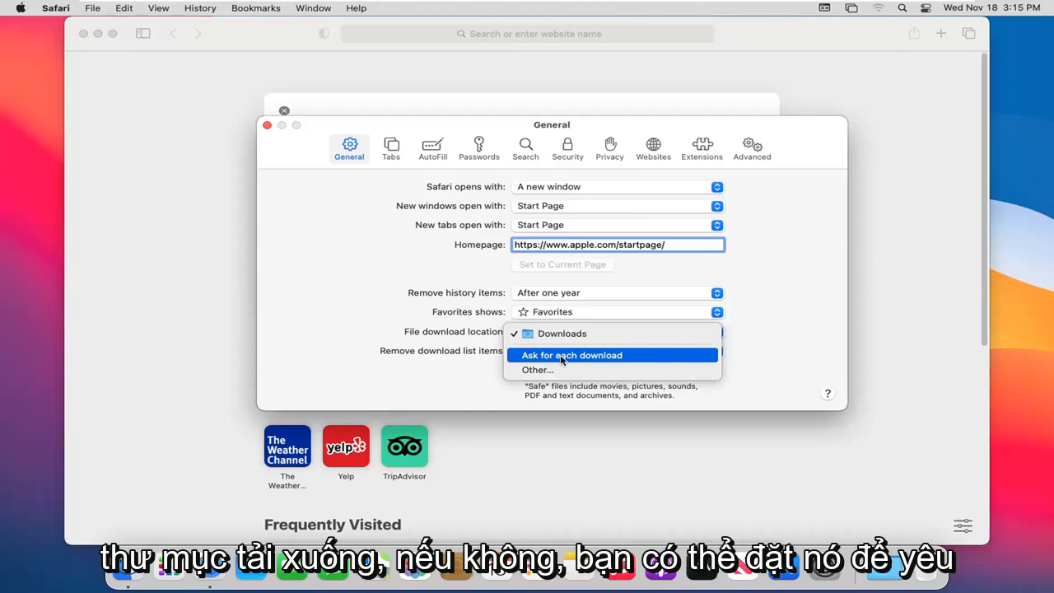
mouse_move(536, 370)
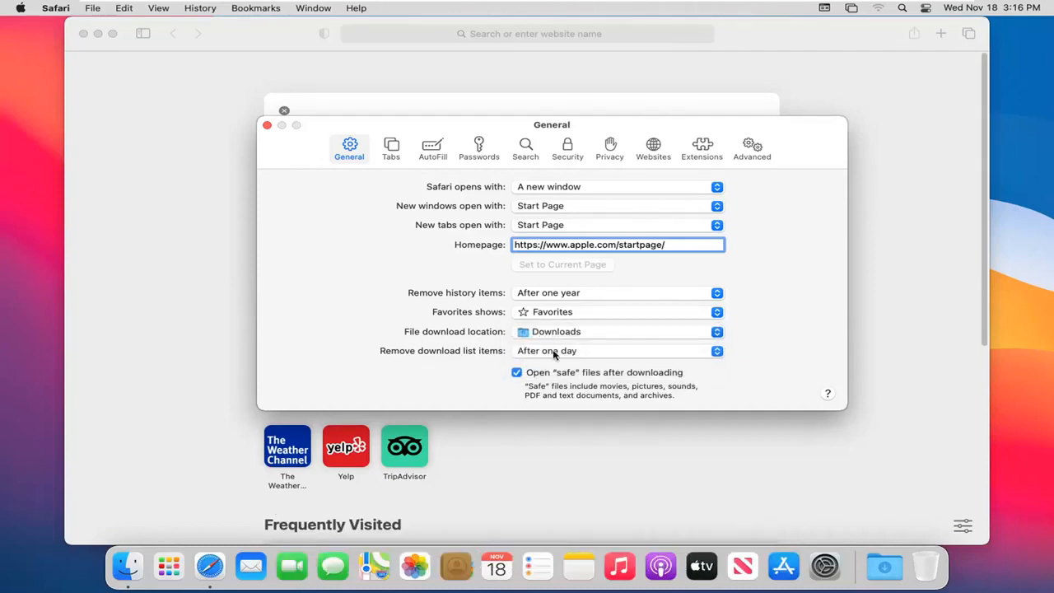
left_click(617, 351)
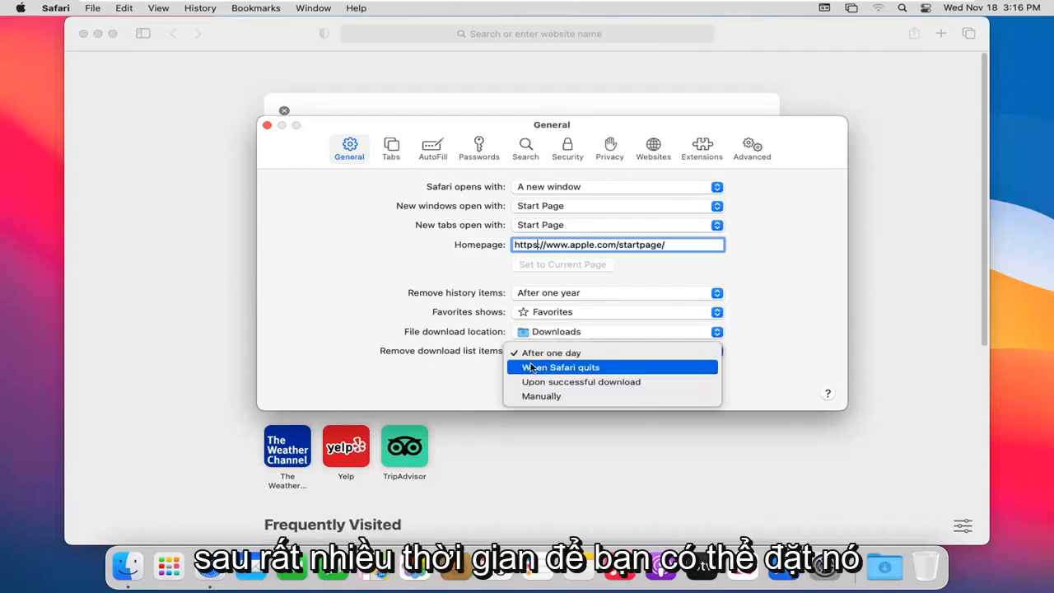
mouse_move(550, 381)
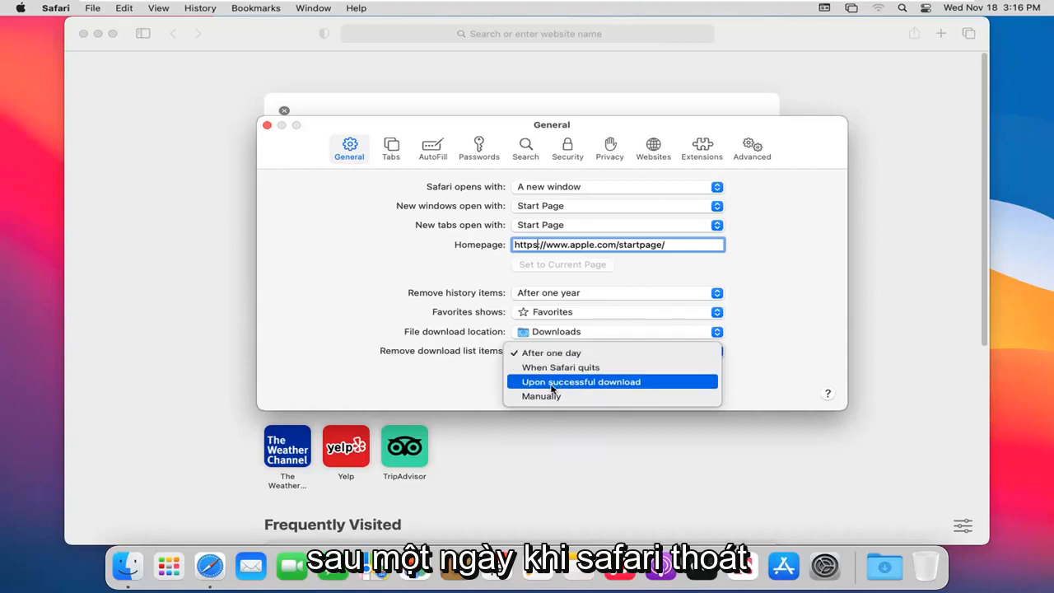
mouse_move(563, 396)
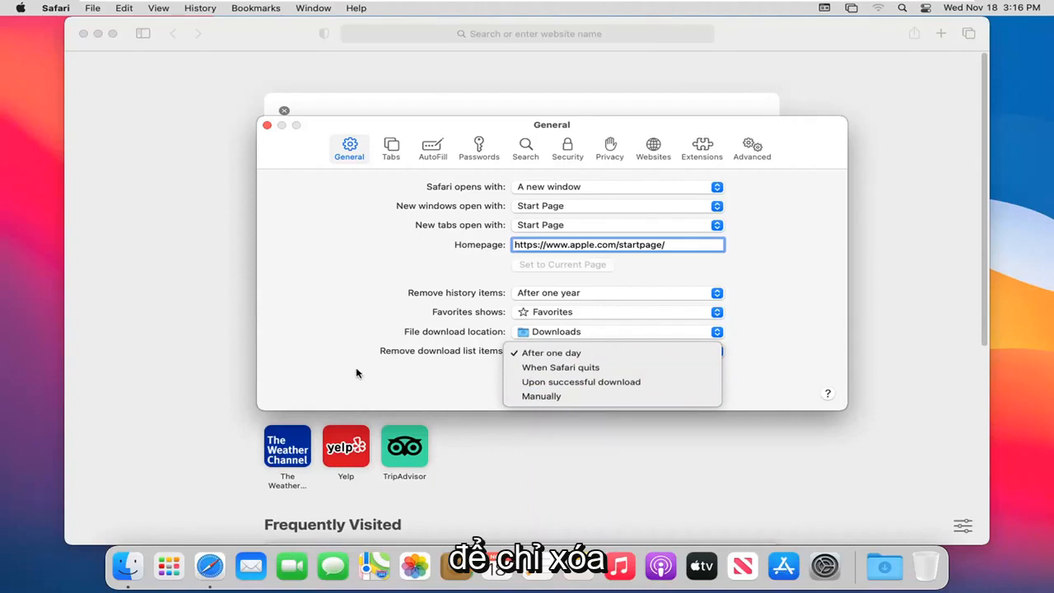
left_click(551, 352)
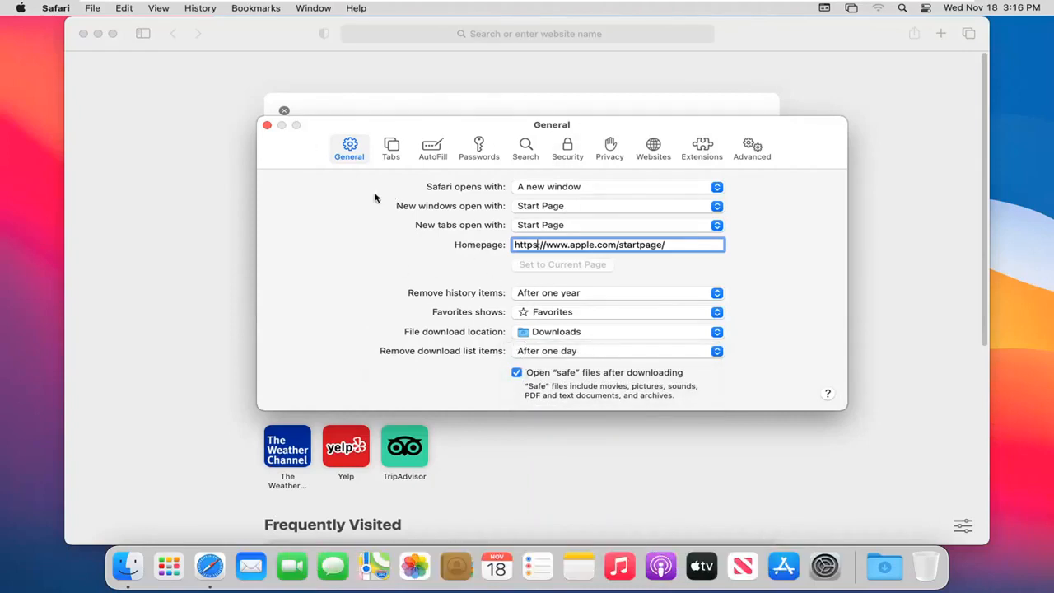
Step: Show Tabs preferences, keeping 'Open pages in tabs instead of windows' set to Automatically
left_click(391, 148)
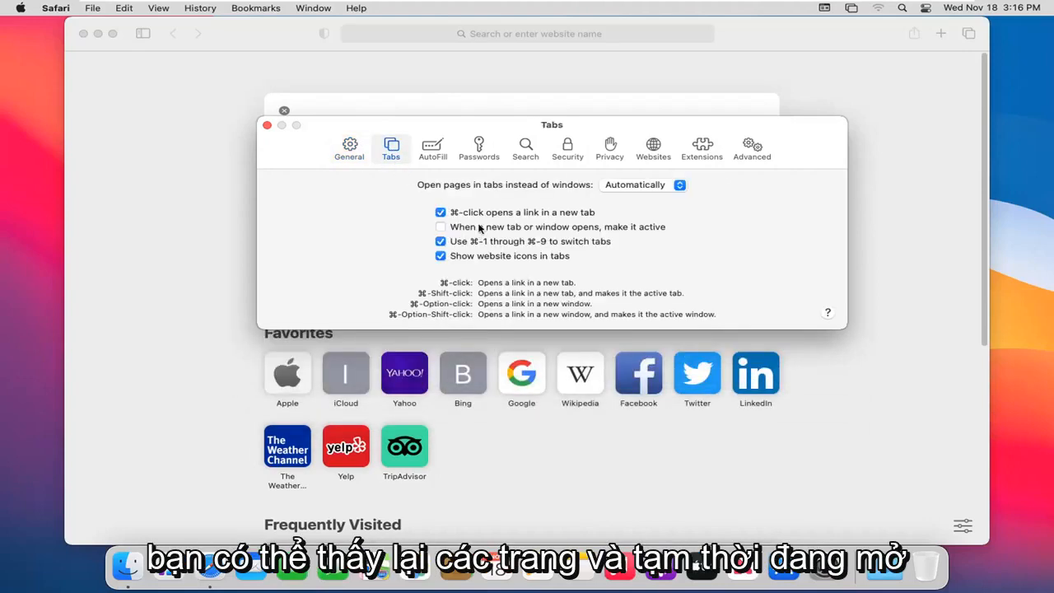
mouse_move(548, 199)
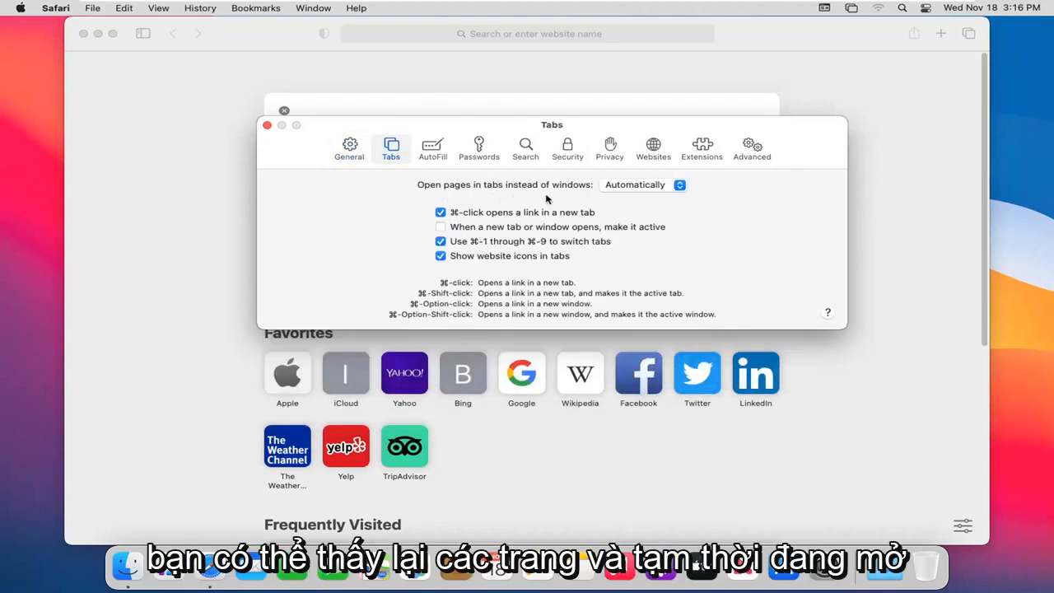
left_click(642, 184)
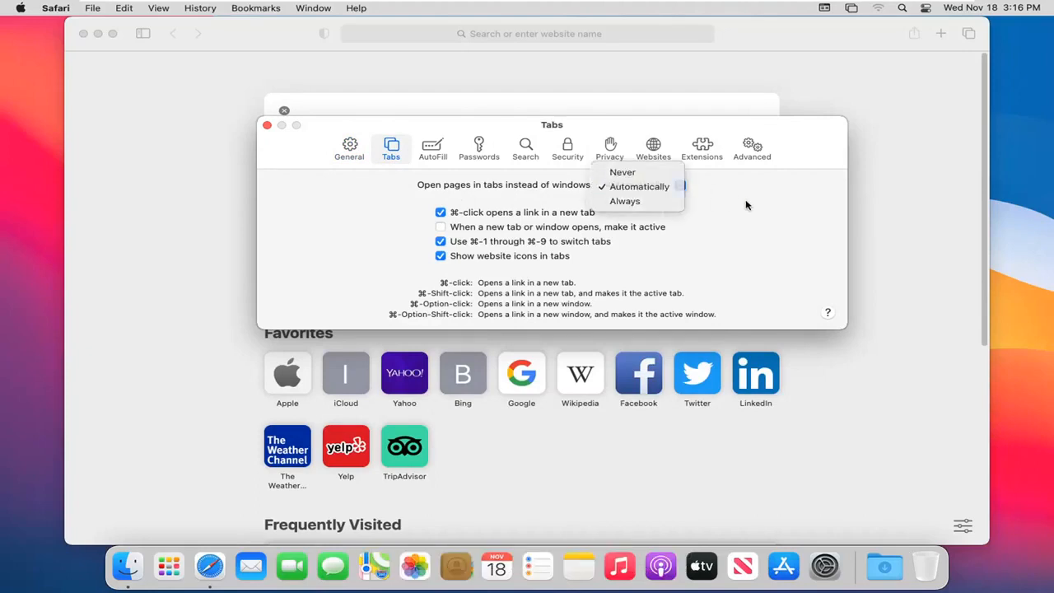
left_click(638, 186)
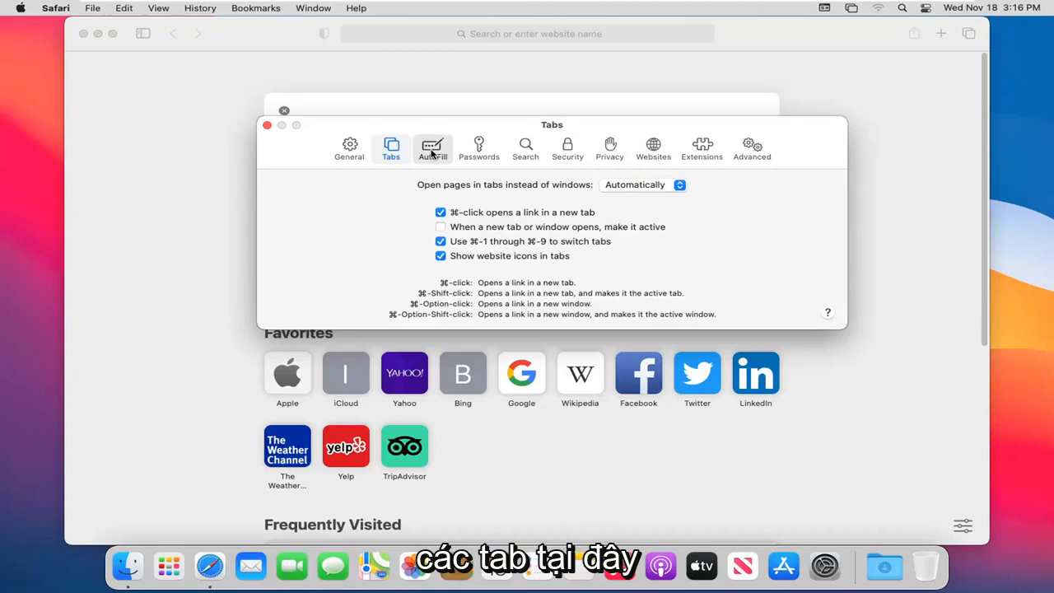
Step: Show AutoFill preferences with contacts, passwords, credit cards and other forms enabled
left_click(433, 147)
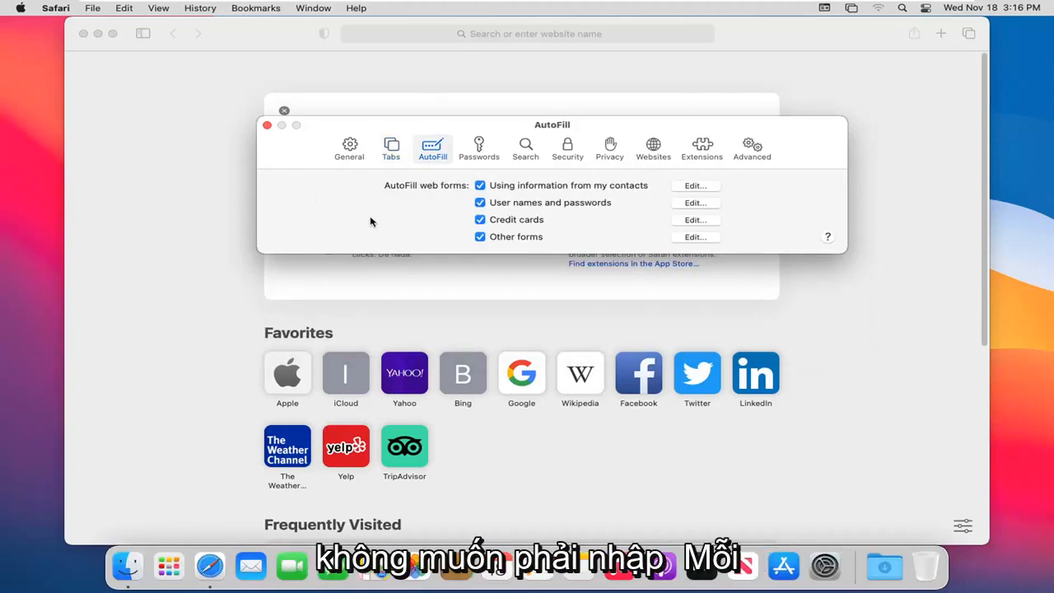
mouse_move(397, 215)
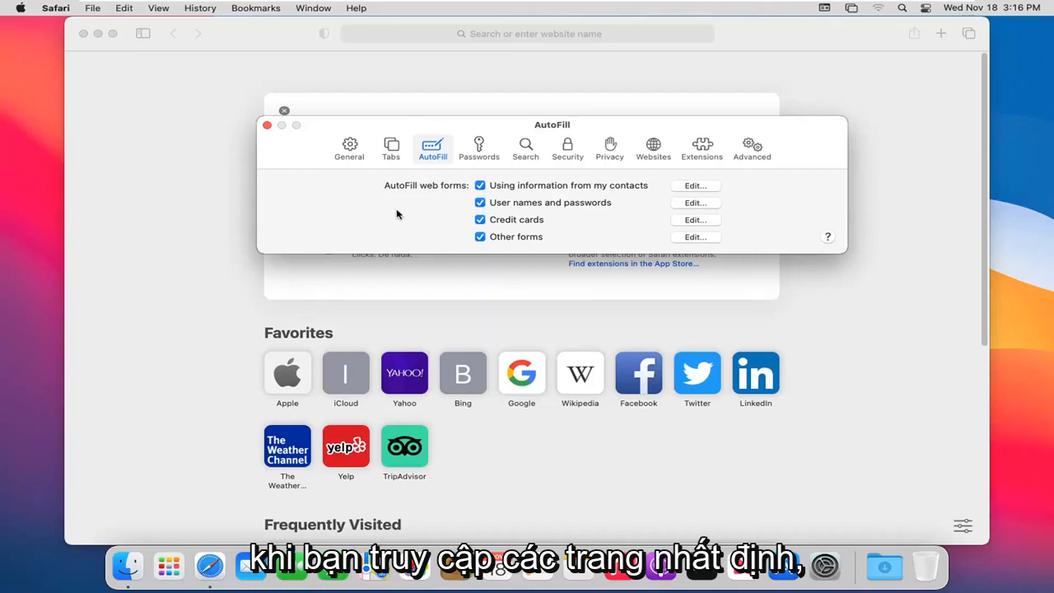
mouse_move(515, 216)
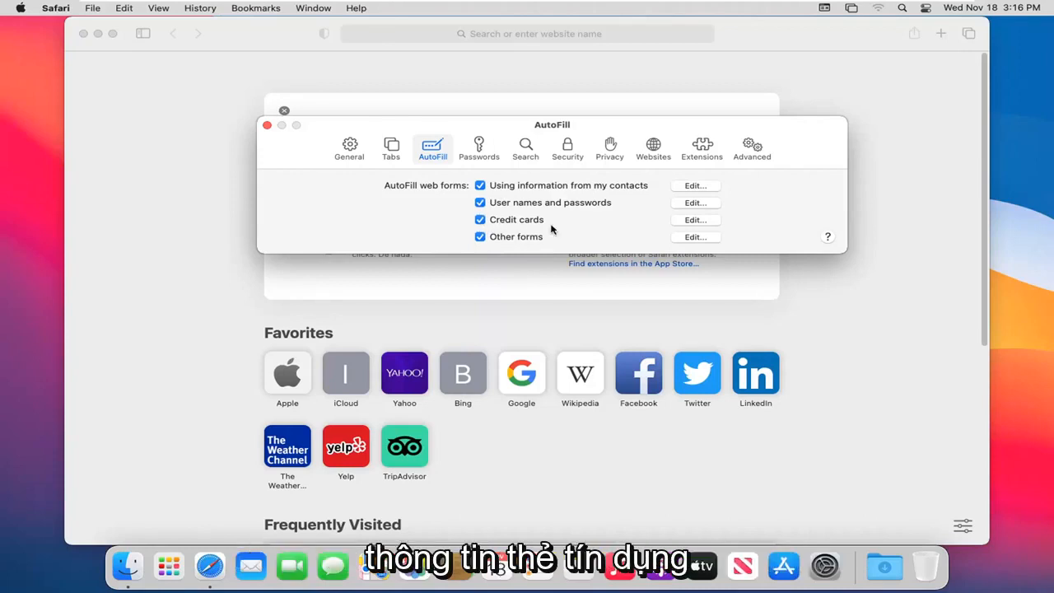
mouse_move(535, 227)
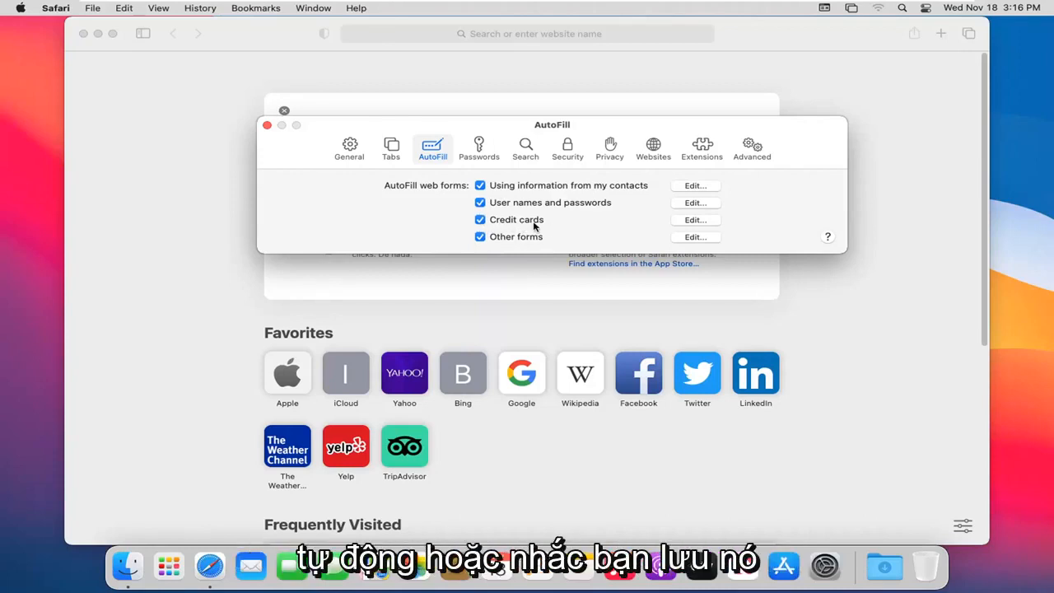
mouse_move(496, 228)
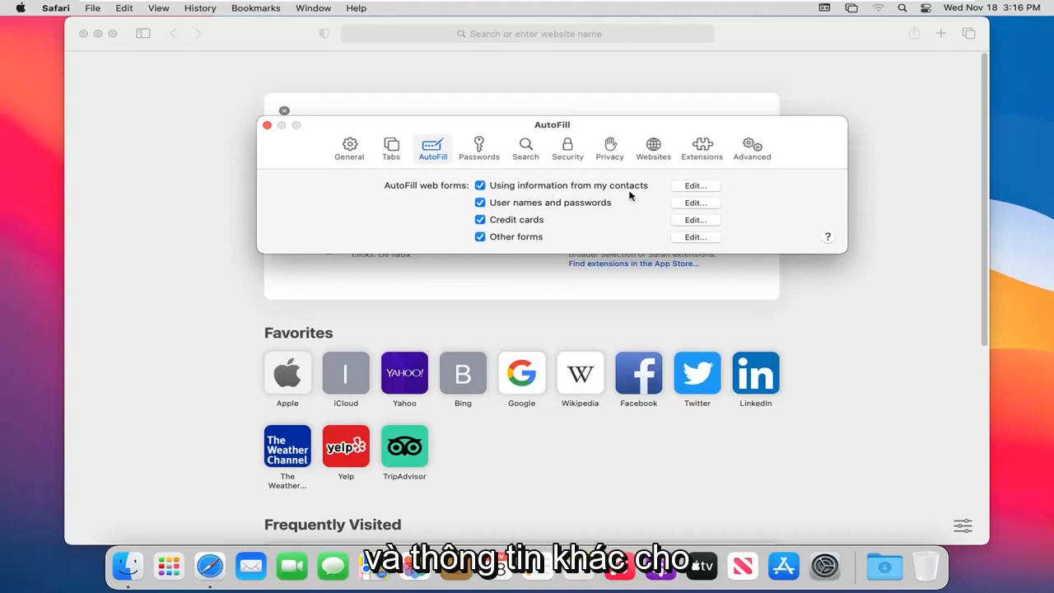
Step: Unlock the Passwords preferences with the account password, revealing no saved passwords
left_click(478, 148)
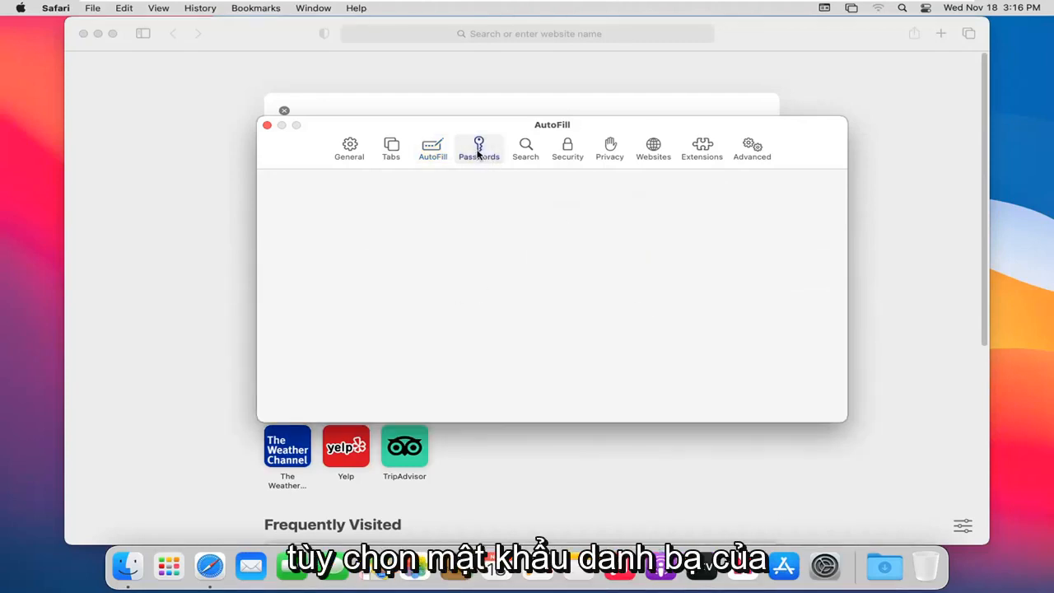
left_click(479, 148)
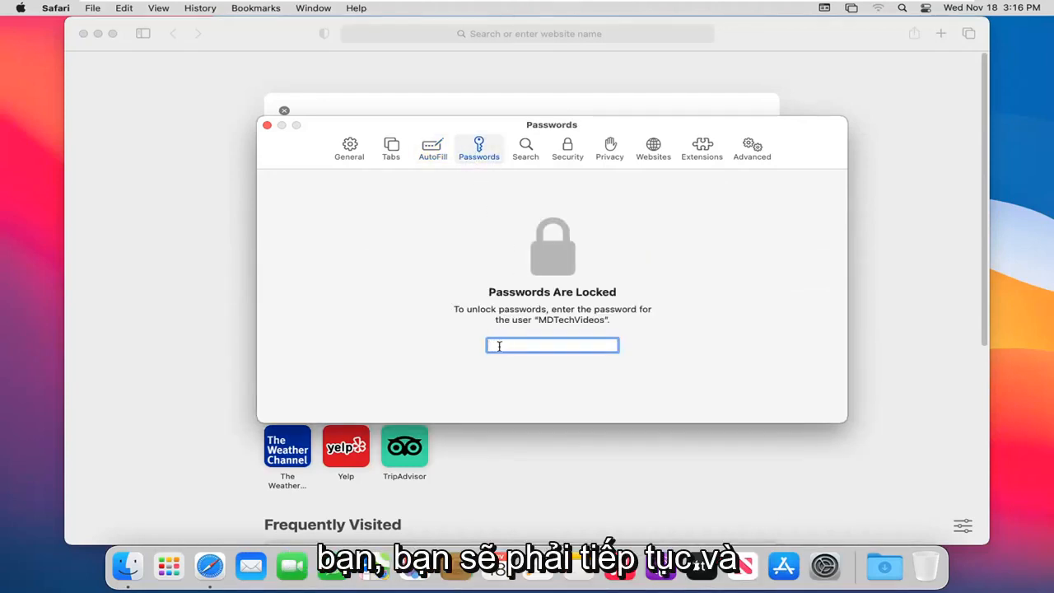
type("•••••")
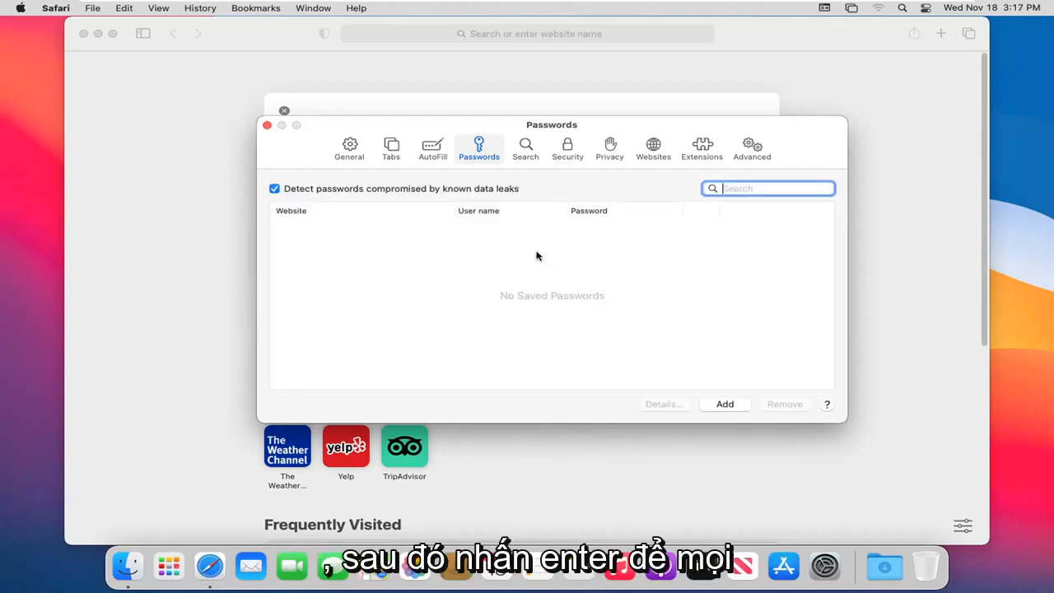
mouse_move(391, 277)
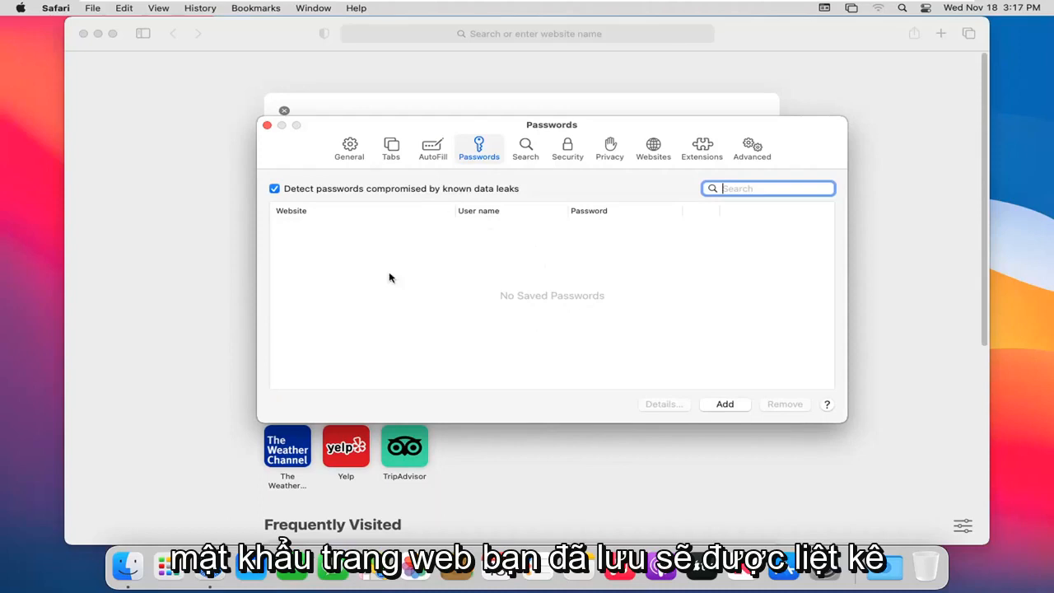
mouse_move(496, 312)
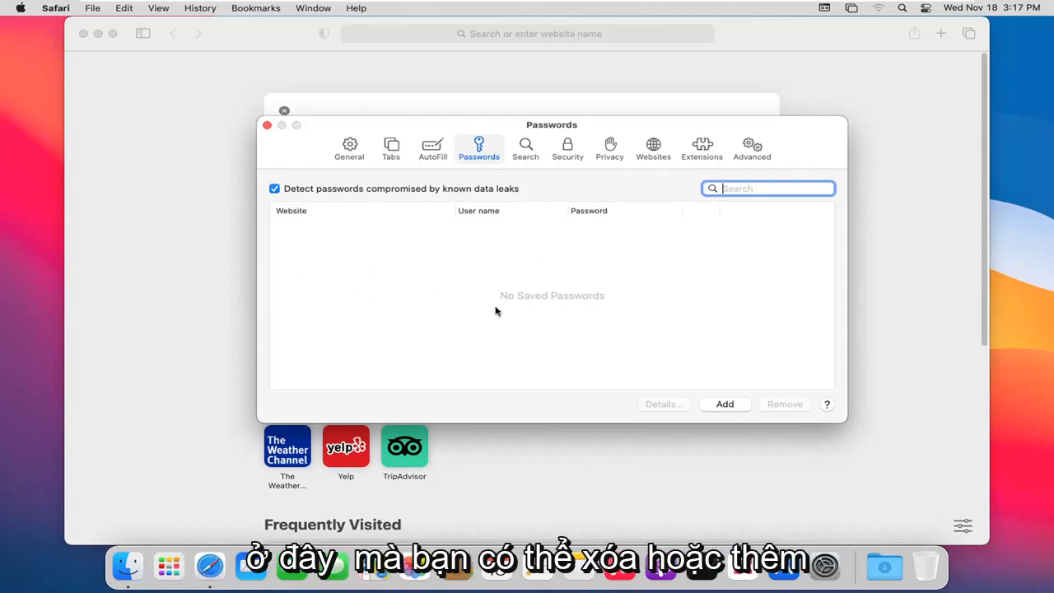
mouse_move(471, 286)
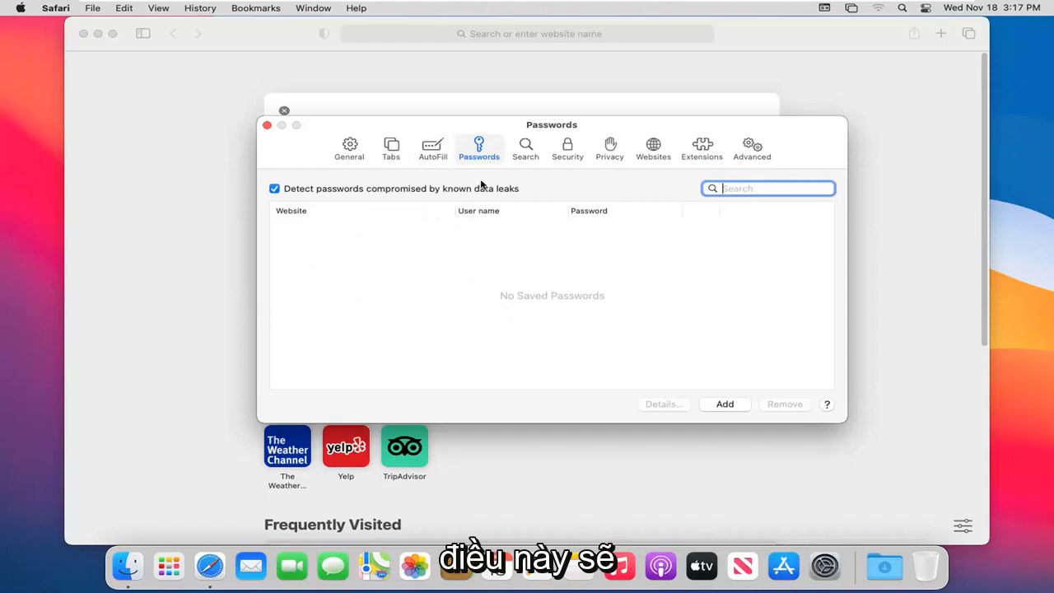
mouse_move(458, 211)
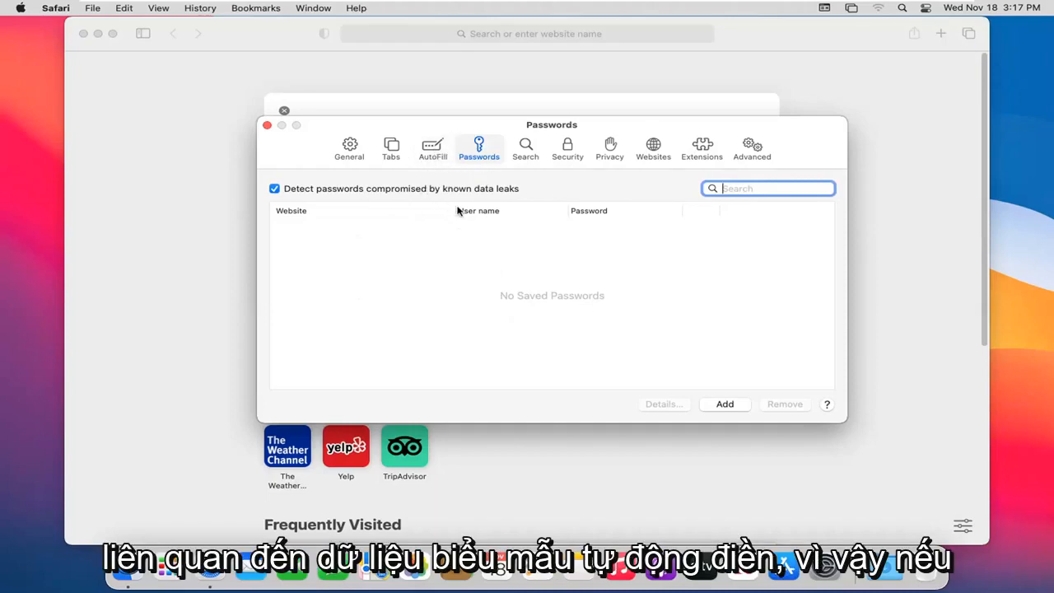
mouse_move(256, 275)
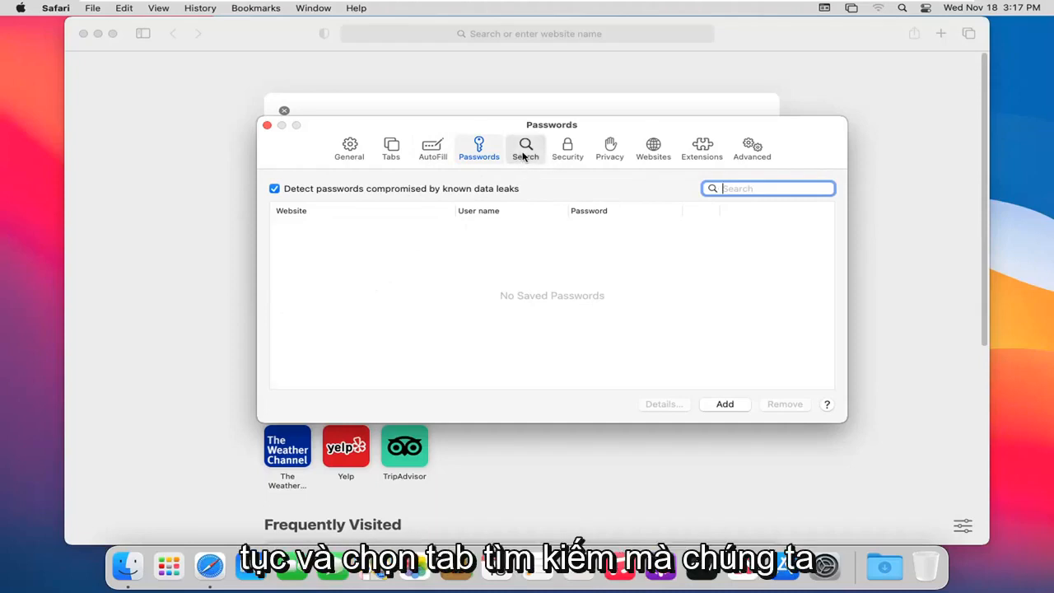
Step: Show Search preferences and leave Google selected as the search engine
left_click(525, 148)
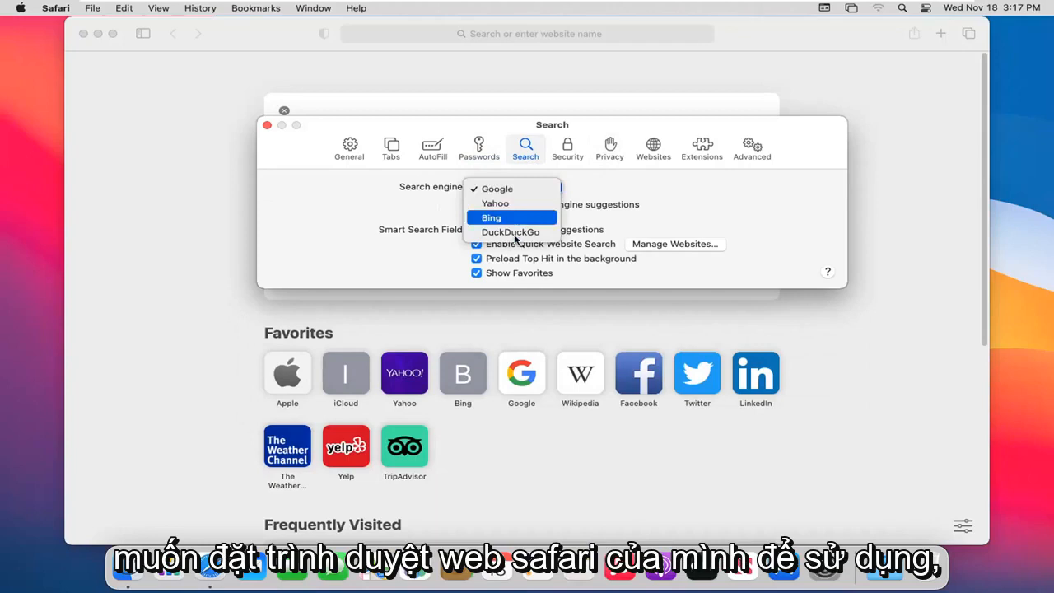
mouse_move(495, 203)
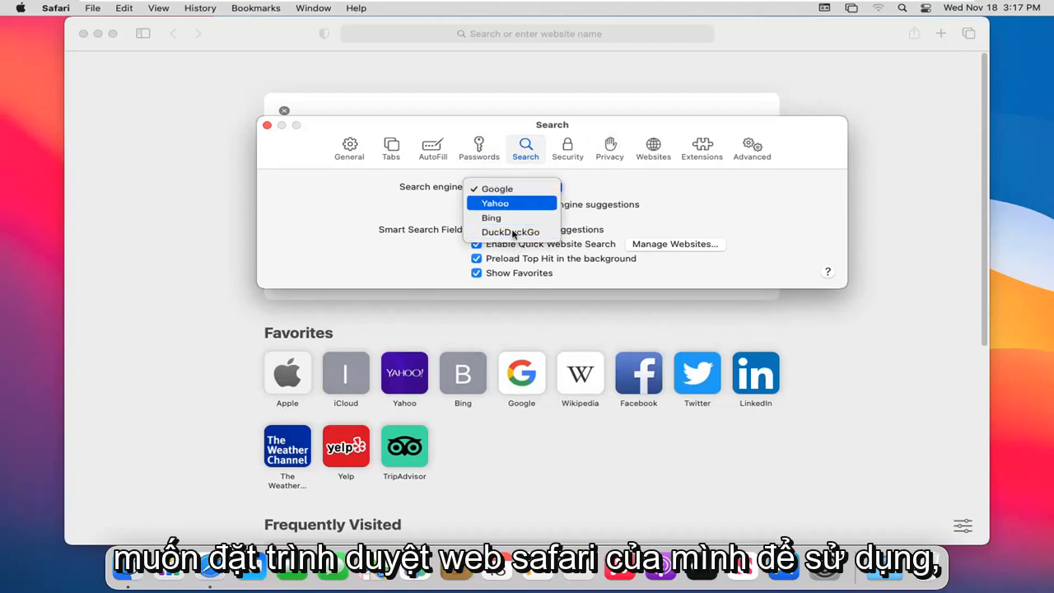
left_click(495, 188)
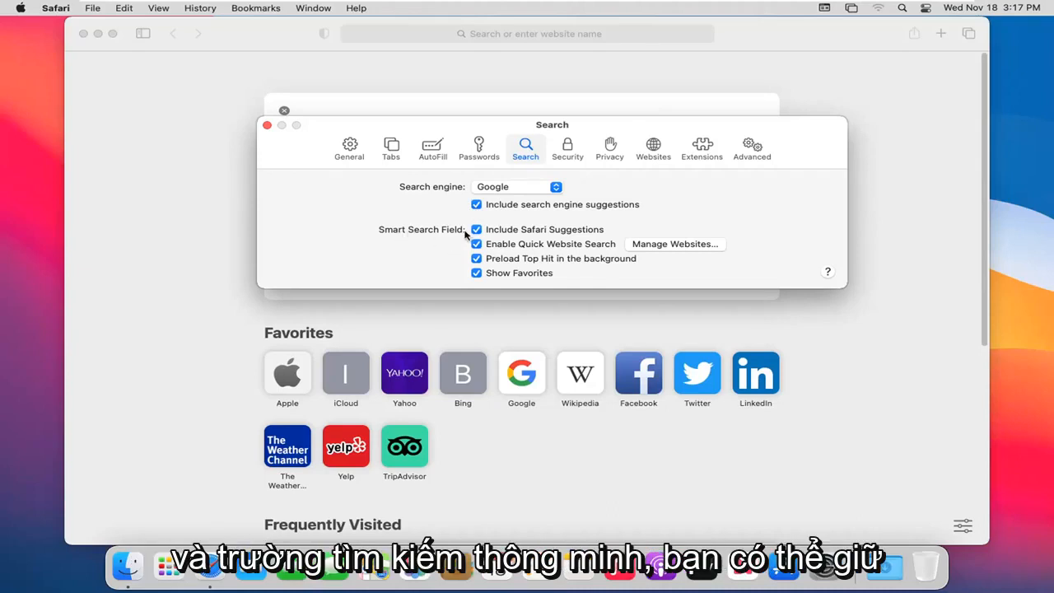
mouse_move(545, 243)
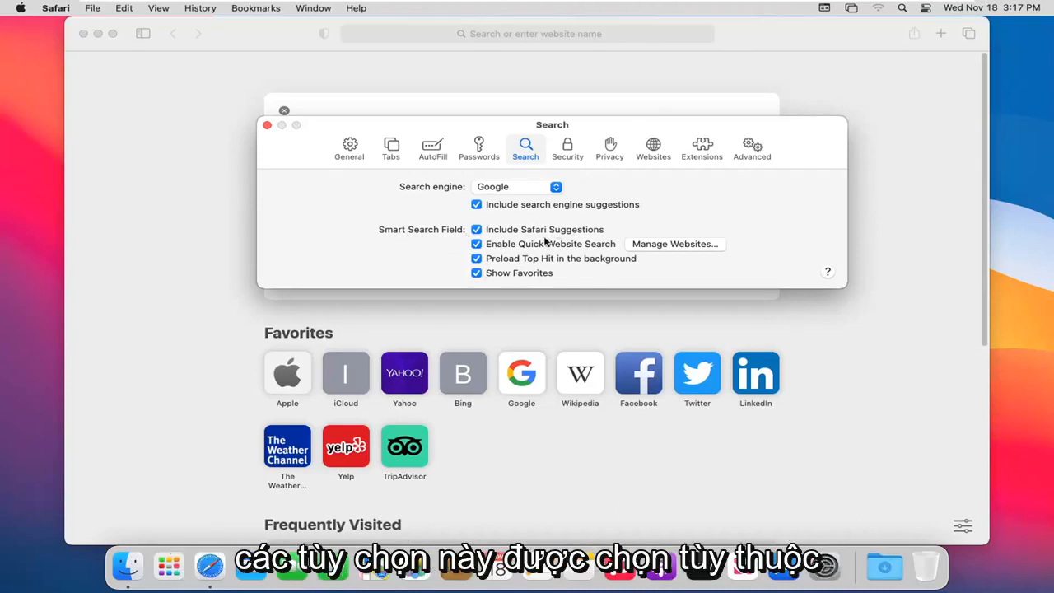
mouse_move(567, 152)
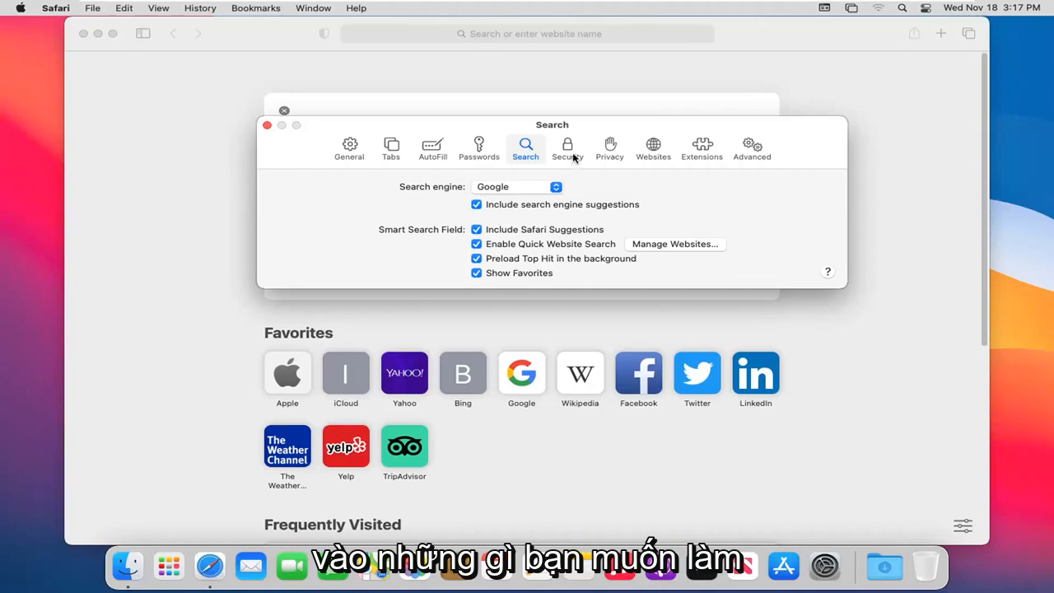
Step: Review Security settings with fraud warnings and JavaScript on, then show Privacy preferences
left_click(567, 148)
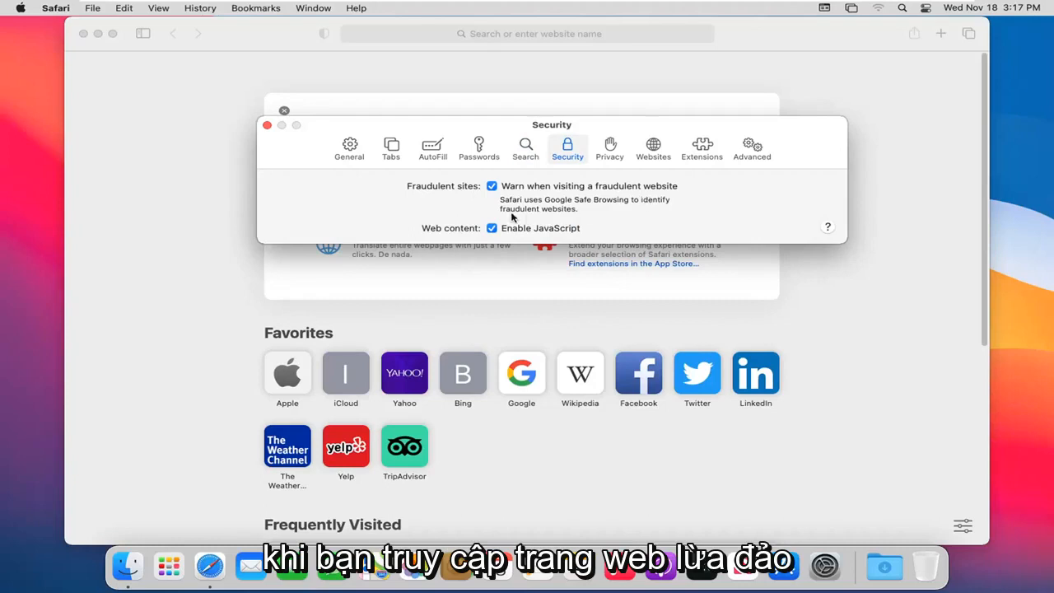
mouse_move(653, 212)
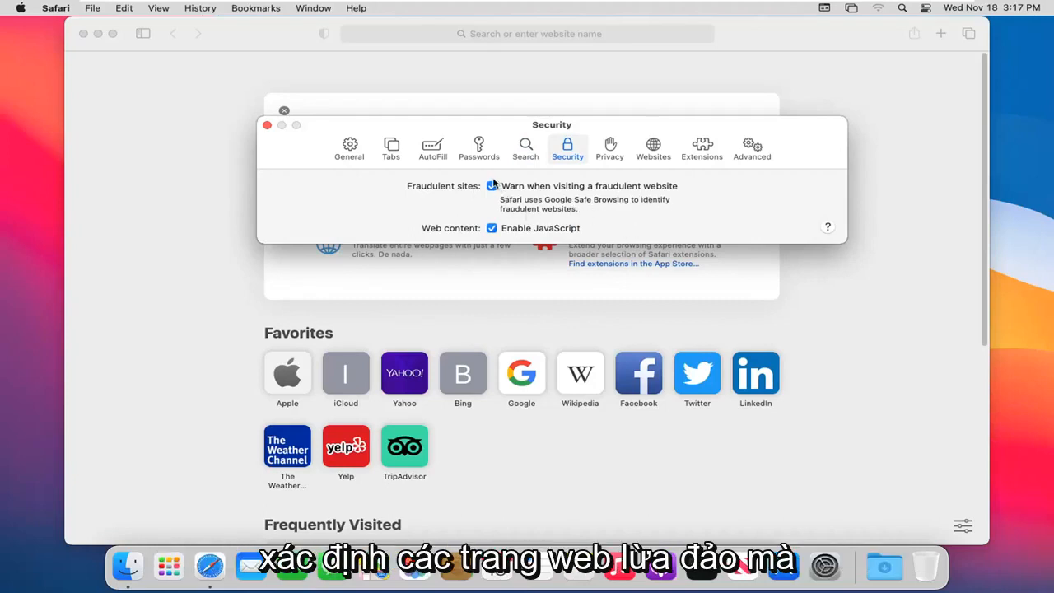
left_click(490, 186)
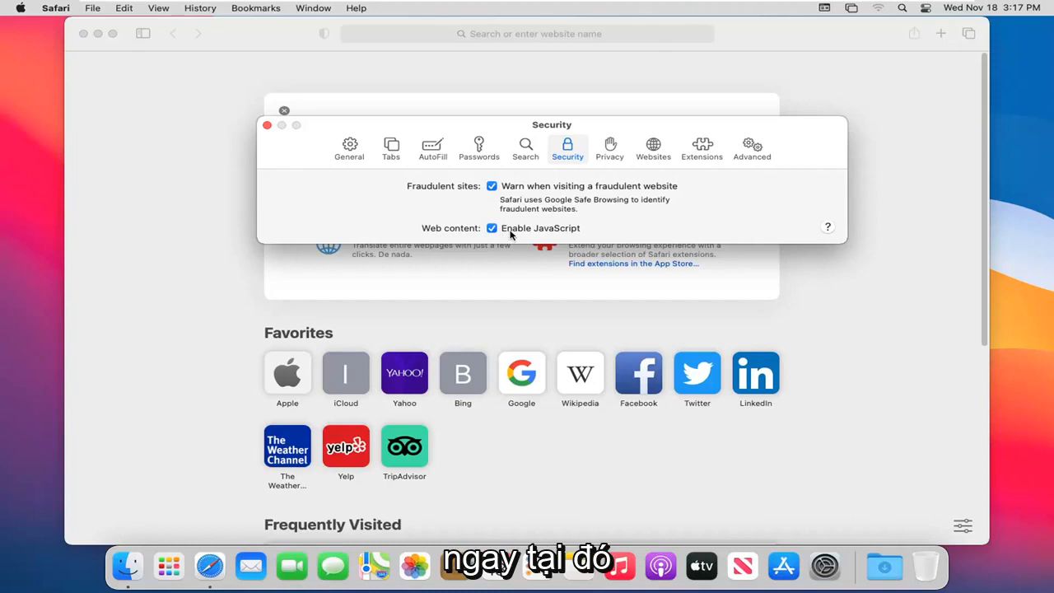
left_click(609, 148)
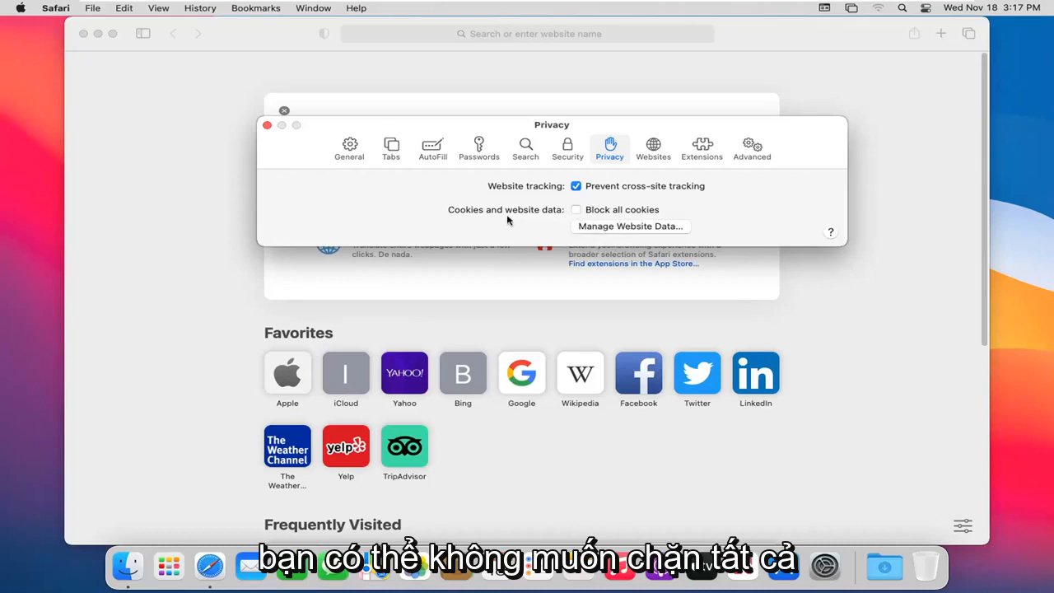
mouse_move(551, 209)
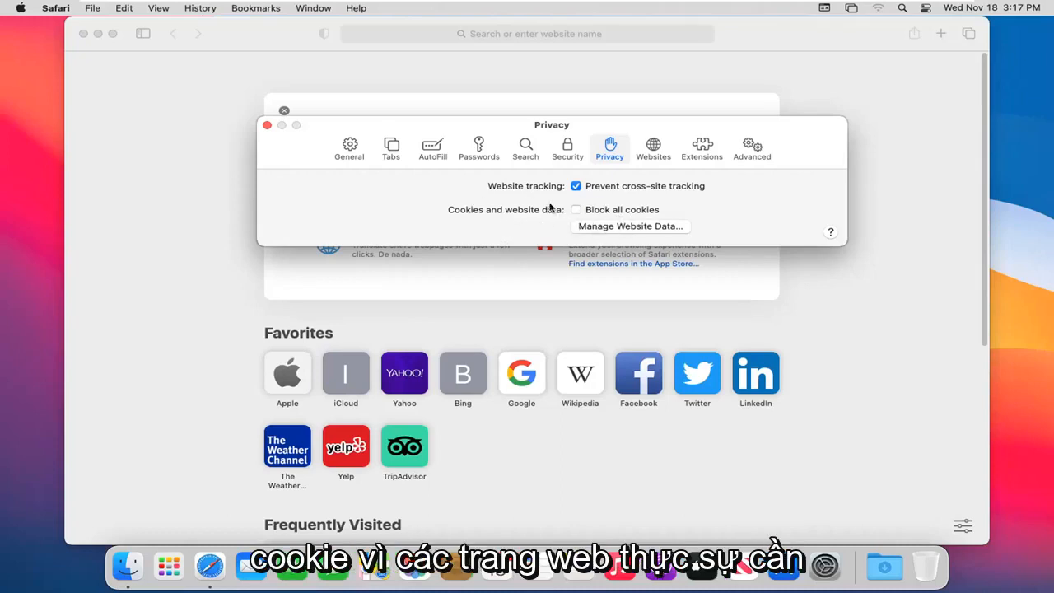
mouse_move(539, 215)
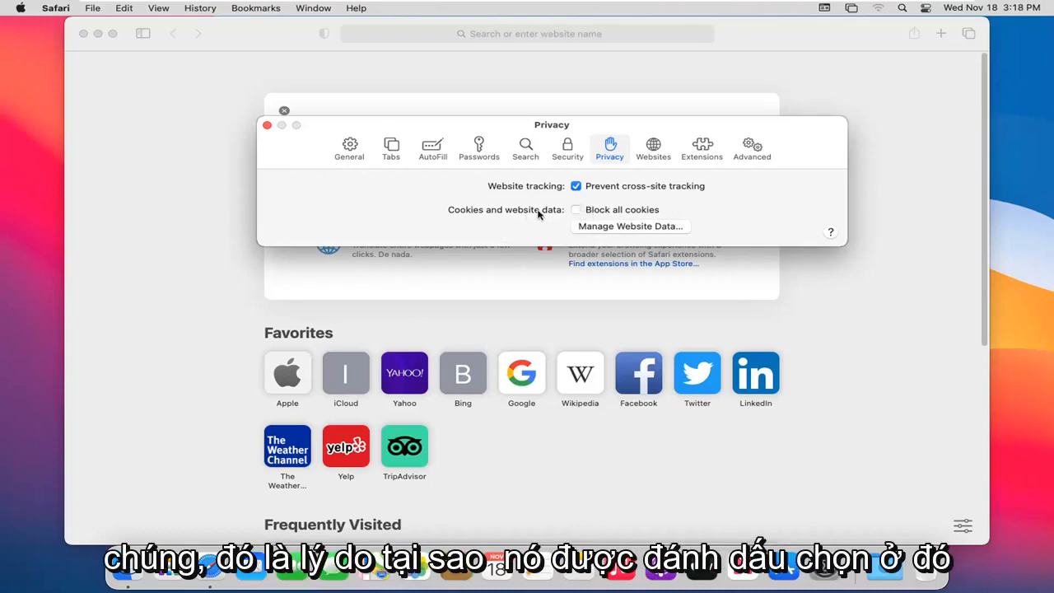
Step: Review the empty Websites and Extensions preferences, then select Advanced preferences
left_click(652, 148)
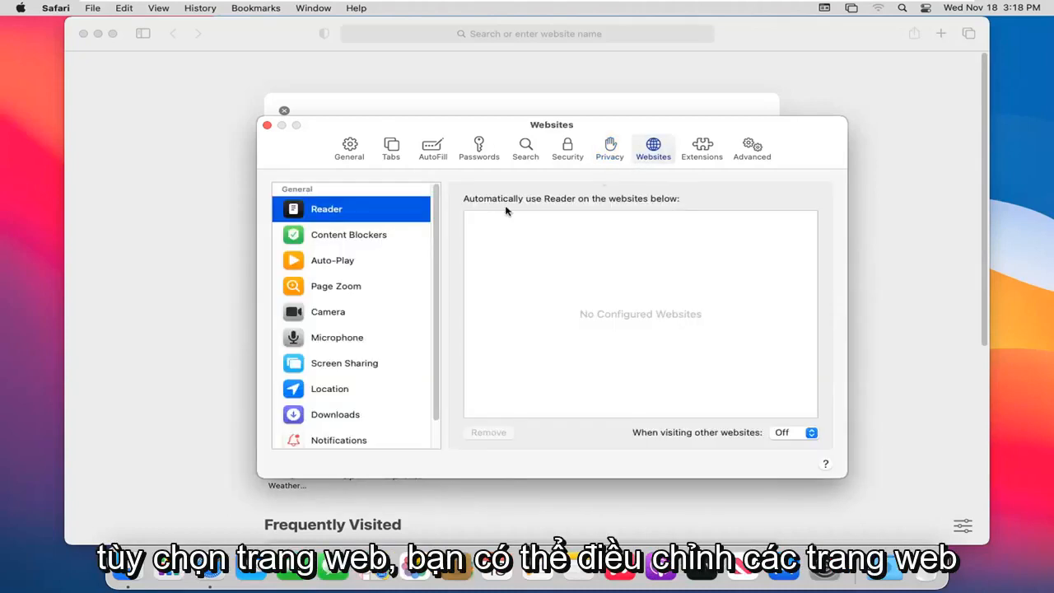
mouse_move(553, 238)
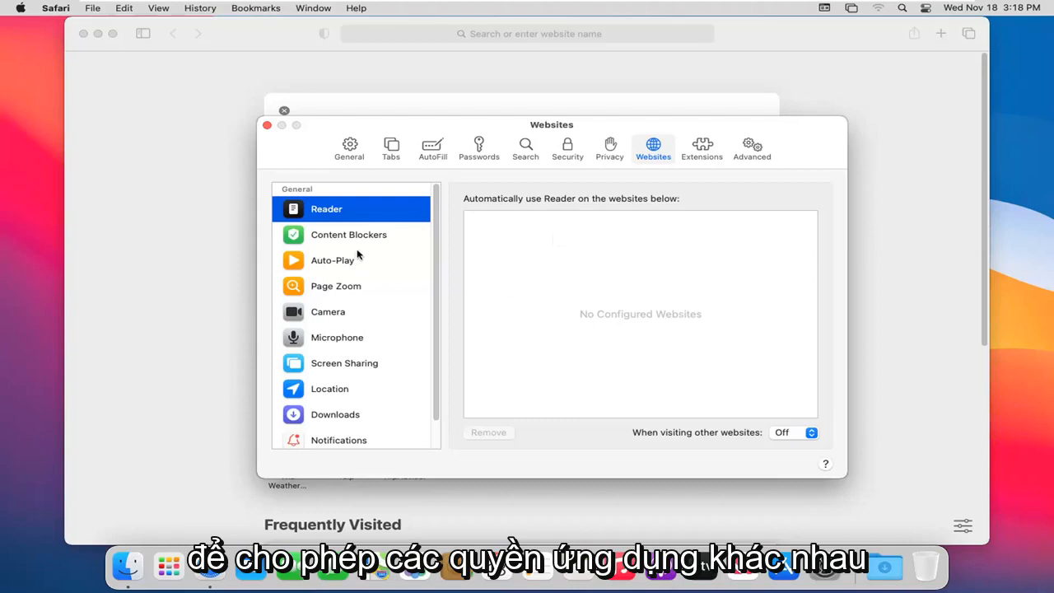
scroll("down", 3)
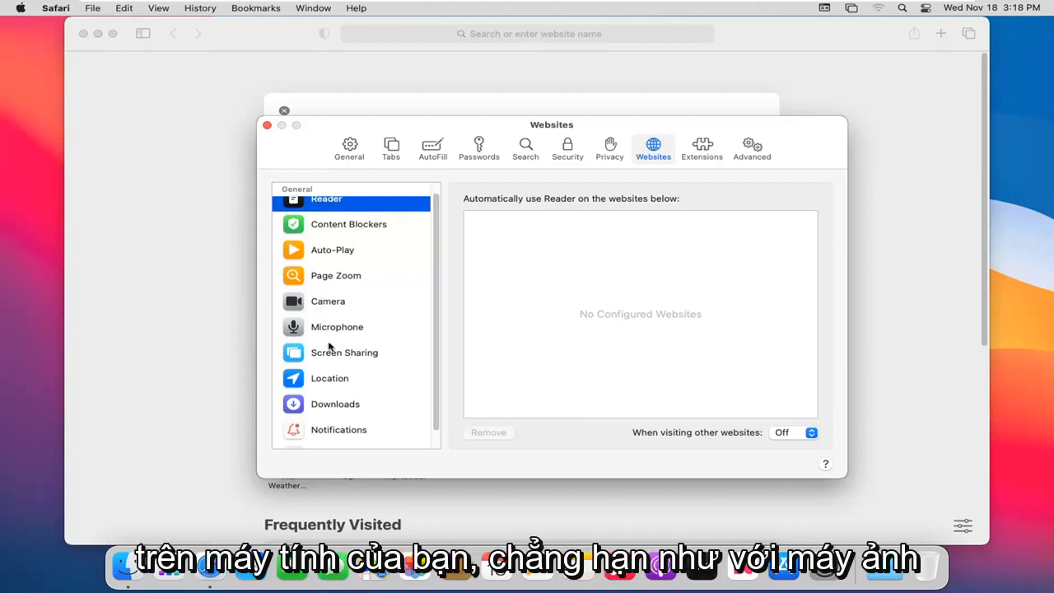
mouse_move(390, 297)
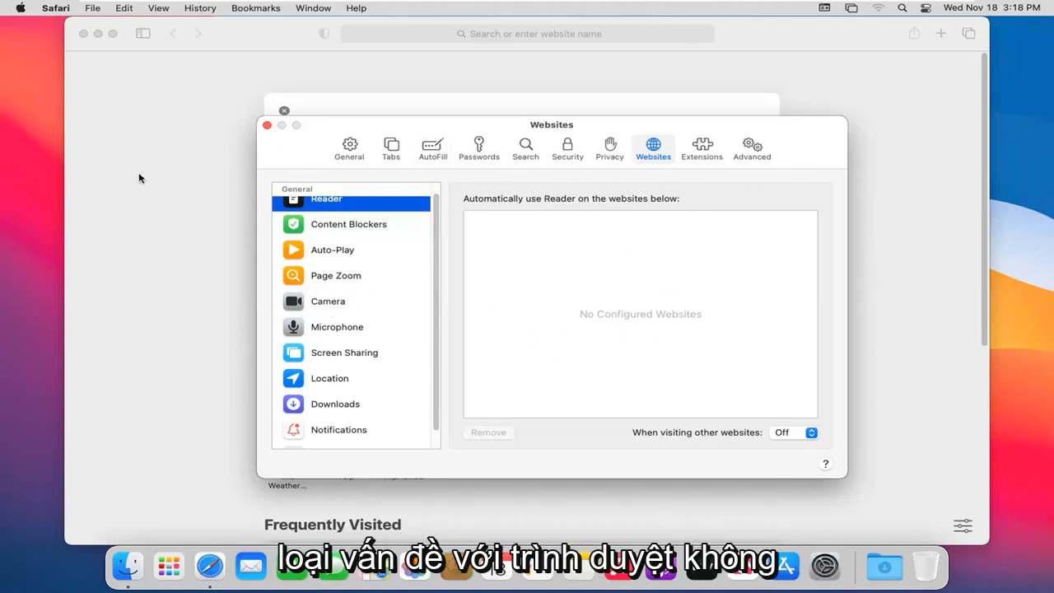
mouse_move(580, 328)
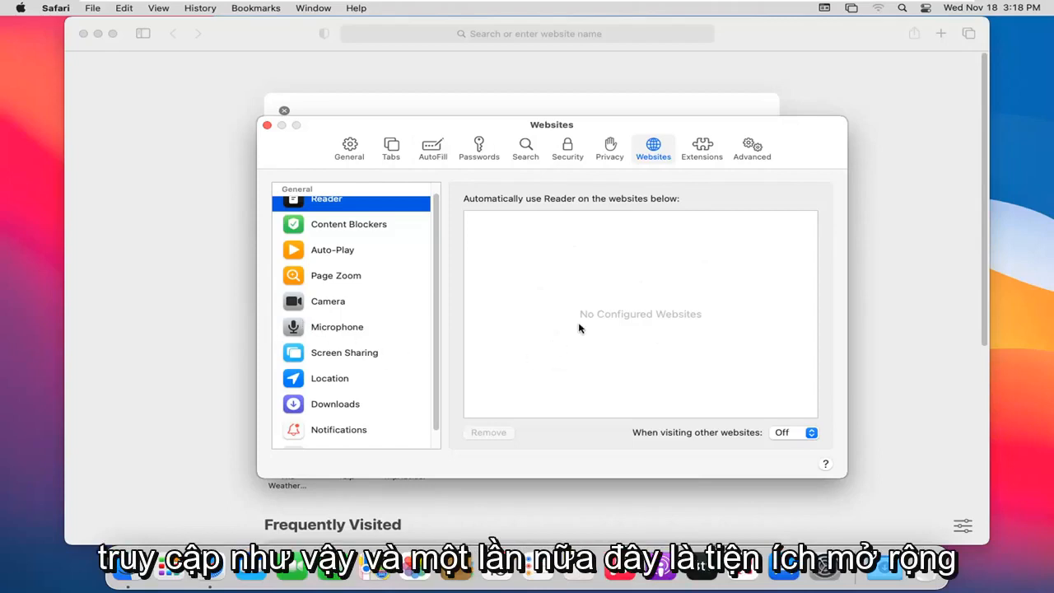
left_click(702, 148)
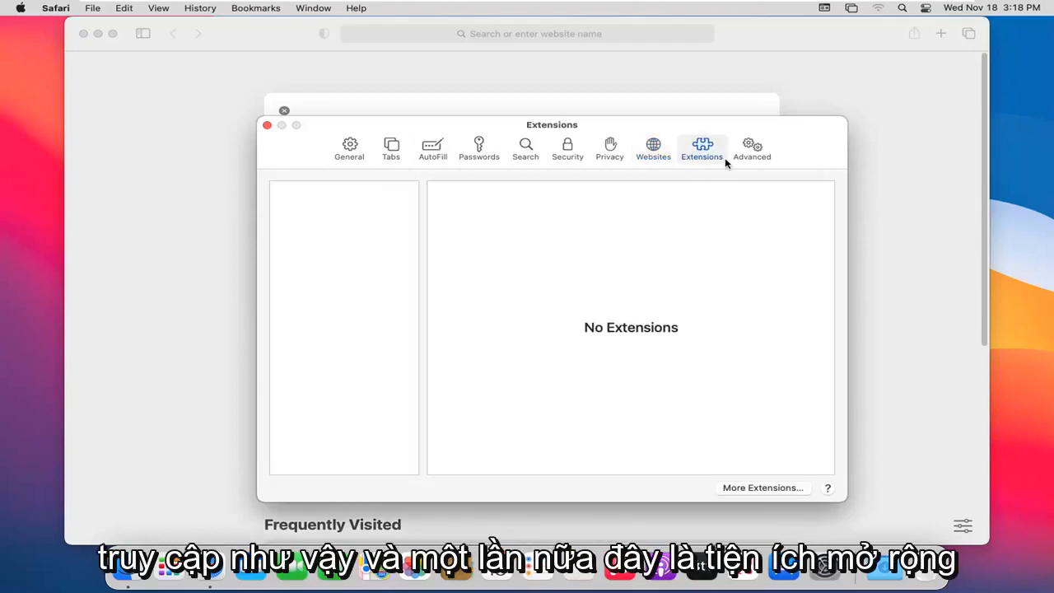
mouse_move(121, 70)
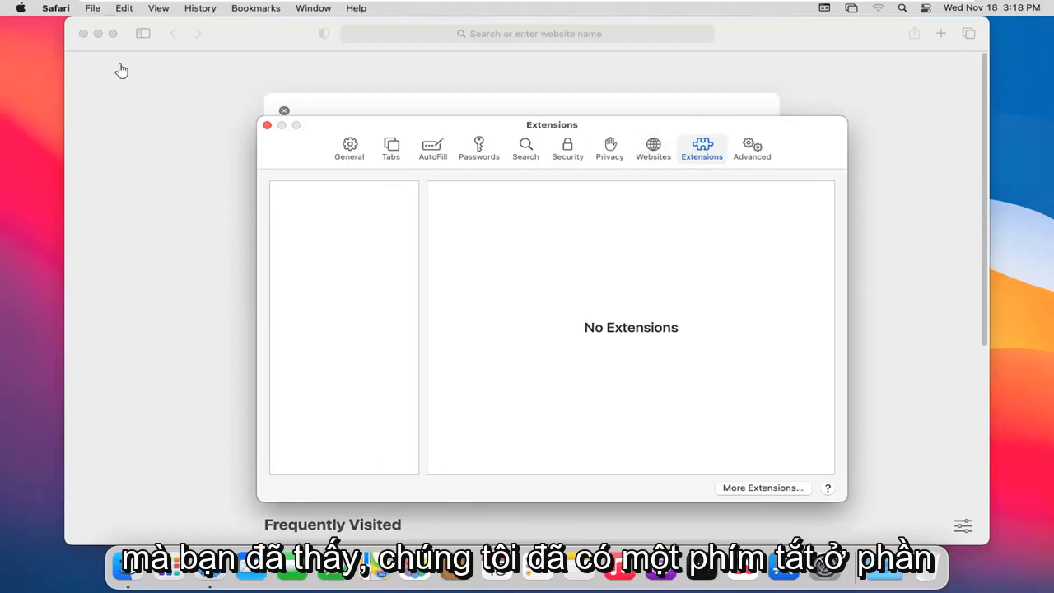
mouse_move(727, 298)
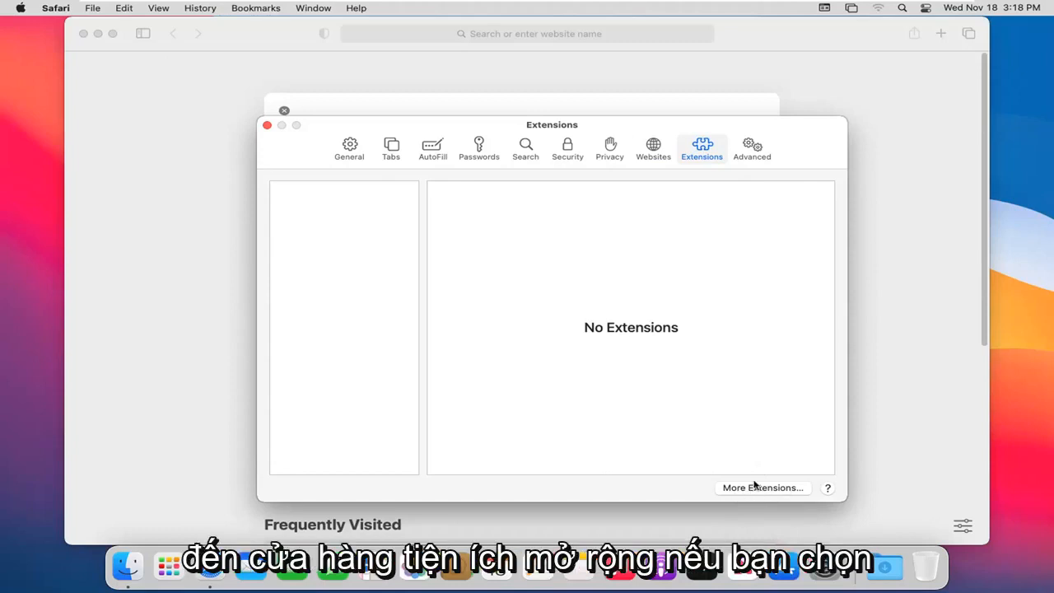
mouse_move(770, 467)
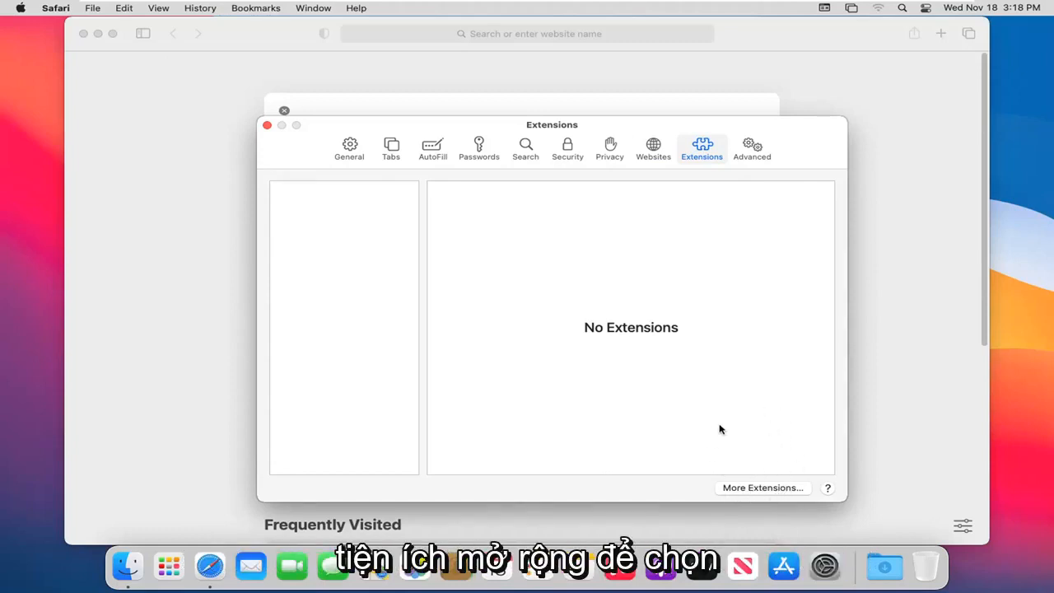
left_click(751, 148)
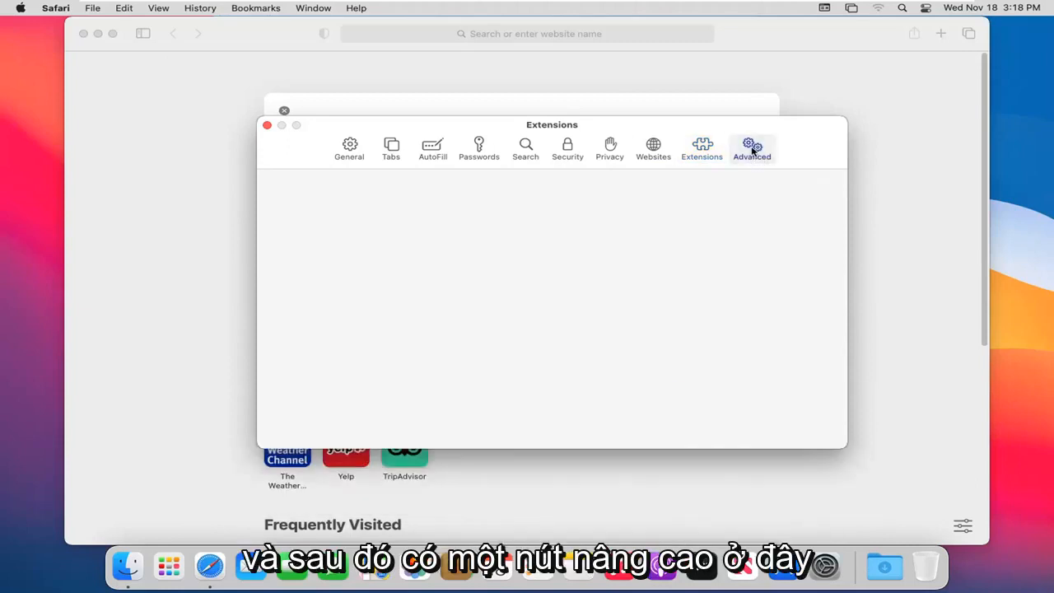
Step: Display Advanced preferences, with Develop menu and full website address options unchecked
left_click(751, 146)
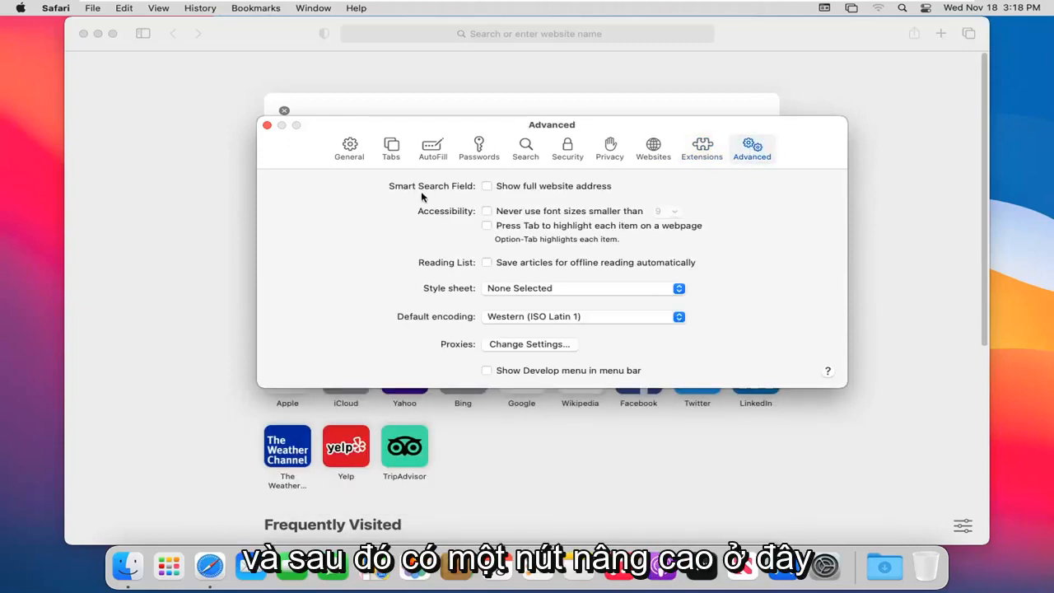
mouse_move(432, 148)
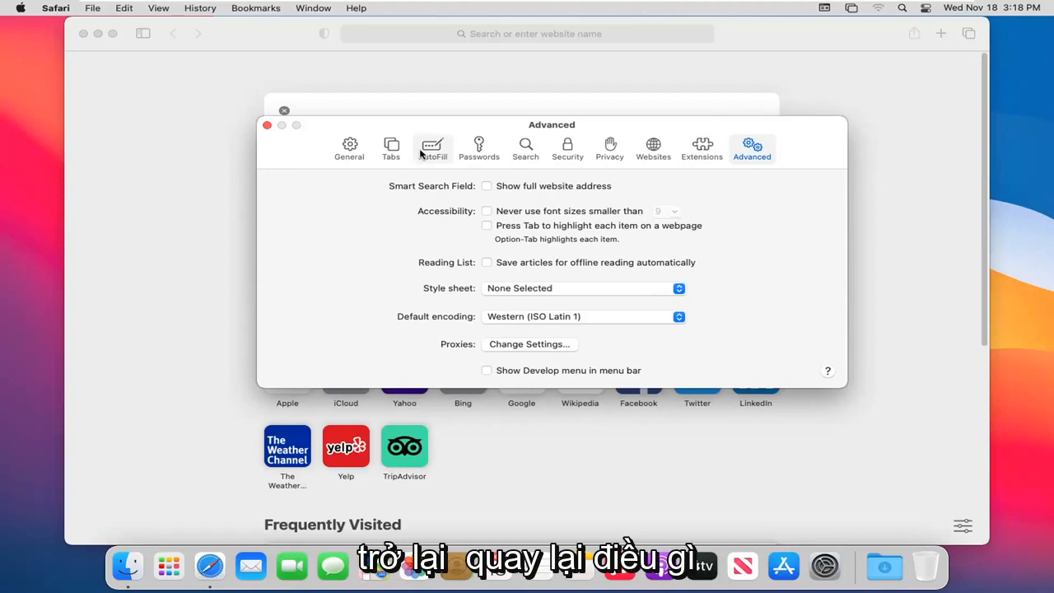
mouse_move(402, 225)
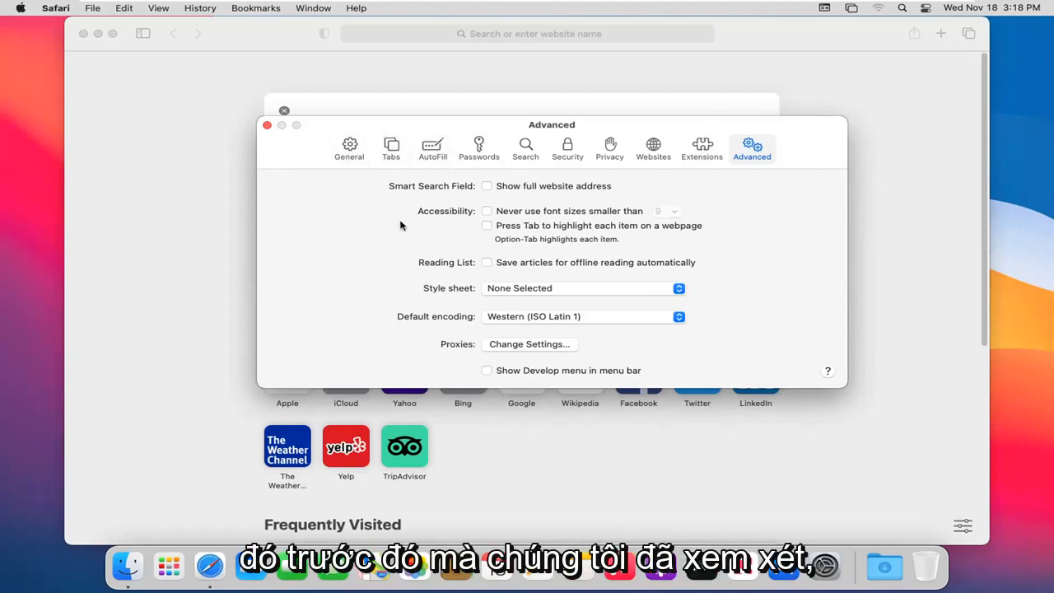
mouse_move(503, 226)
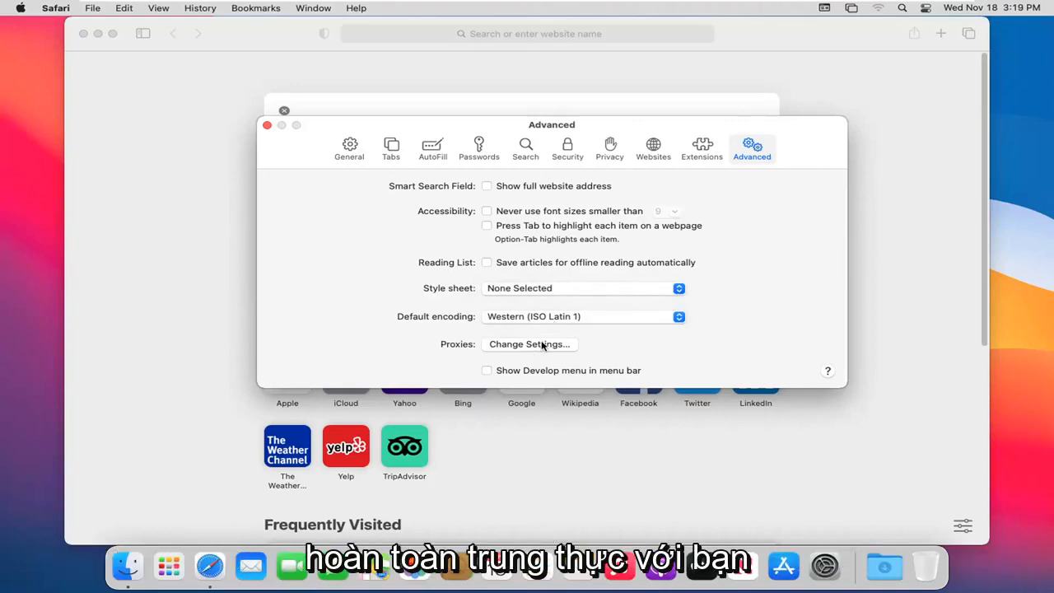
mouse_move(585, 381)
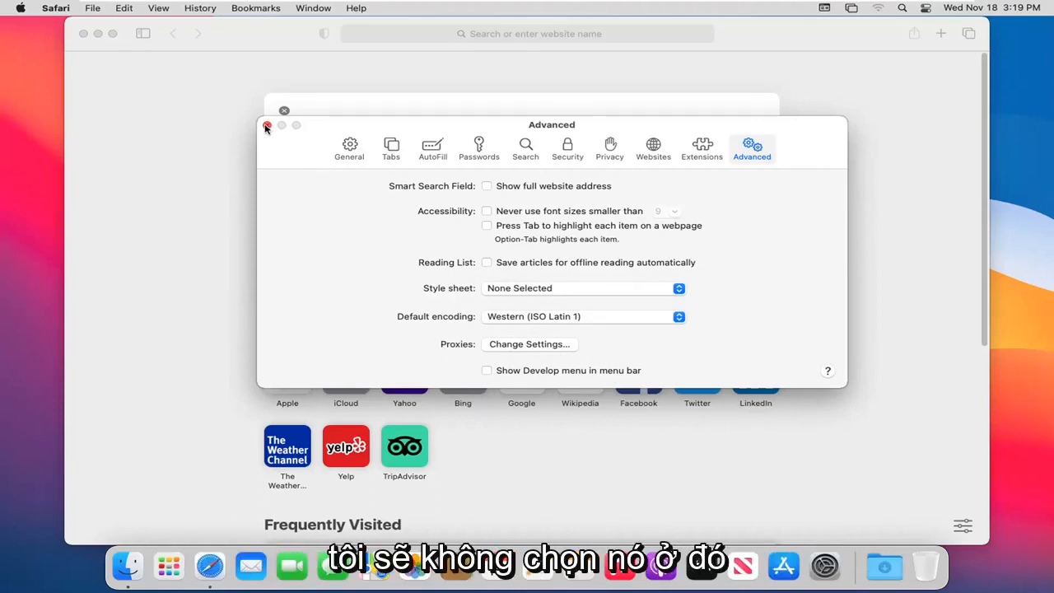
Step: Close the Preferences window and show the File menu's window, tab and bookmark commands
left_click(93, 8)
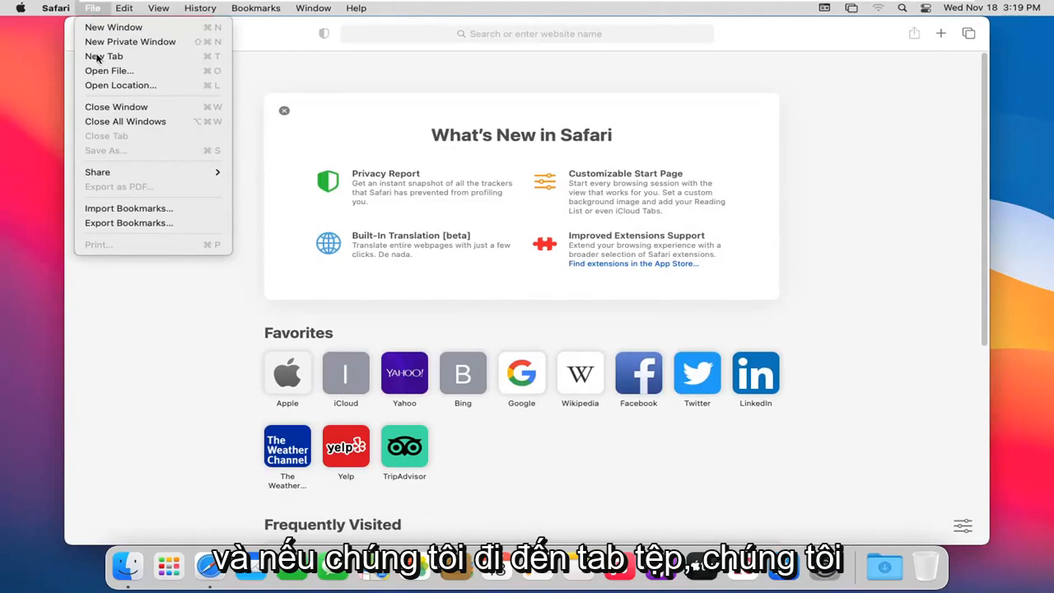
mouse_move(113, 26)
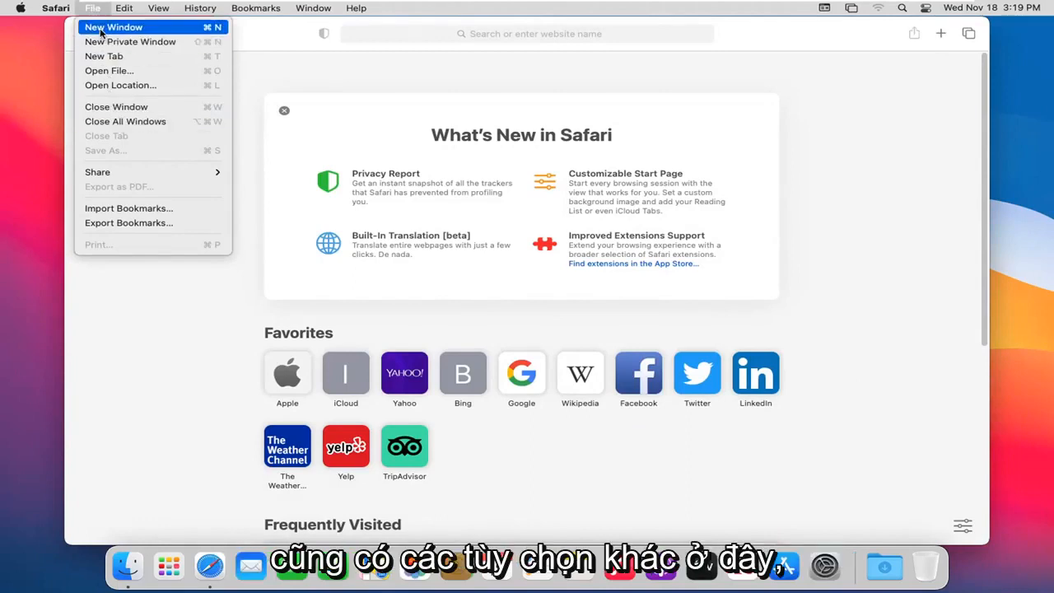
mouse_move(123, 51)
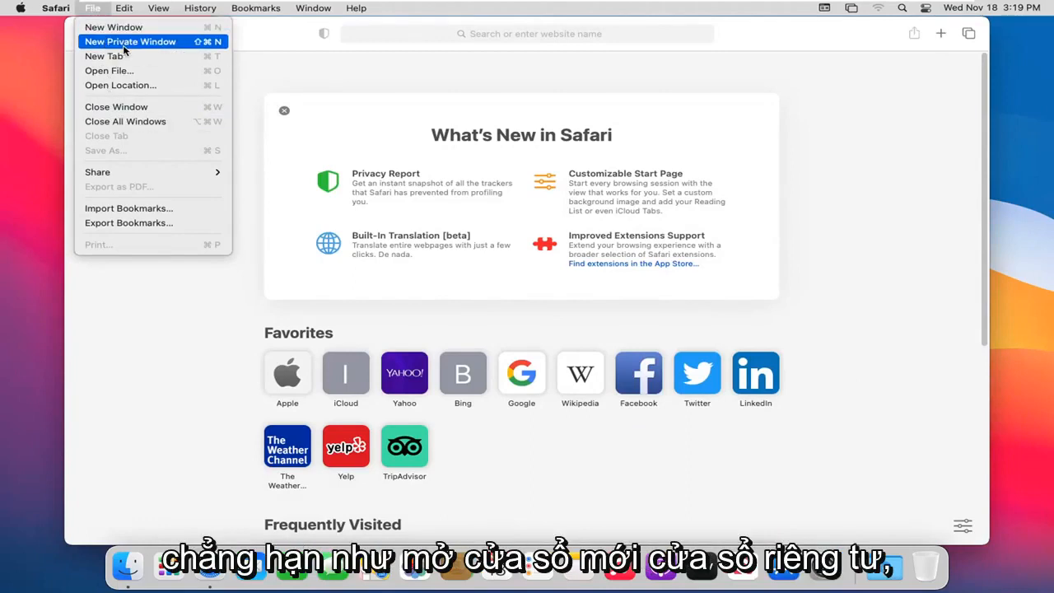
mouse_move(111, 71)
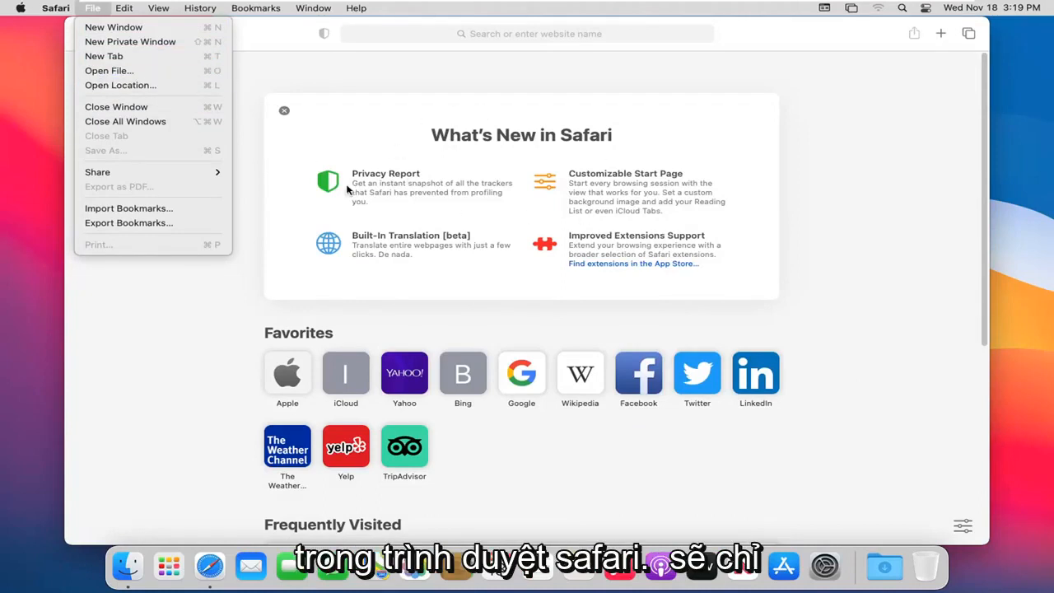
mouse_move(252, 215)
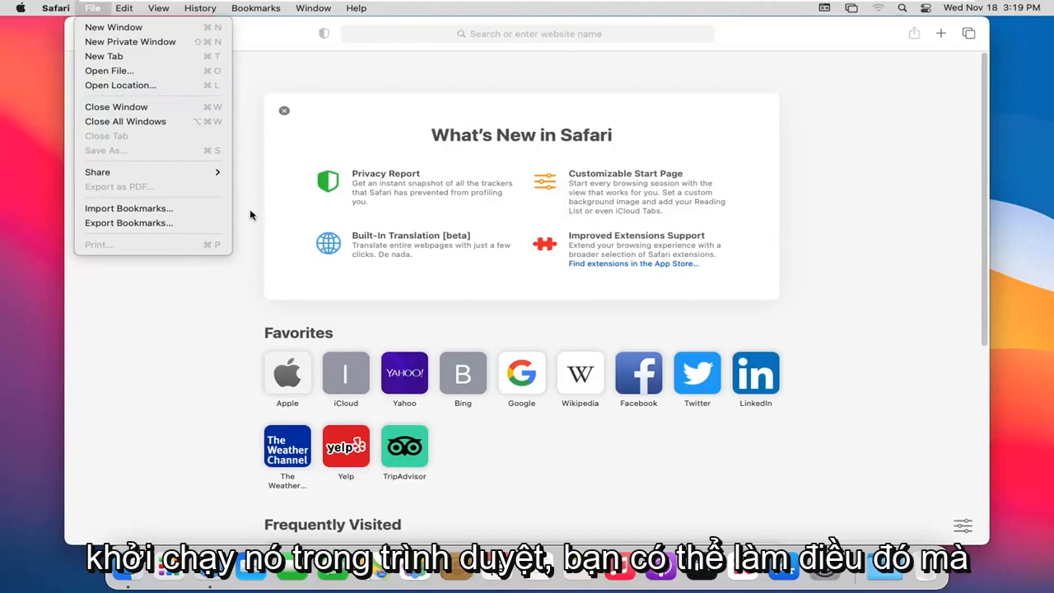
mouse_move(136, 103)
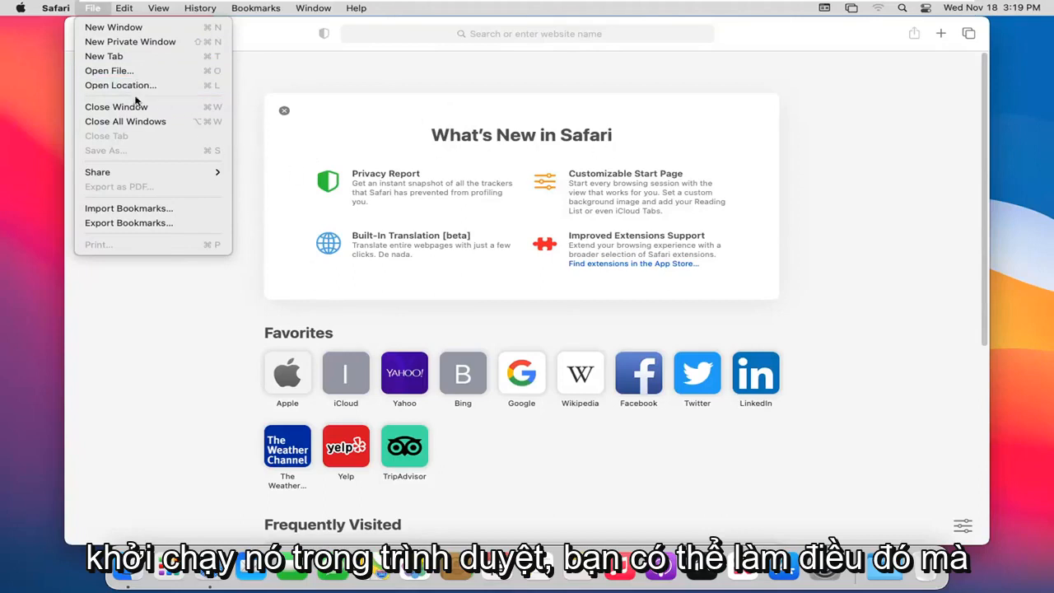
mouse_move(128, 106)
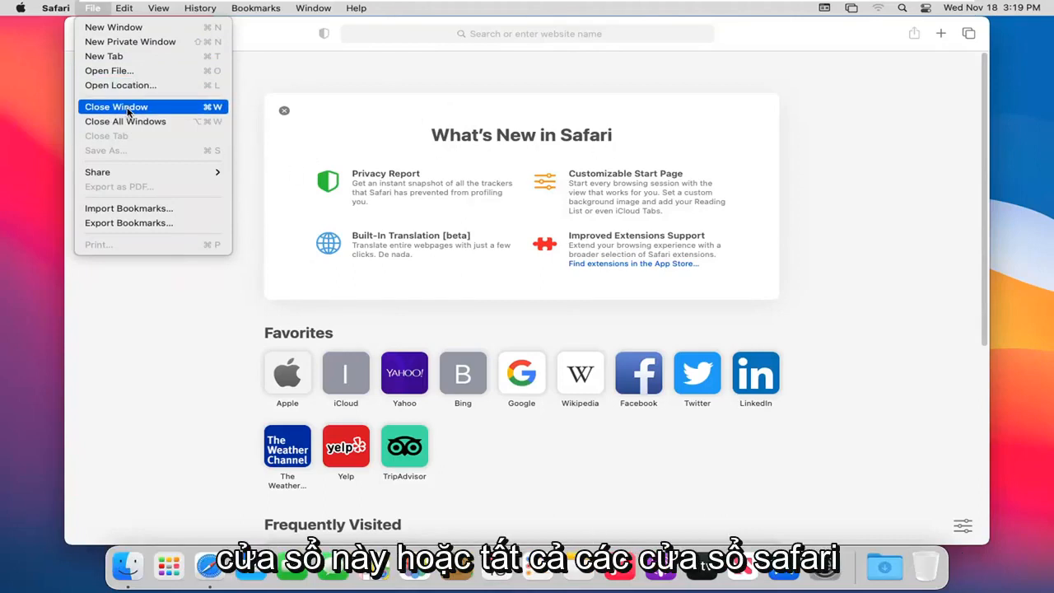
mouse_move(123, 126)
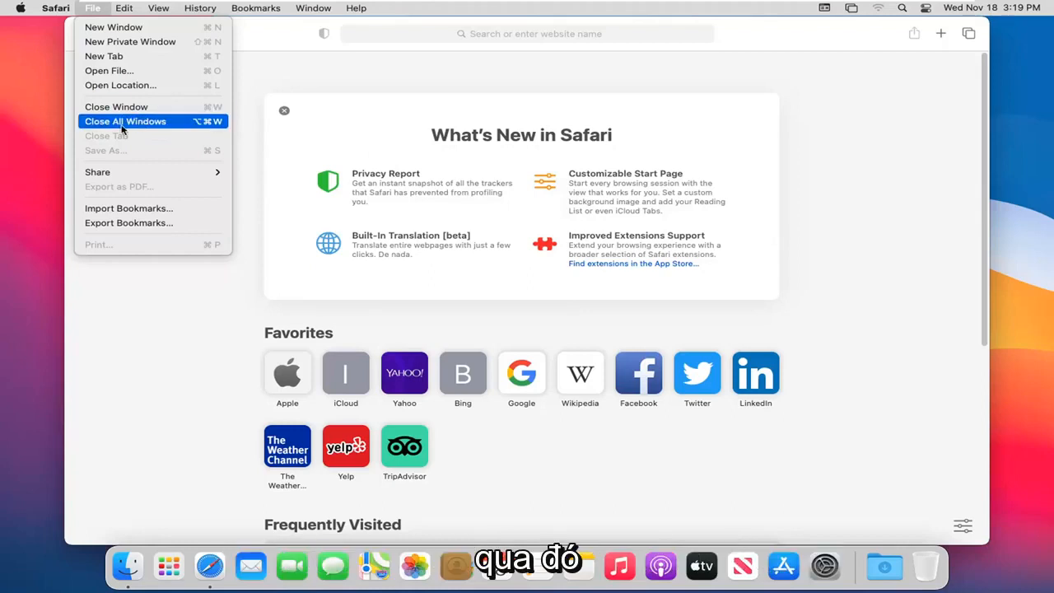
mouse_move(127, 222)
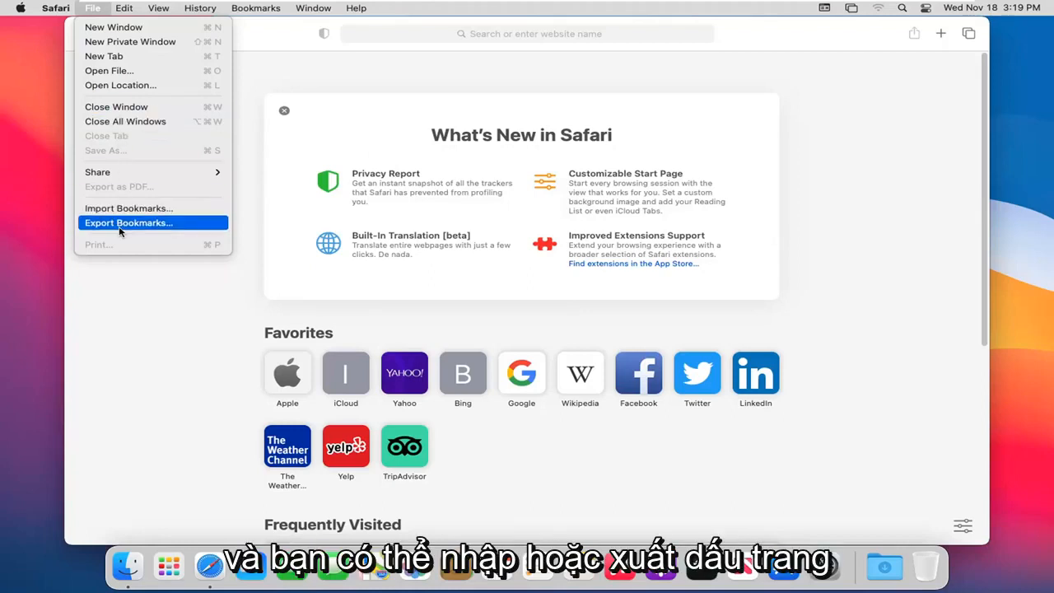
mouse_move(128, 230)
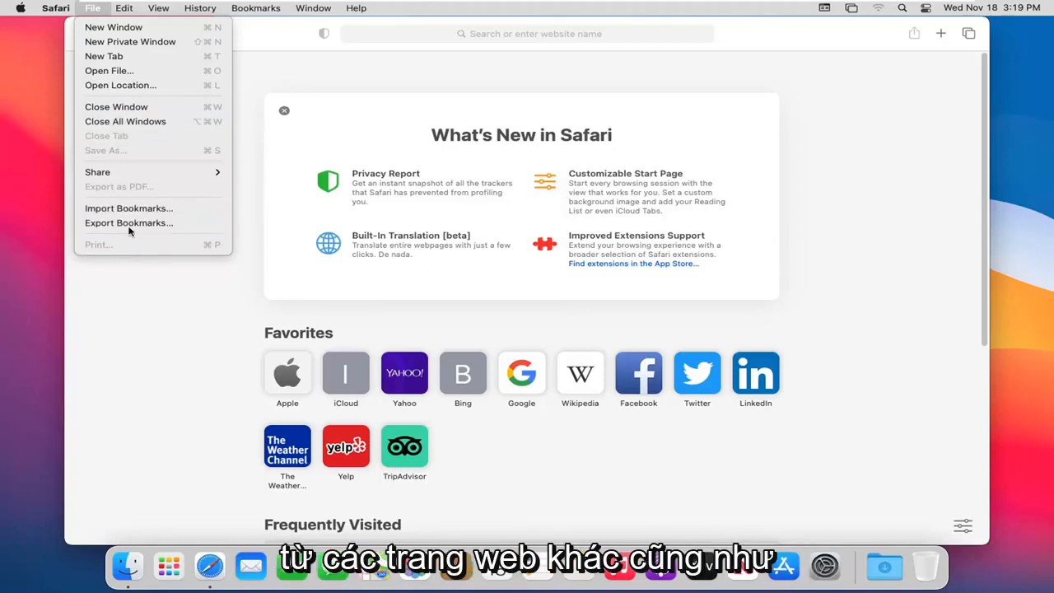
Step: Activate the address field, view the File menu, then show Edit's Substitutions and Speech options
left_click(127, 8)
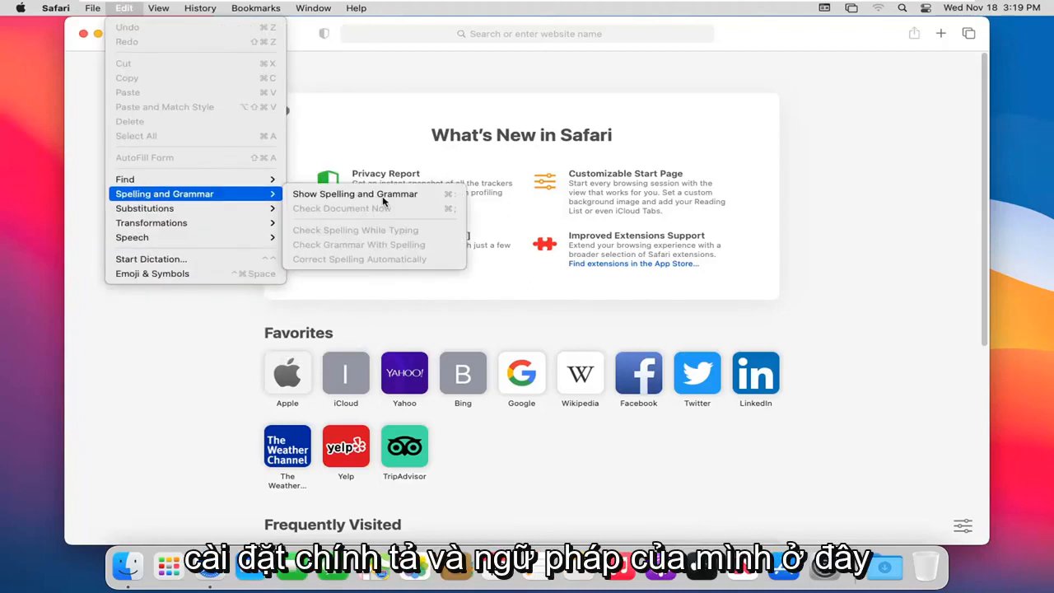
mouse_move(124, 179)
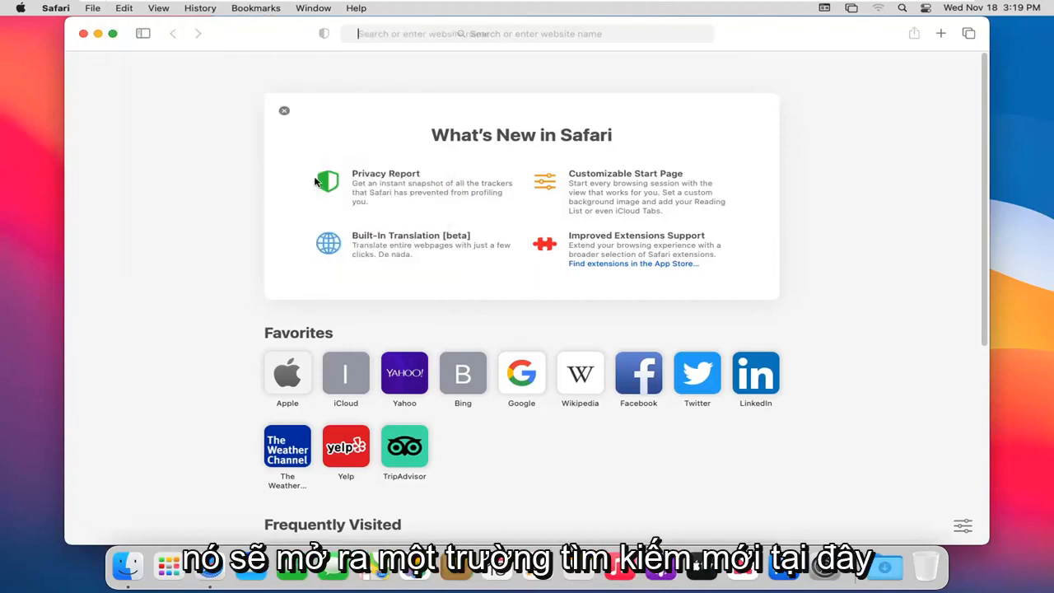
left_click(527, 34)
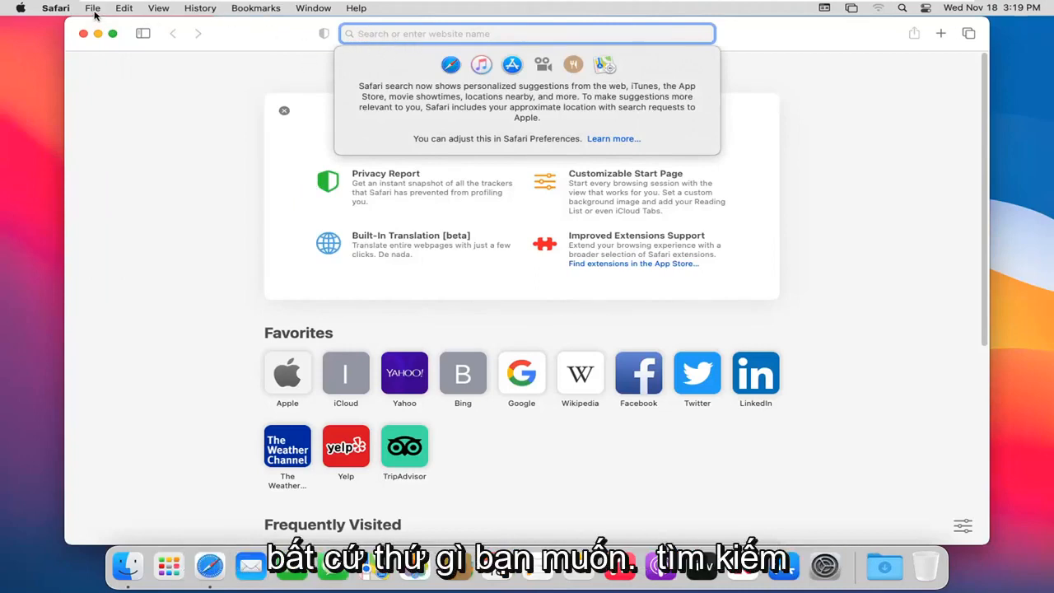
left_click(96, 9)
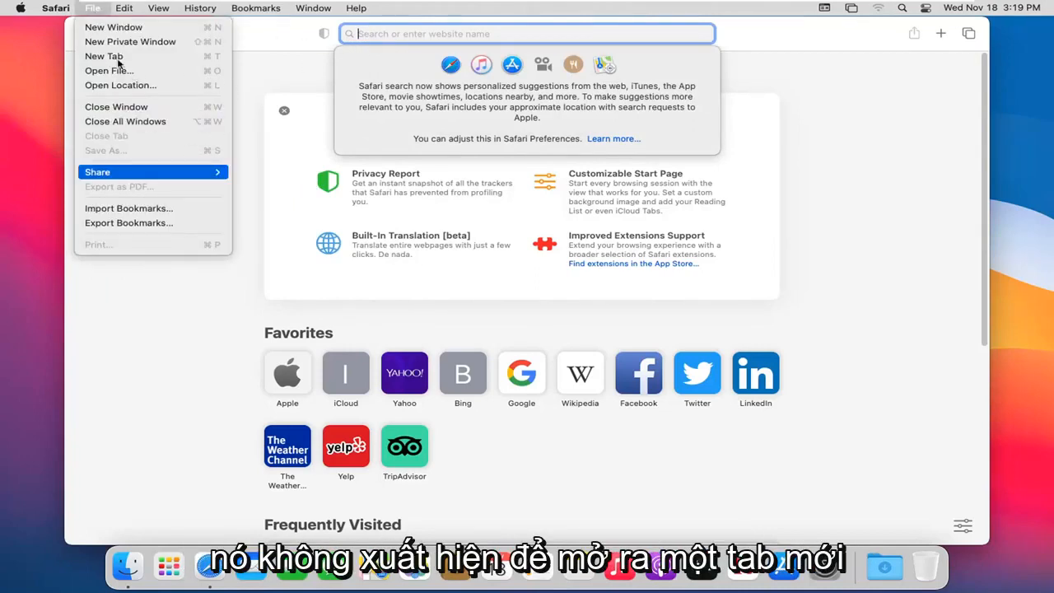
mouse_move(129, 223)
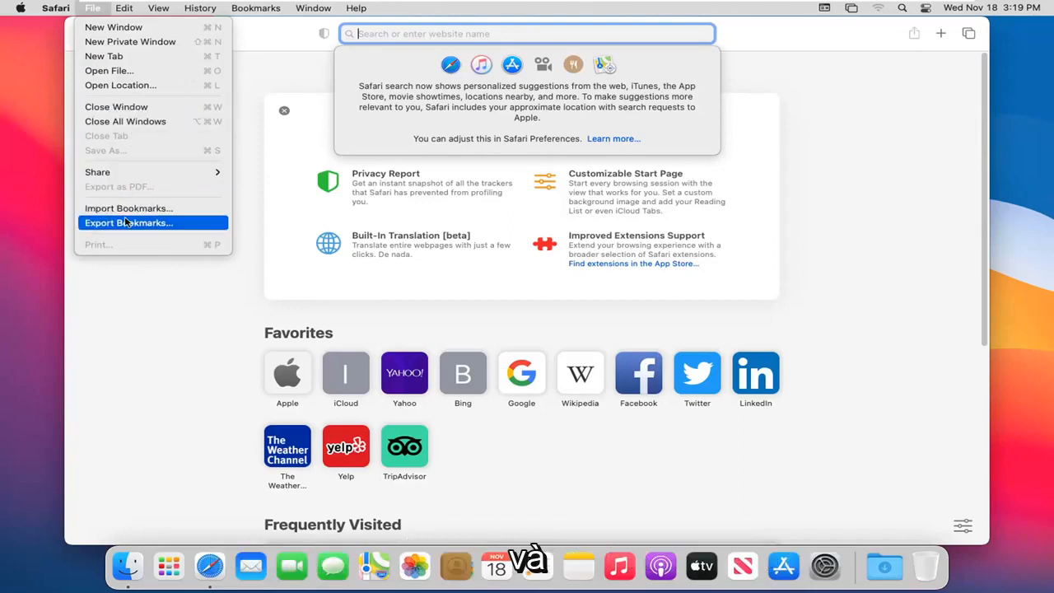
left_click(124, 8)
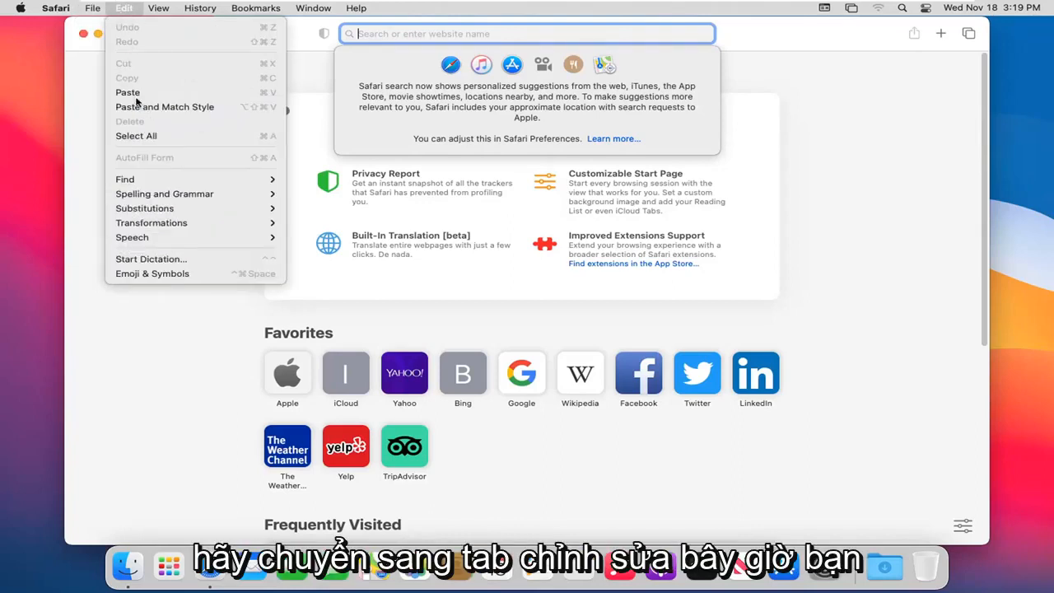
mouse_move(182, 106)
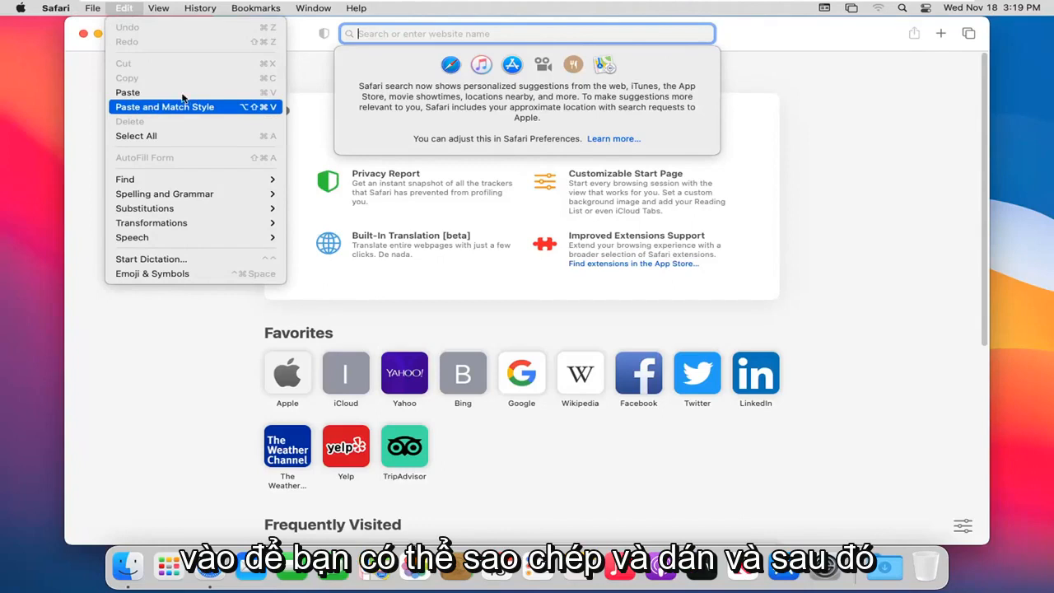
mouse_move(125, 8)
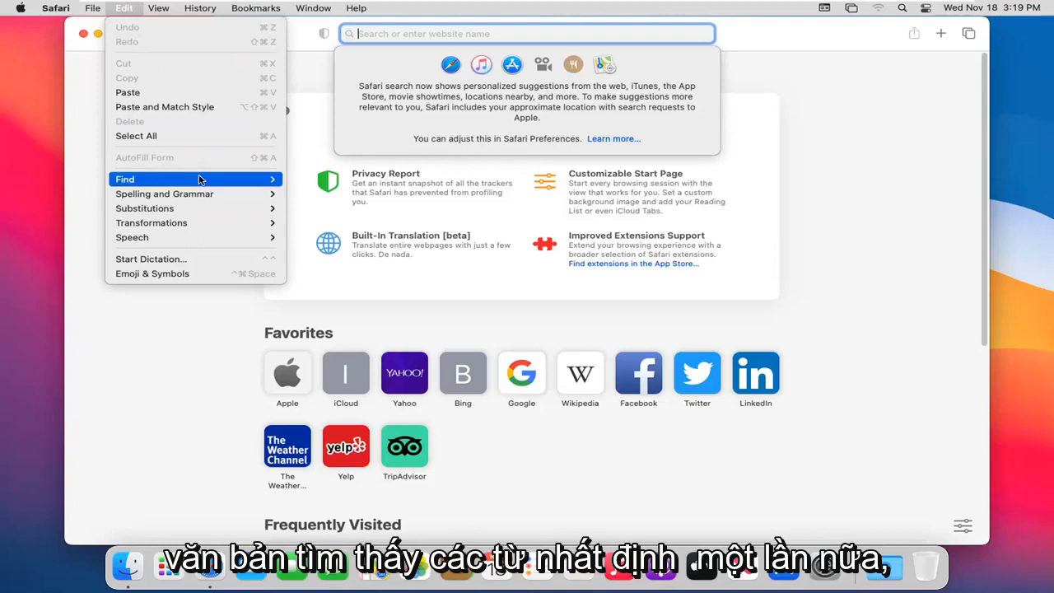
mouse_move(173, 269)
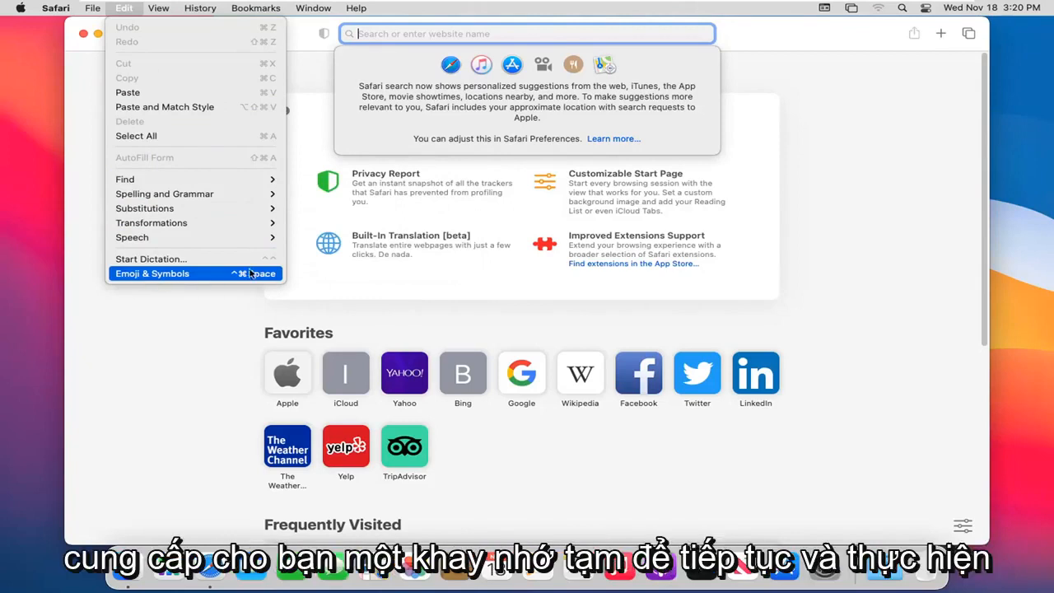
mouse_move(131, 237)
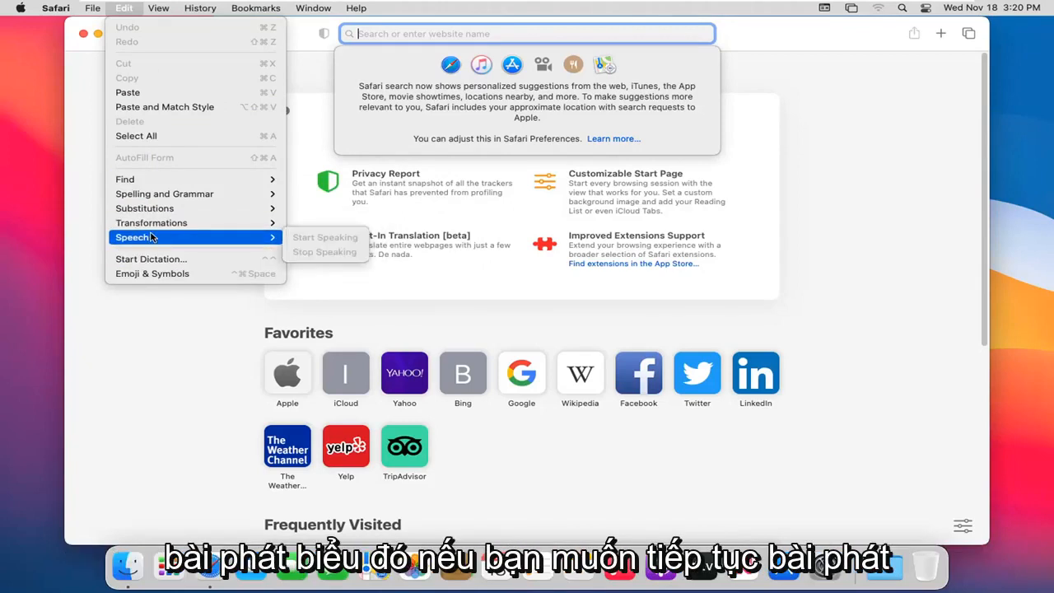
mouse_move(137, 242)
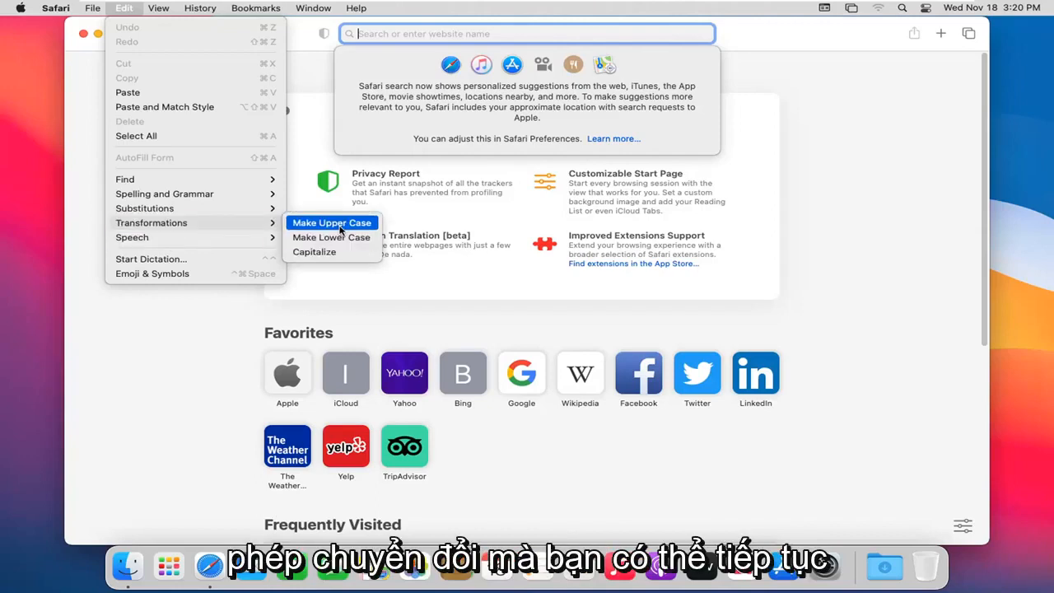
mouse_move(331, 237)
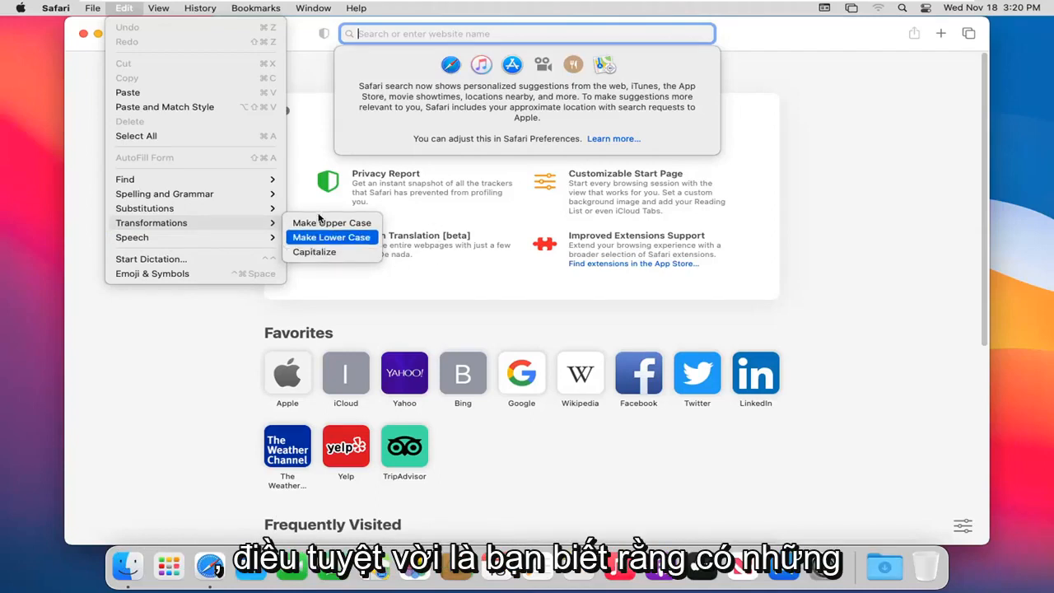
mouse_move(331, 223)
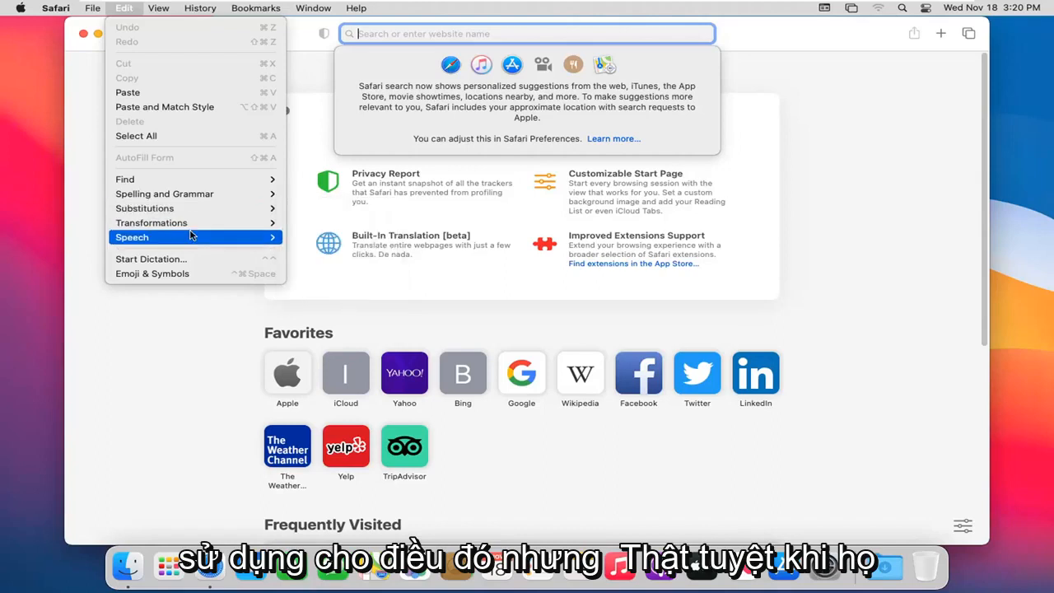
mouse_move(151, 222)
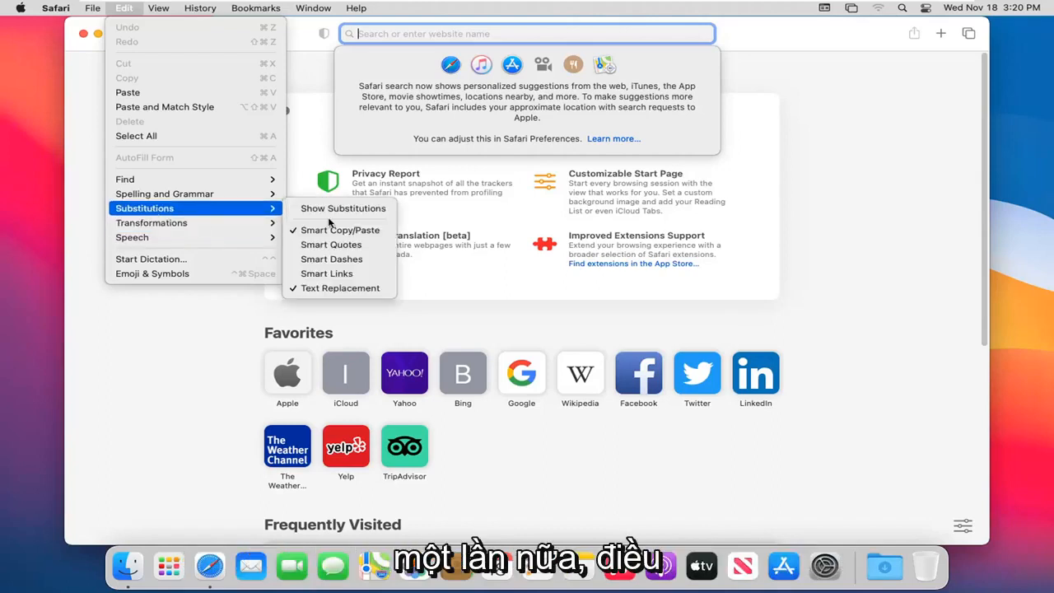
mouse_move(318, 216)
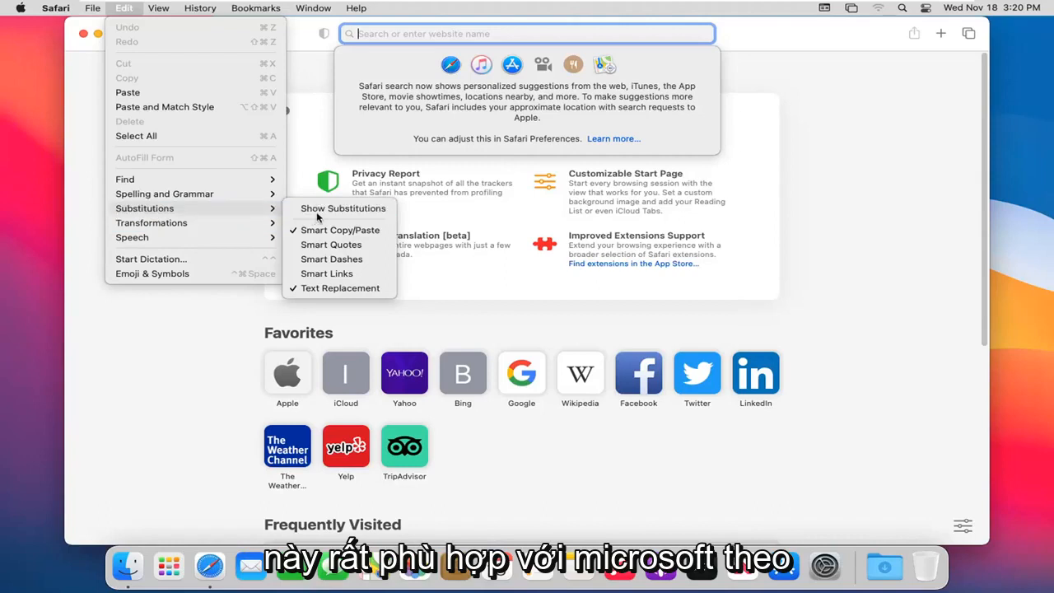
mouse_move(327, 274)
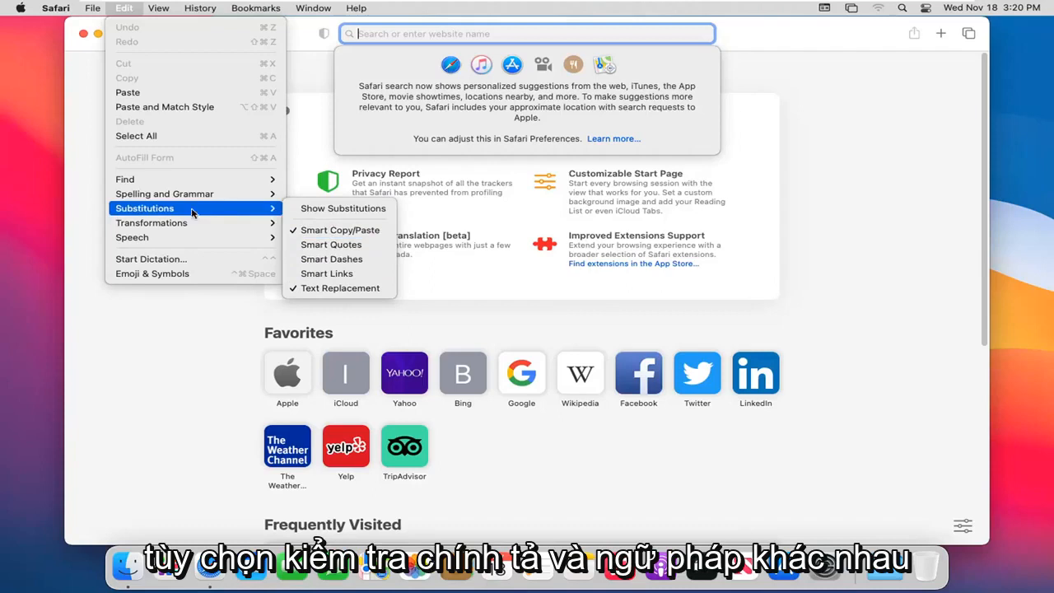
Step: Expand View > Text Encoding to list the available page encodings
left_click(153, 9)
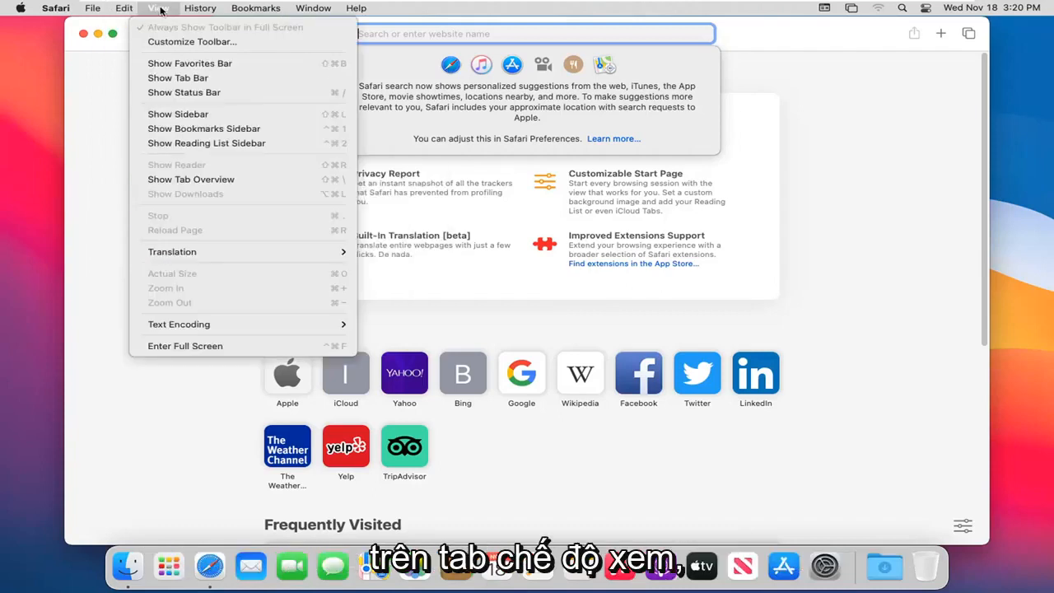
mouse_move(178, 77)
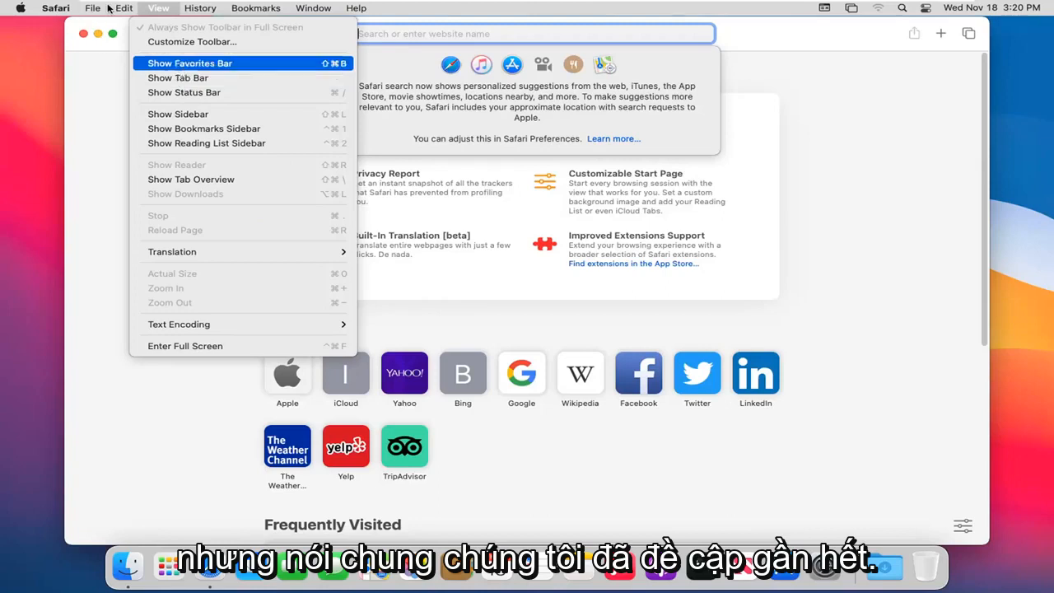
mouse_move(187, 84)
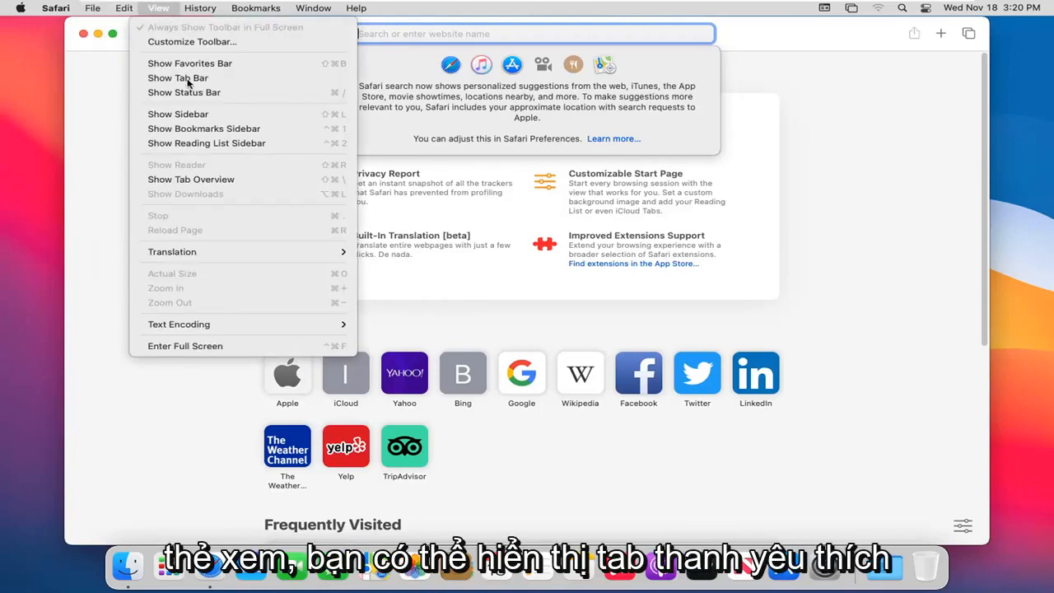
mouse_move(185, 92)
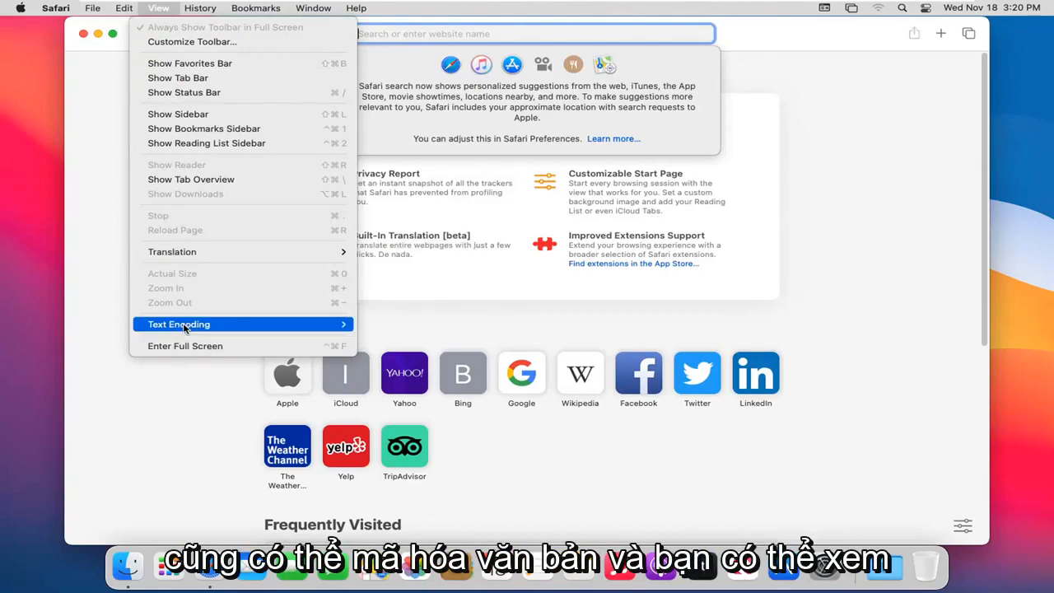
left_click(179, 324)
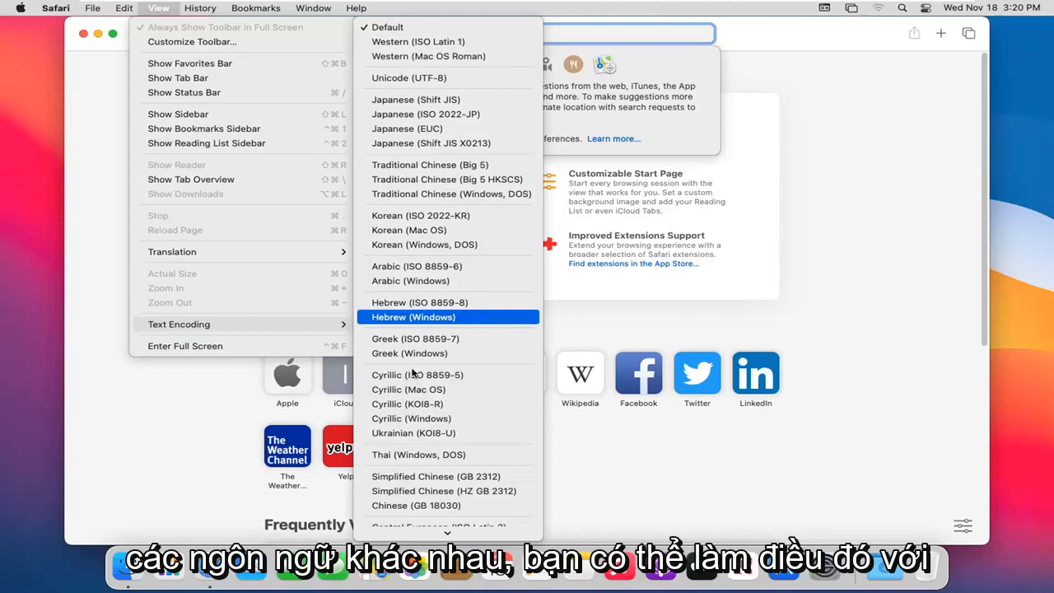
Step: Review the History menu, then show the Bookmarks menu commands
left_click(200, 8)
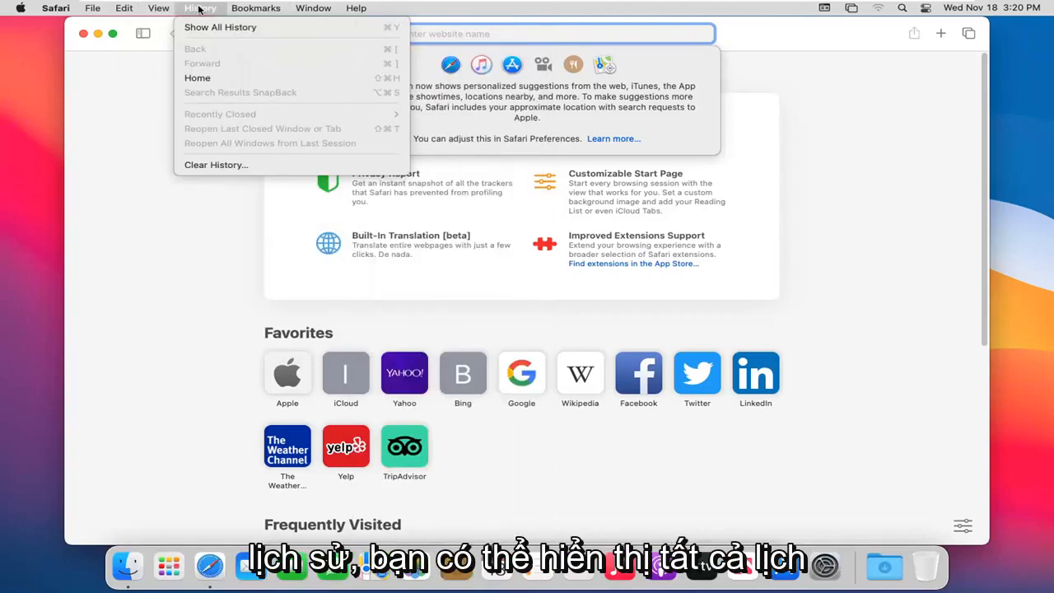
mouse_move(220, 27)
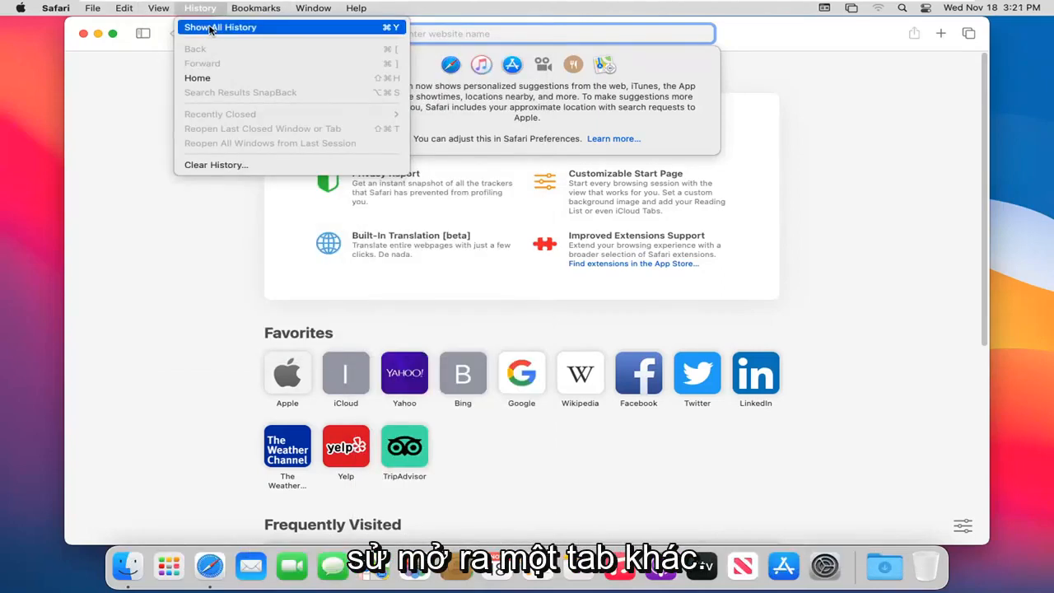
mouse_move(216, 165)
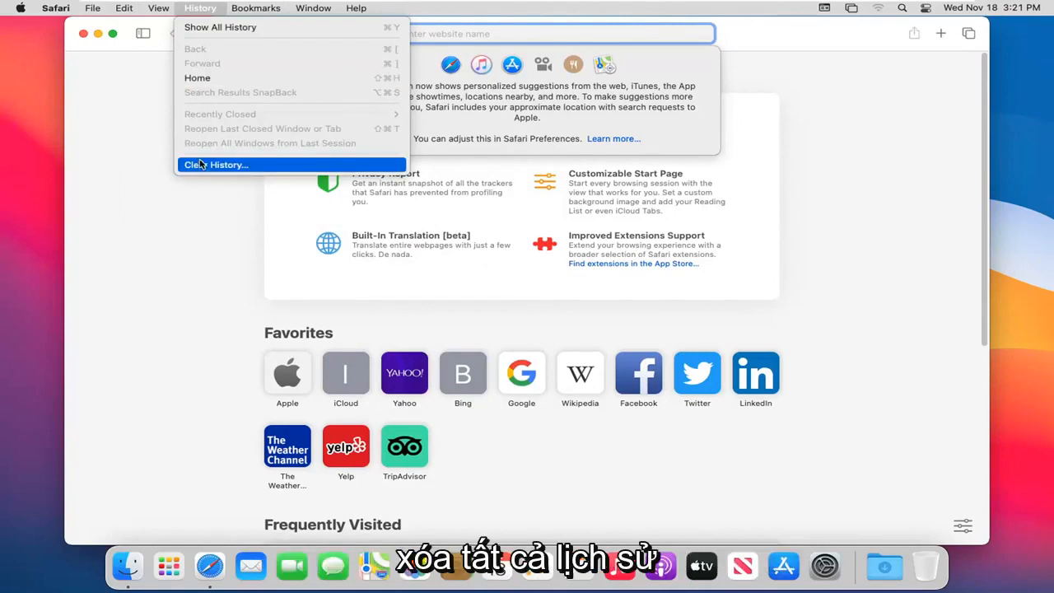
left_click(268, 8)
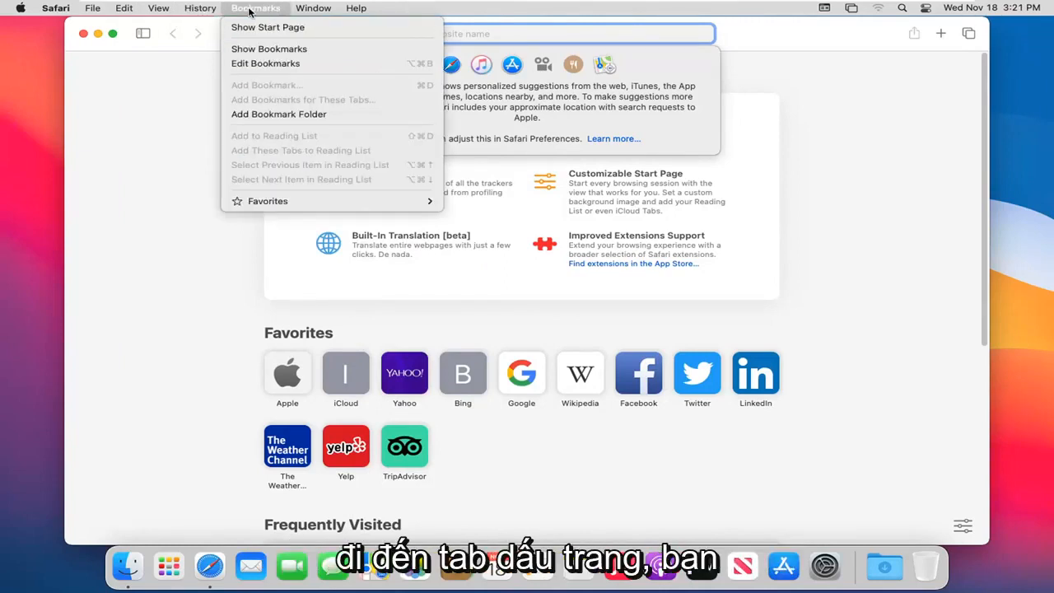
mouse_move(266, 59)
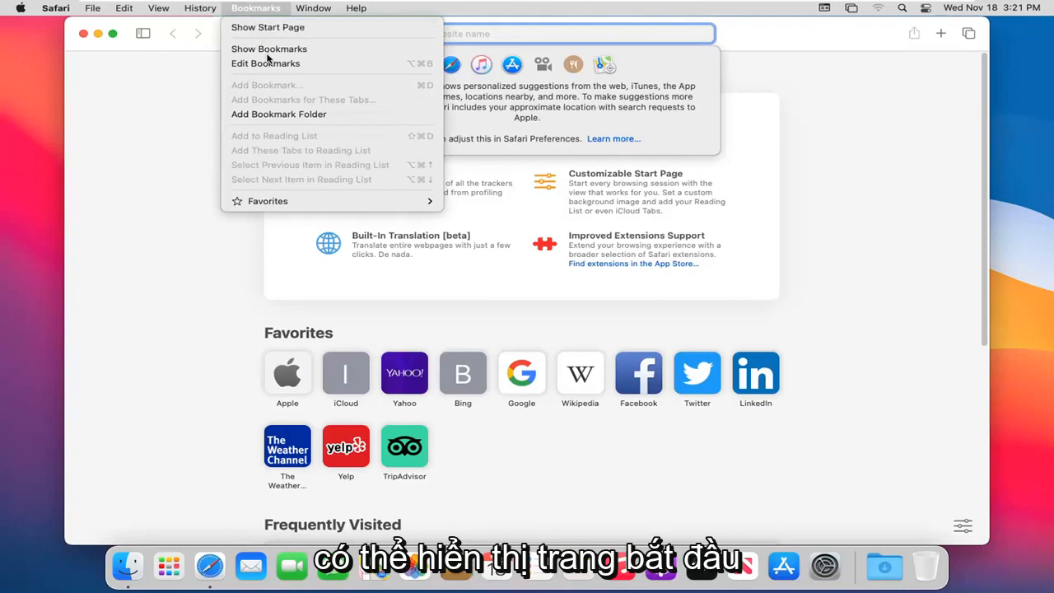
mouse_move(278, 114)
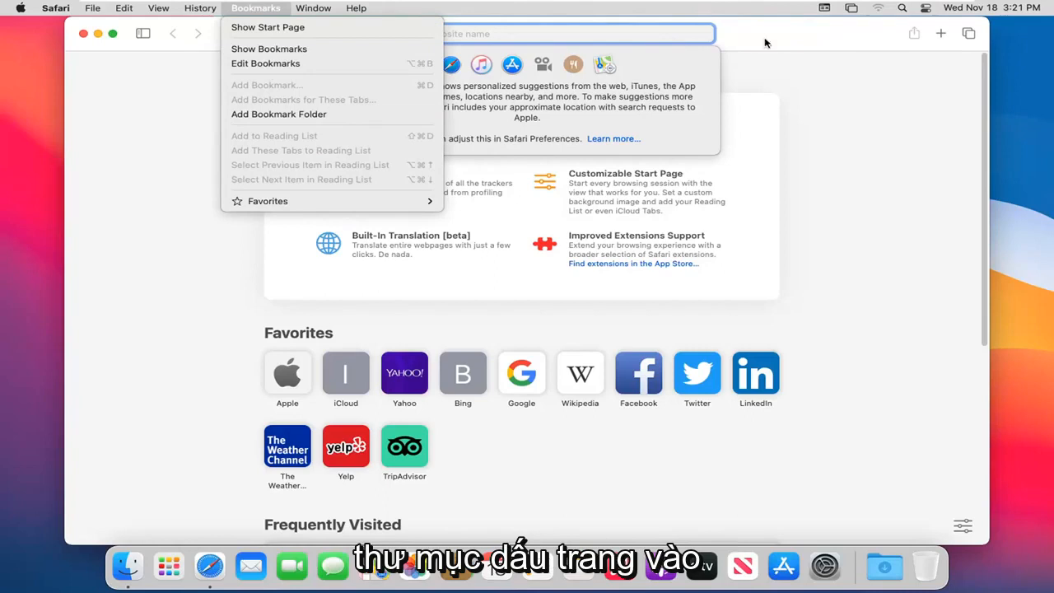
left_click(318, 7)
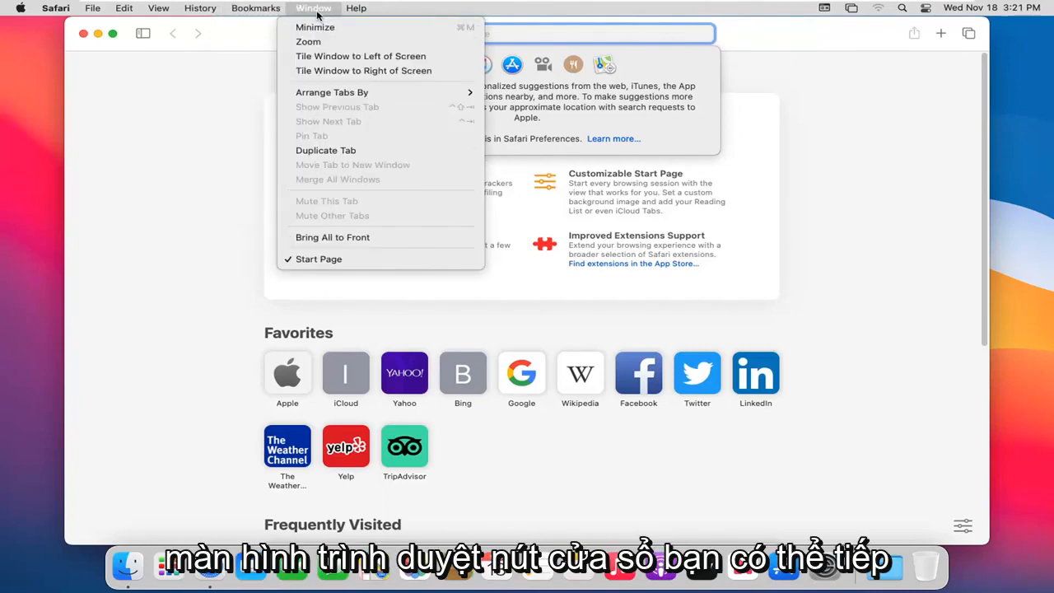
mouse_move(310, 27)
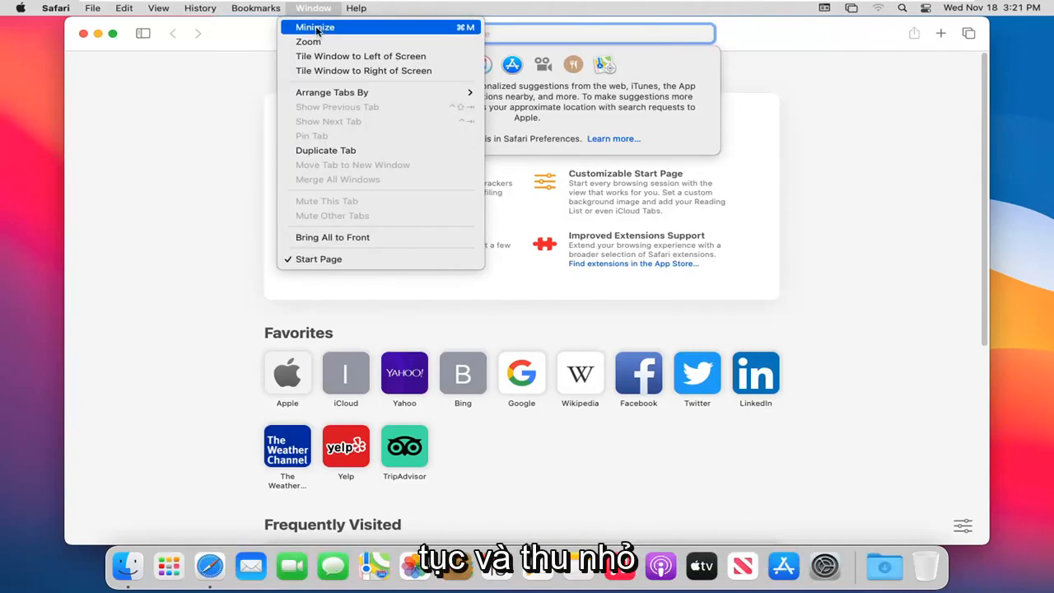
mouse_move(312, 42)
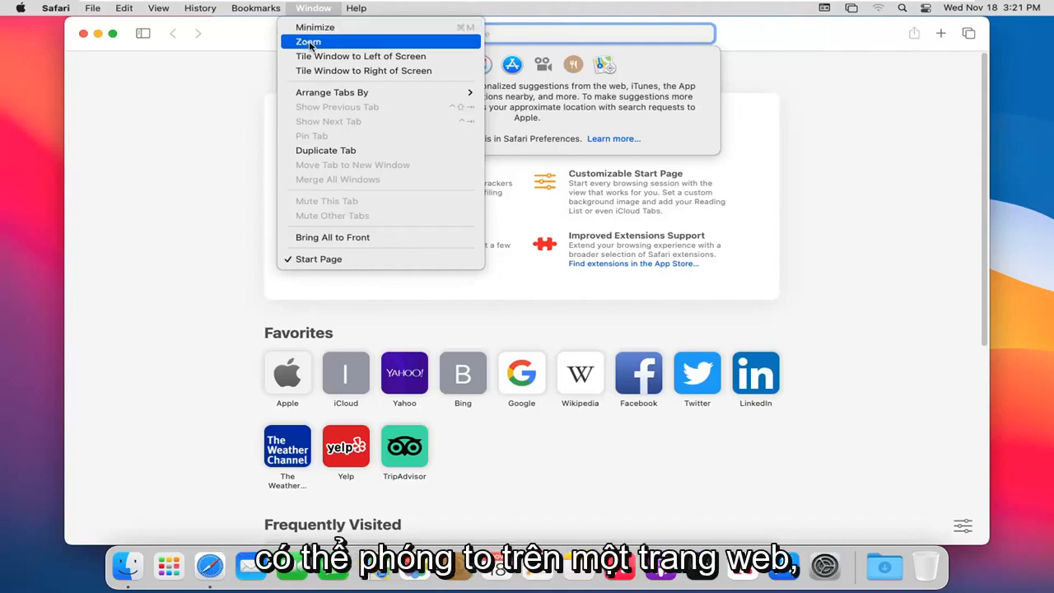
mouse_move(350, 56)
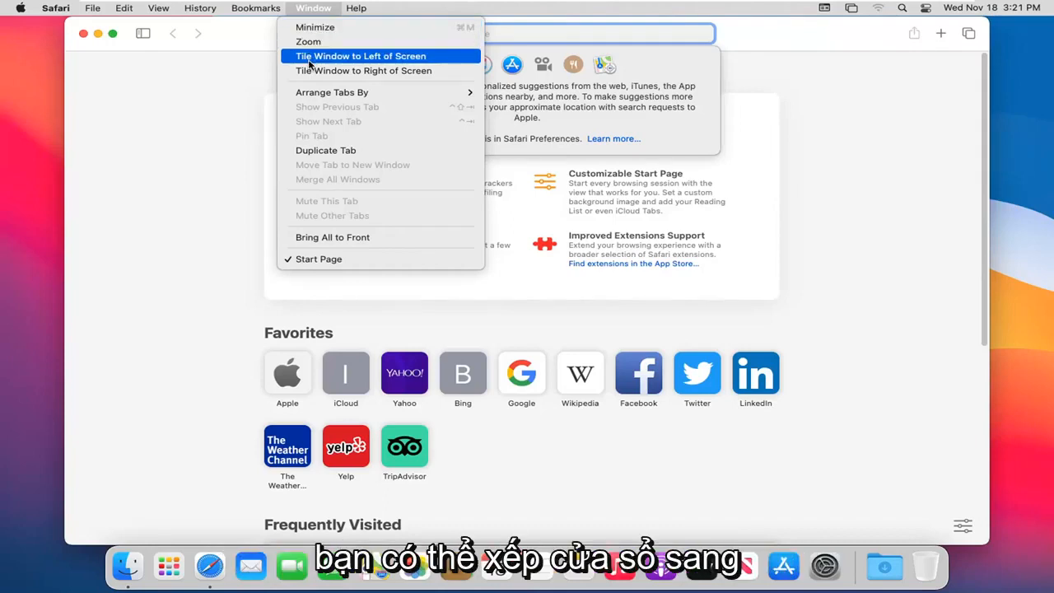
mouse_move(360, 83)
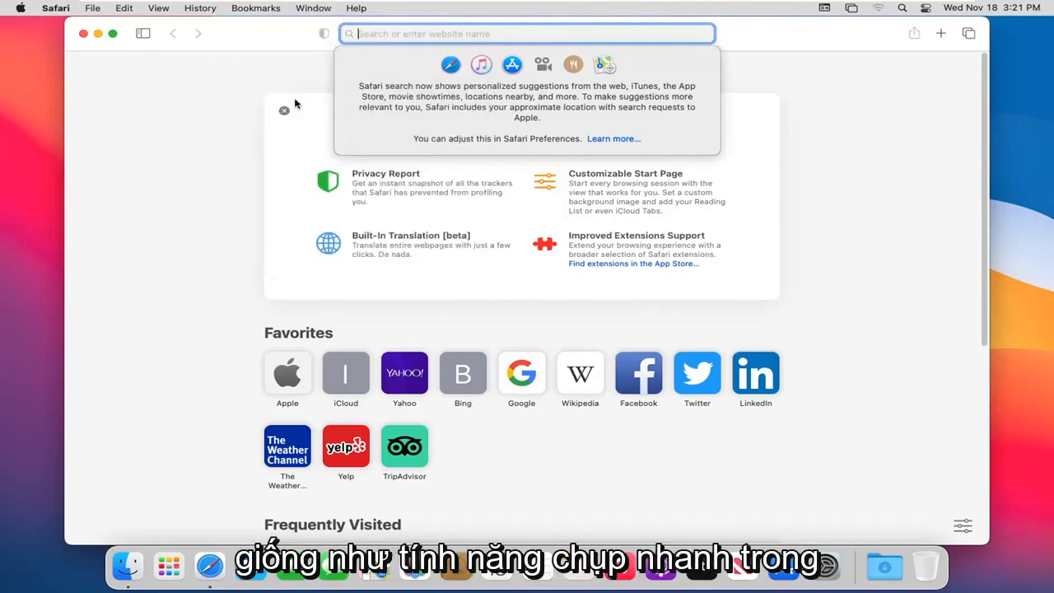
mouse_move(160, 128)
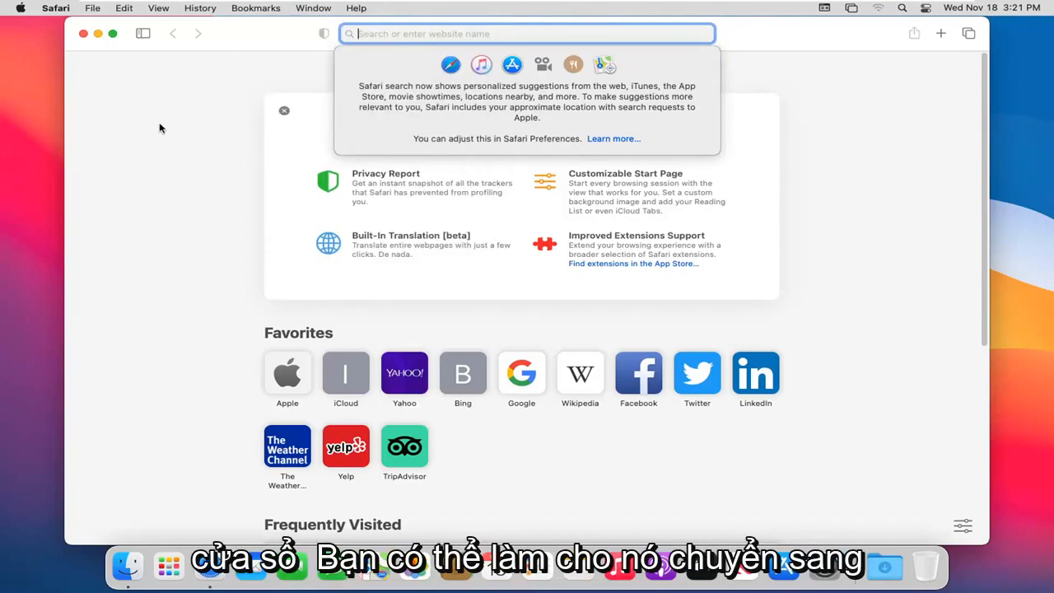
left_click(314, 9)
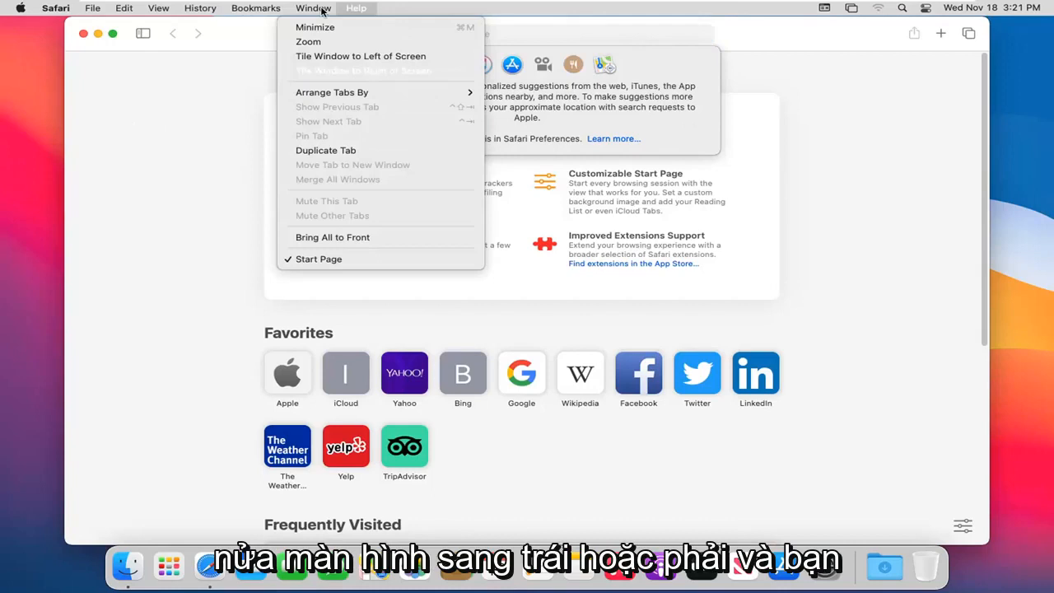
mouse_move(331, 92)
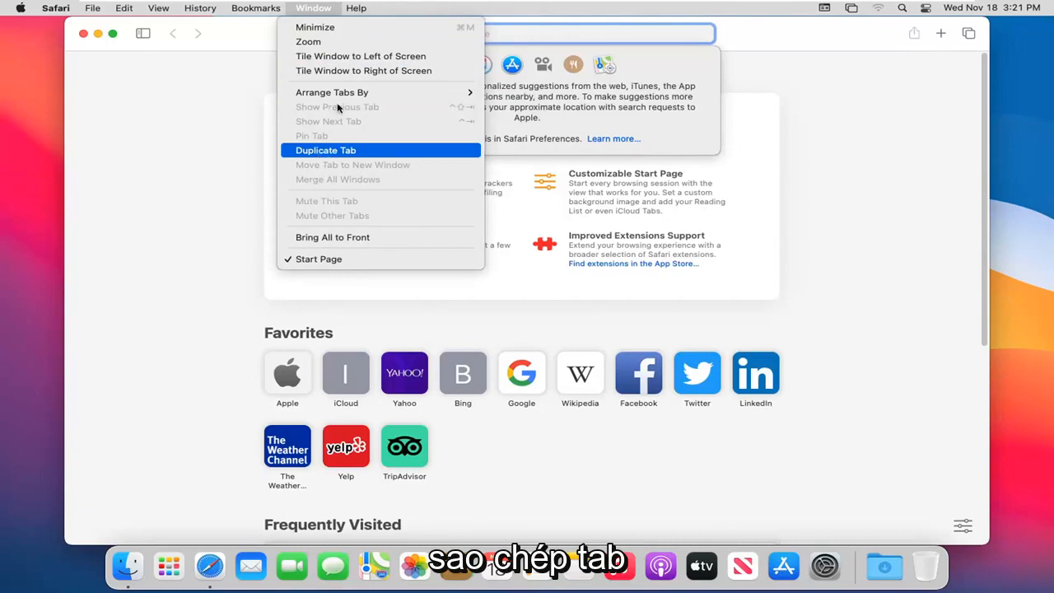
left_click(356, 8)
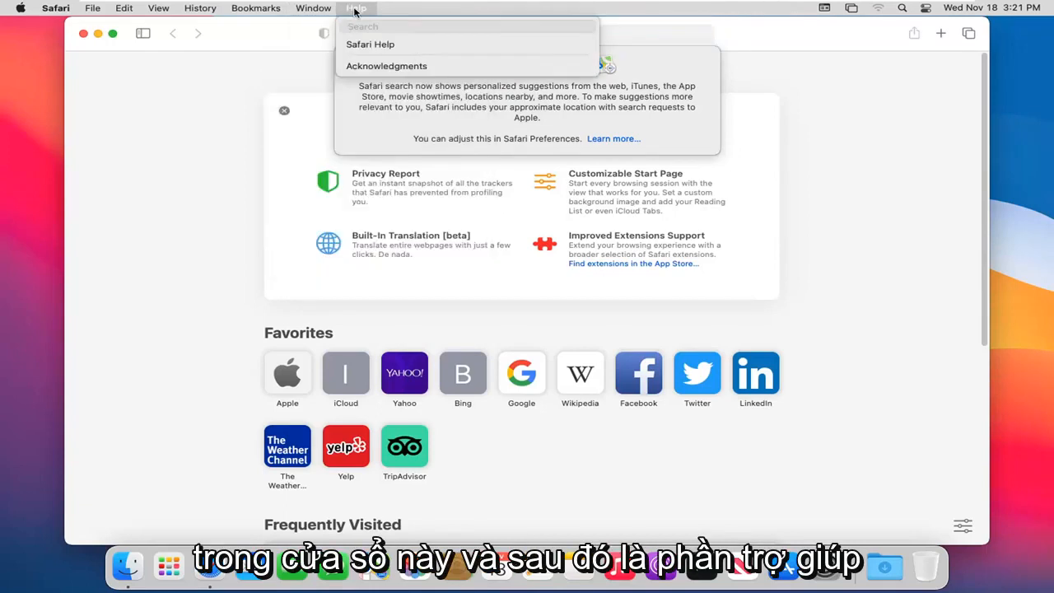
mouse_move(386, 66)
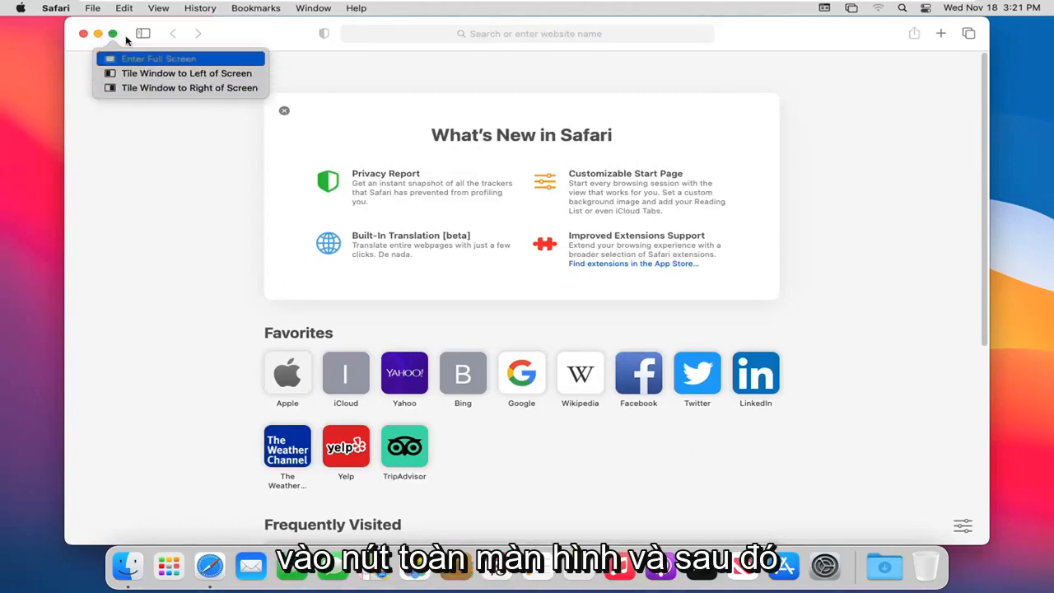
left_click(113, 35)
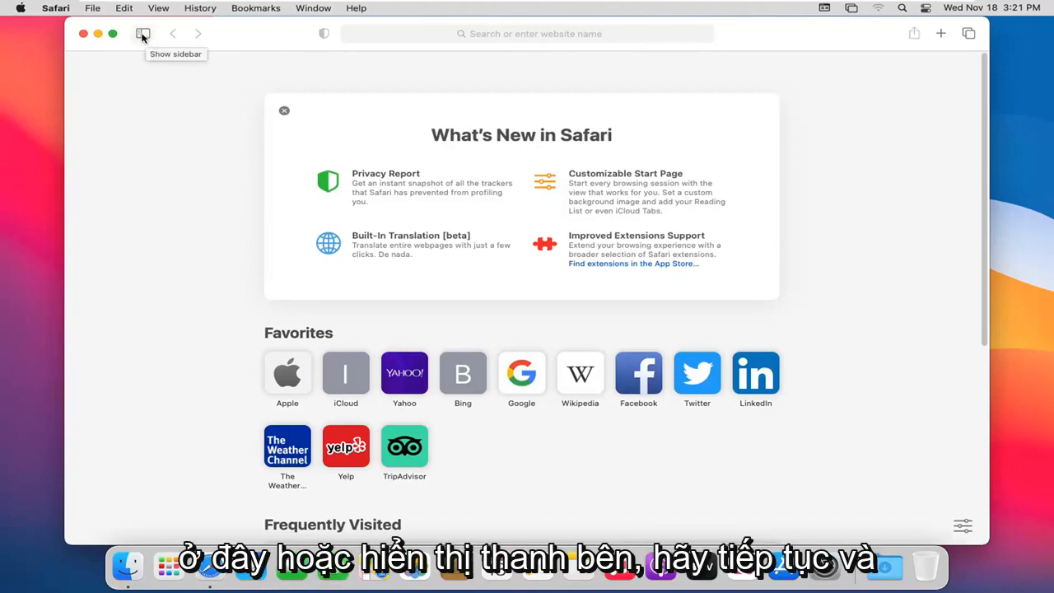
left_click(141, 34)
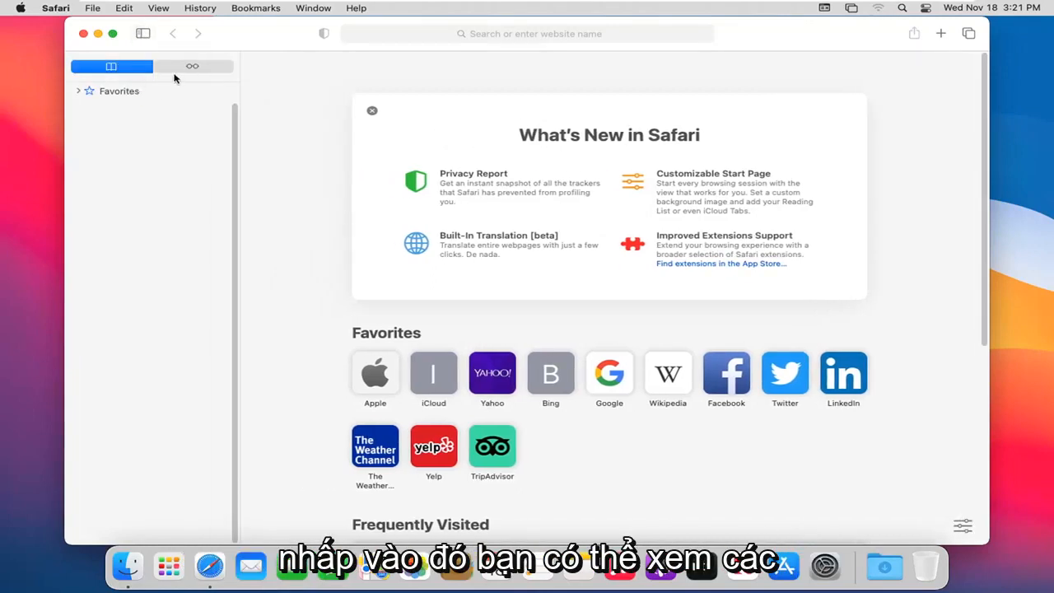
left_click(192, 66)
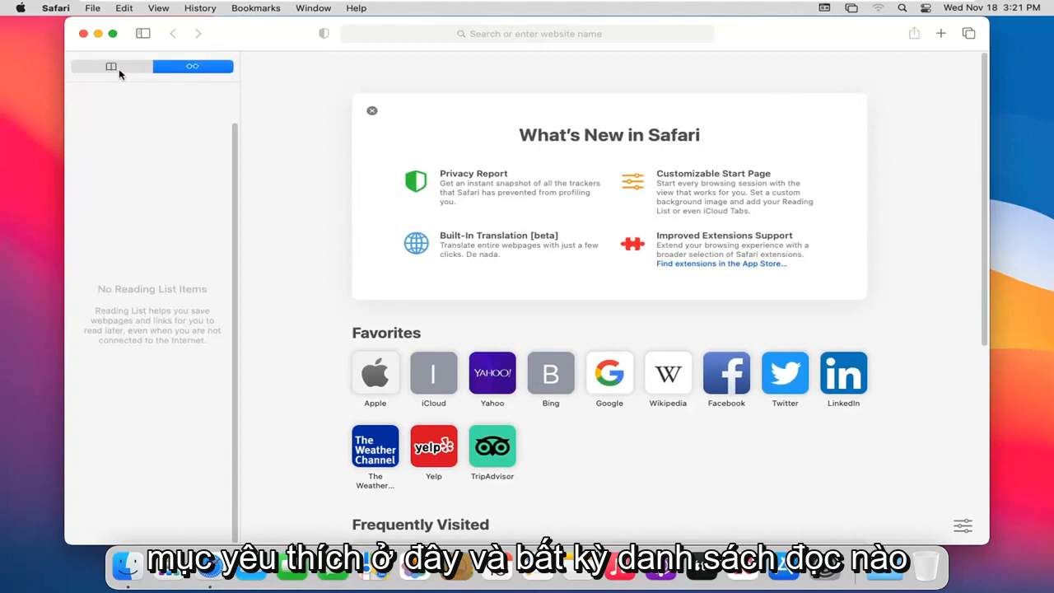
left_click(111, 67)
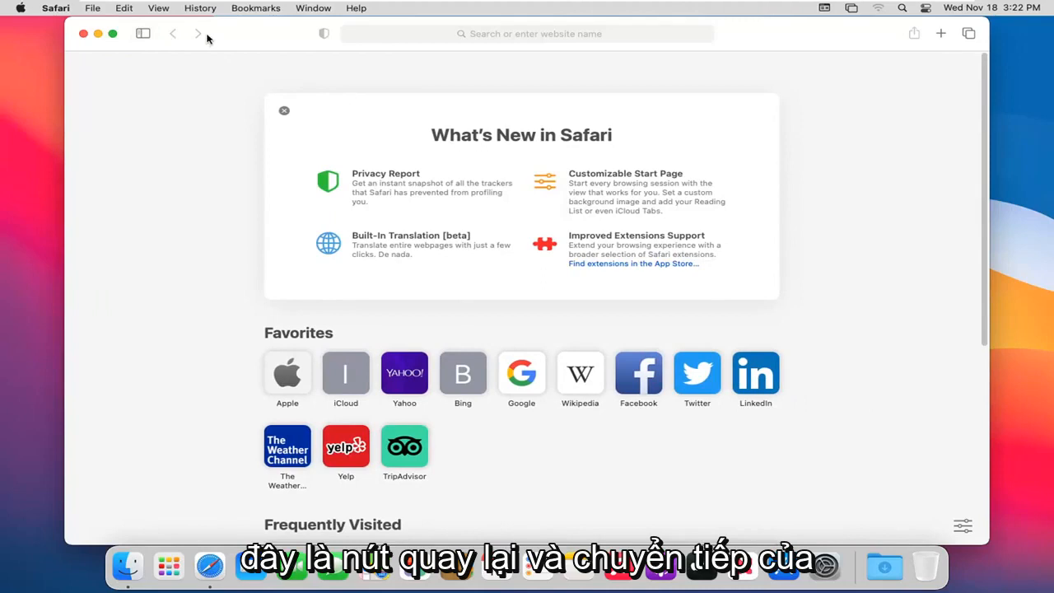
mouse_move(168, 47)
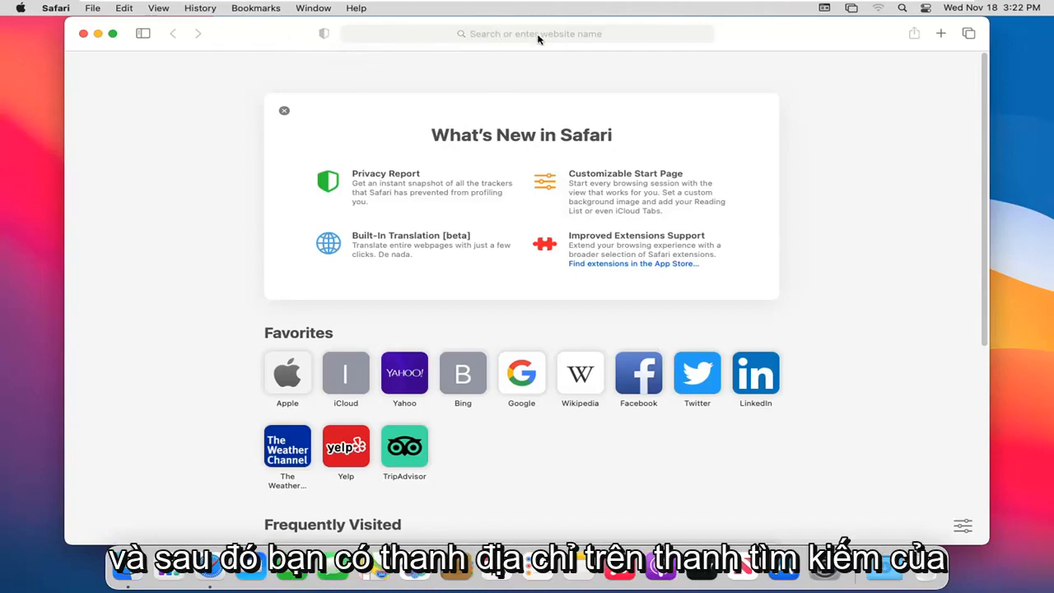
left_click(539, 33)
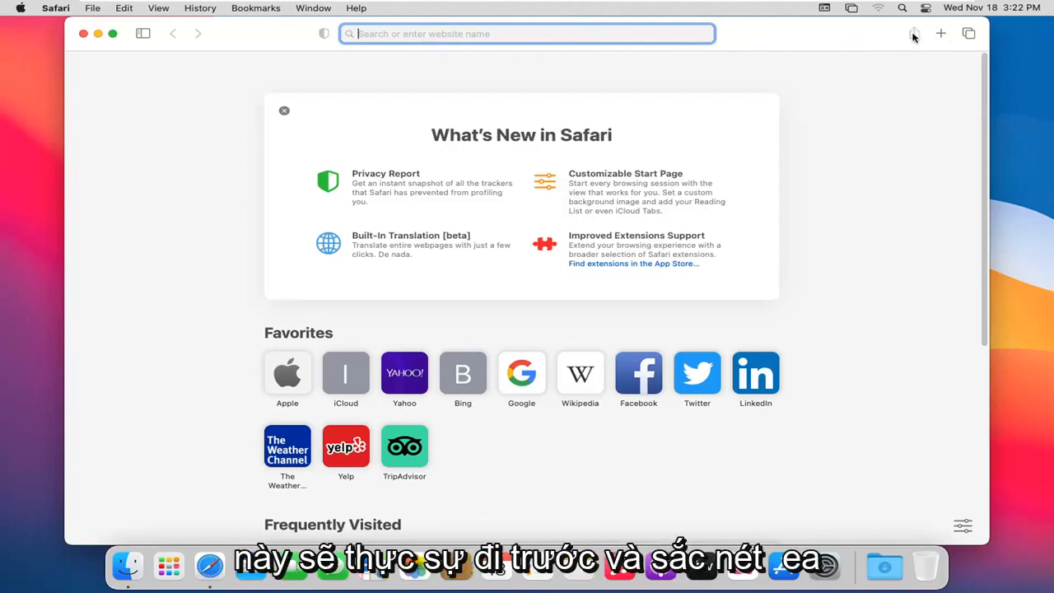
mouse_move(898, 47)
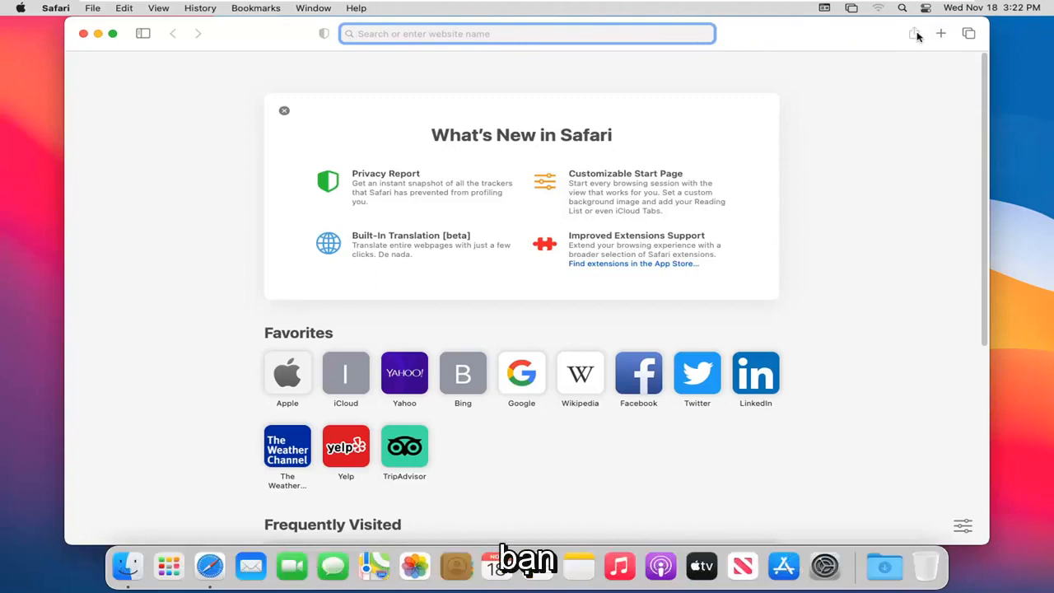
mouse_move(912, 34)
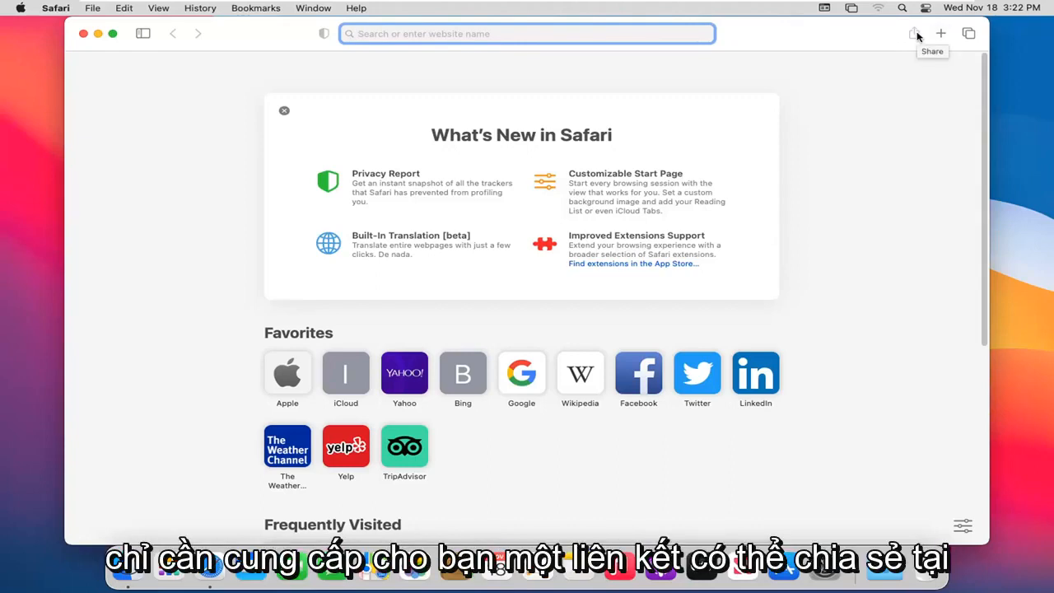
mouse_move(454, 33)
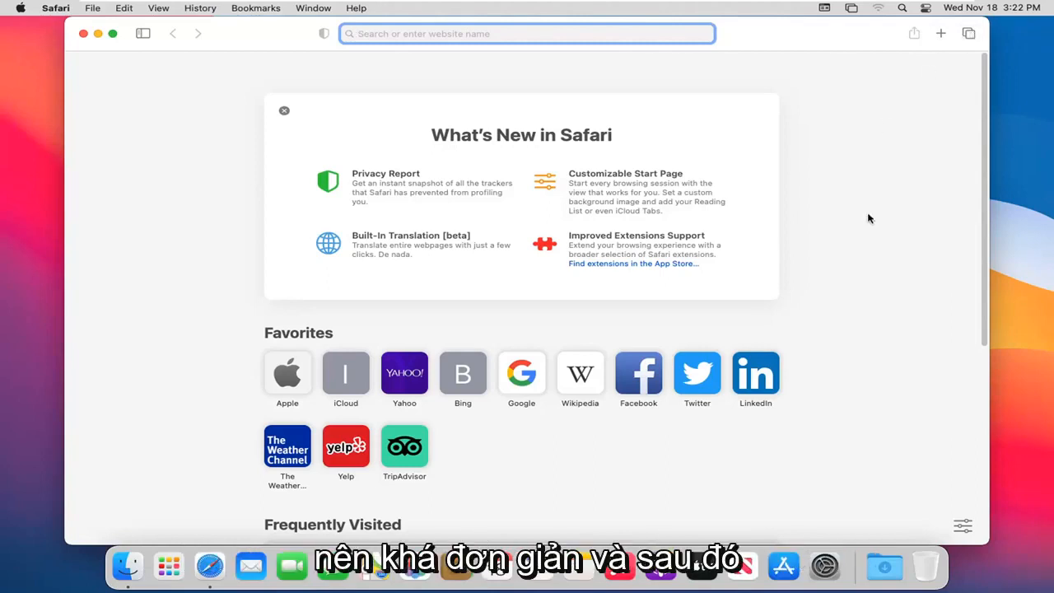
scroll("down", 3)
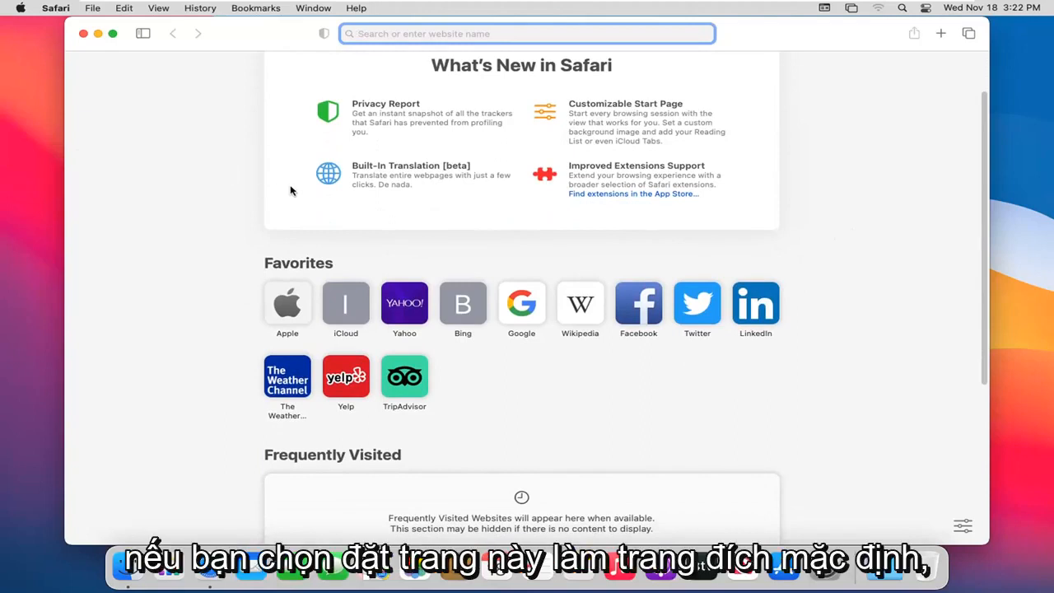
scroll("down", 3)
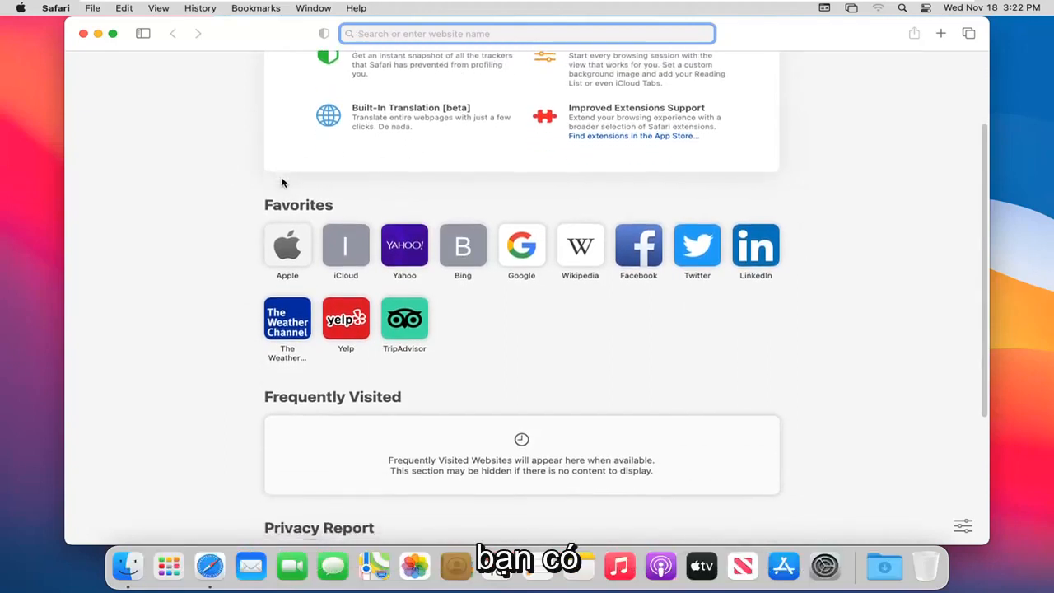
scroll("down", 3)
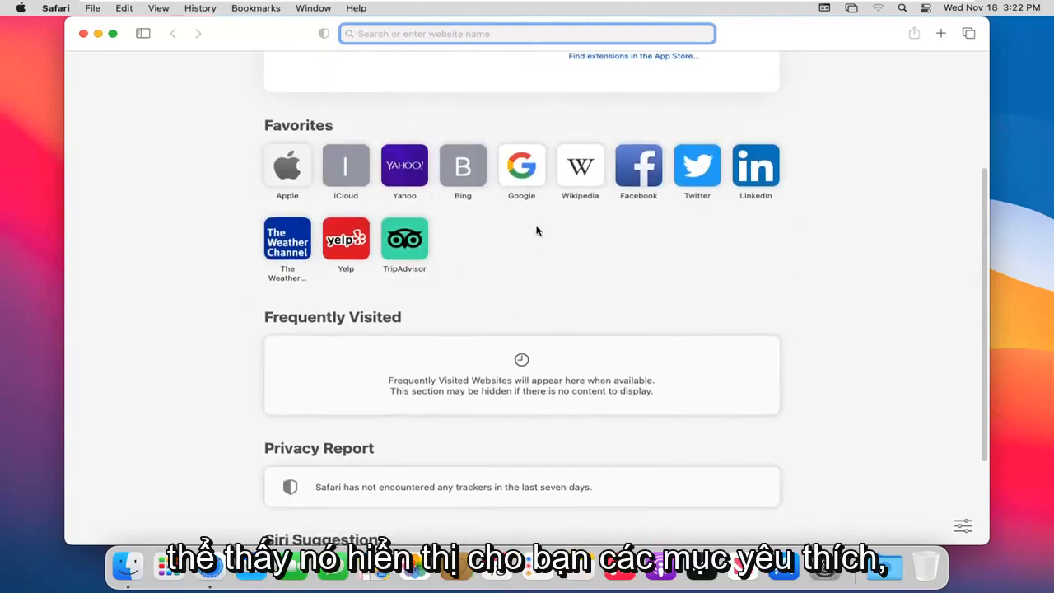
scroll("down", 3)
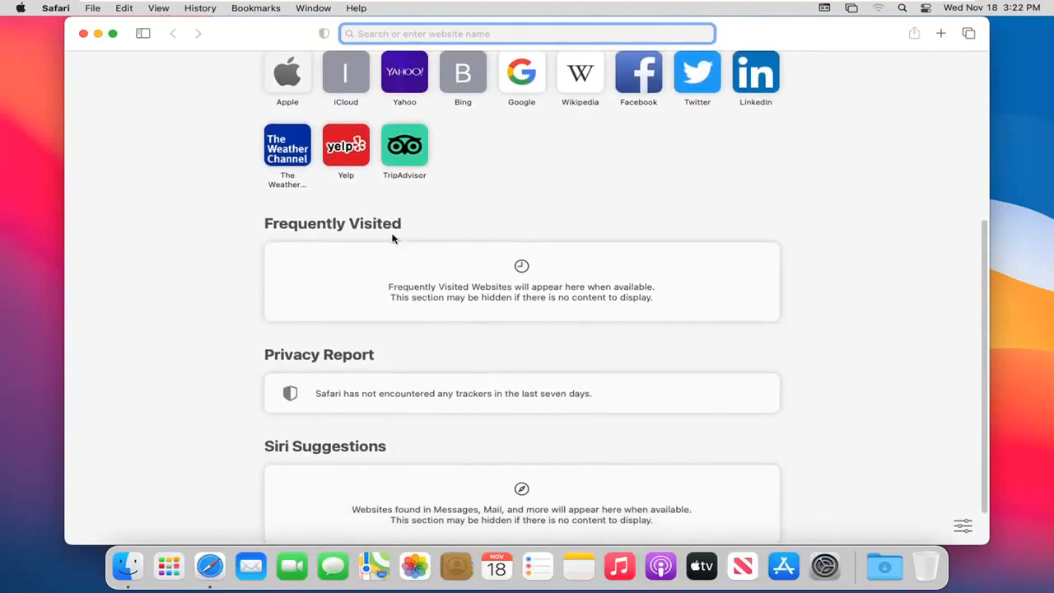
scroll("down", 3)
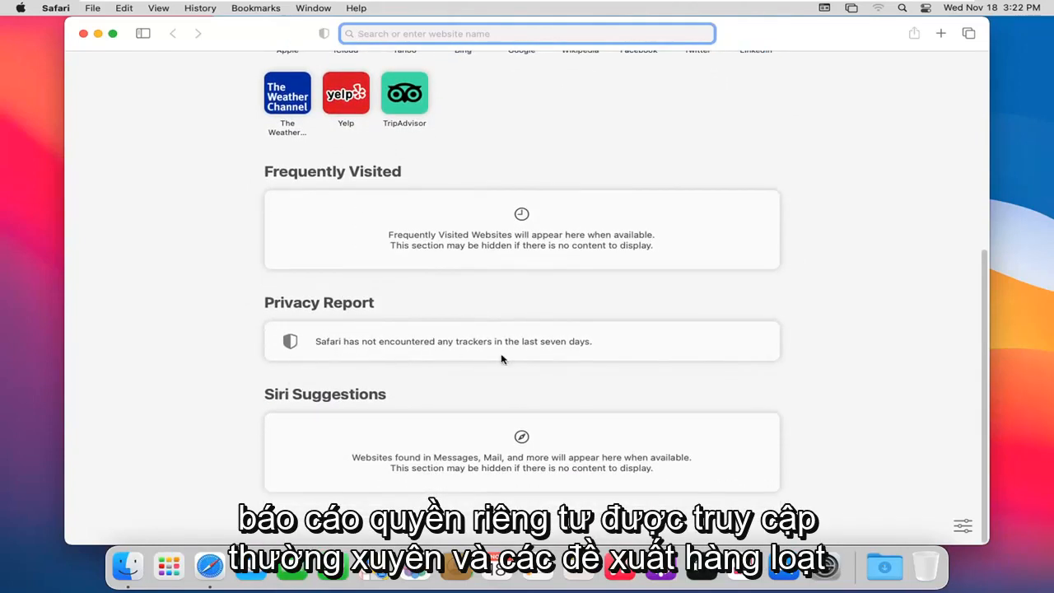
mouse_move(899, 507)
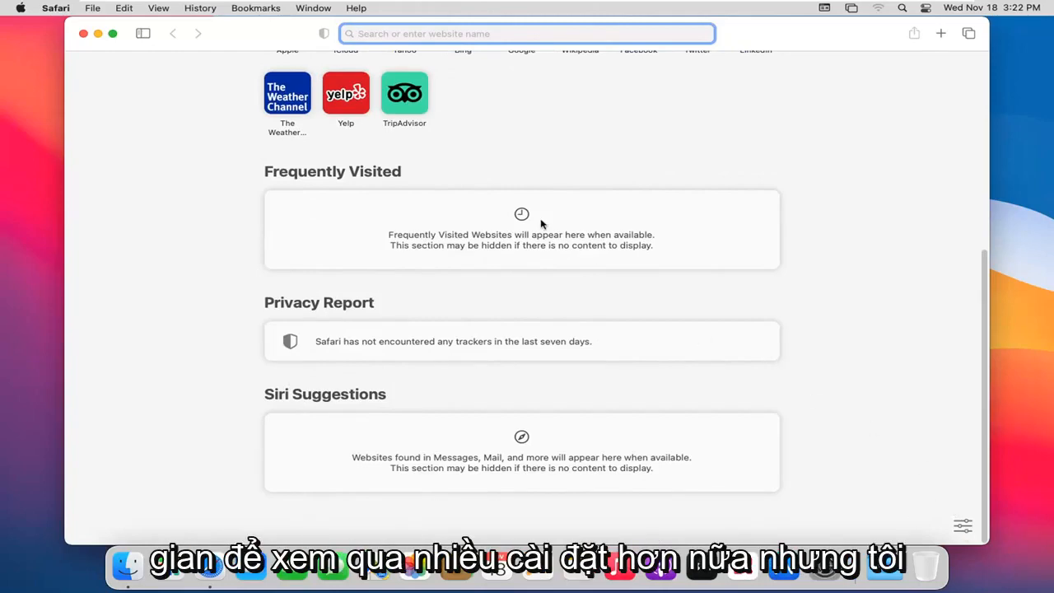
scroll("up", 3)
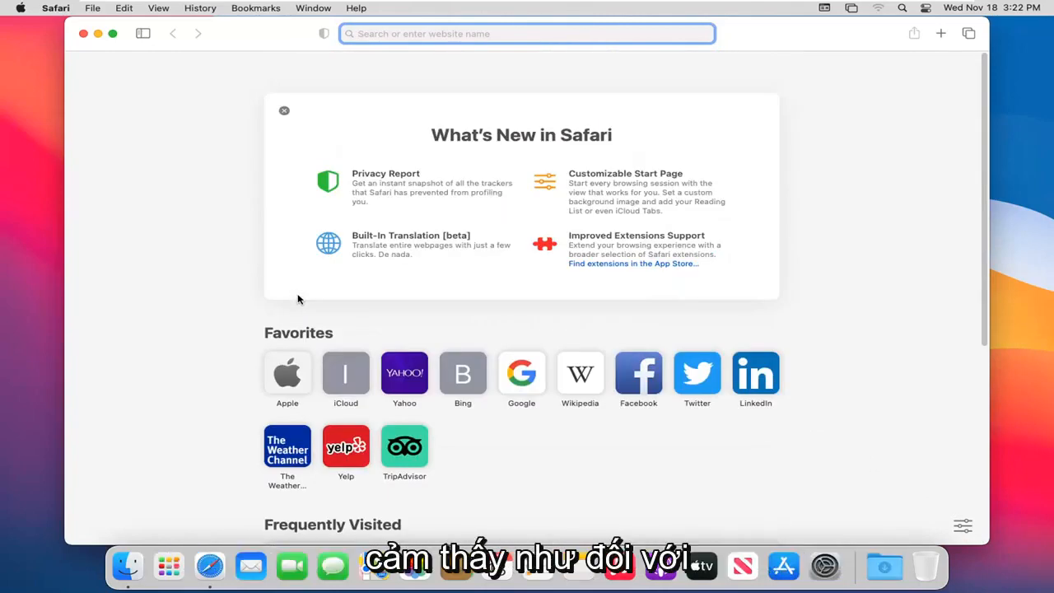
mouse_move(308, 298)
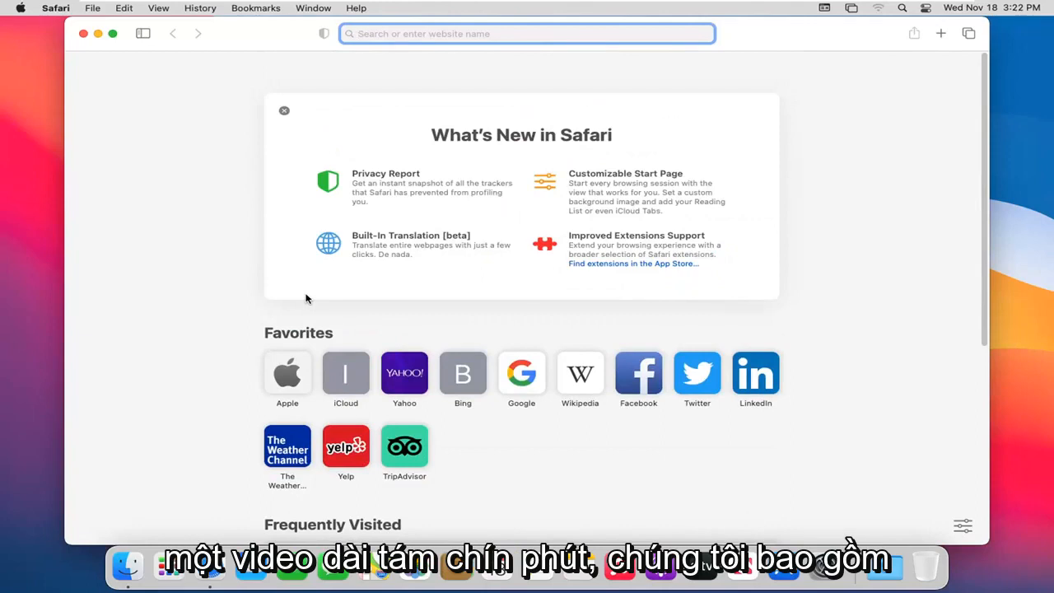